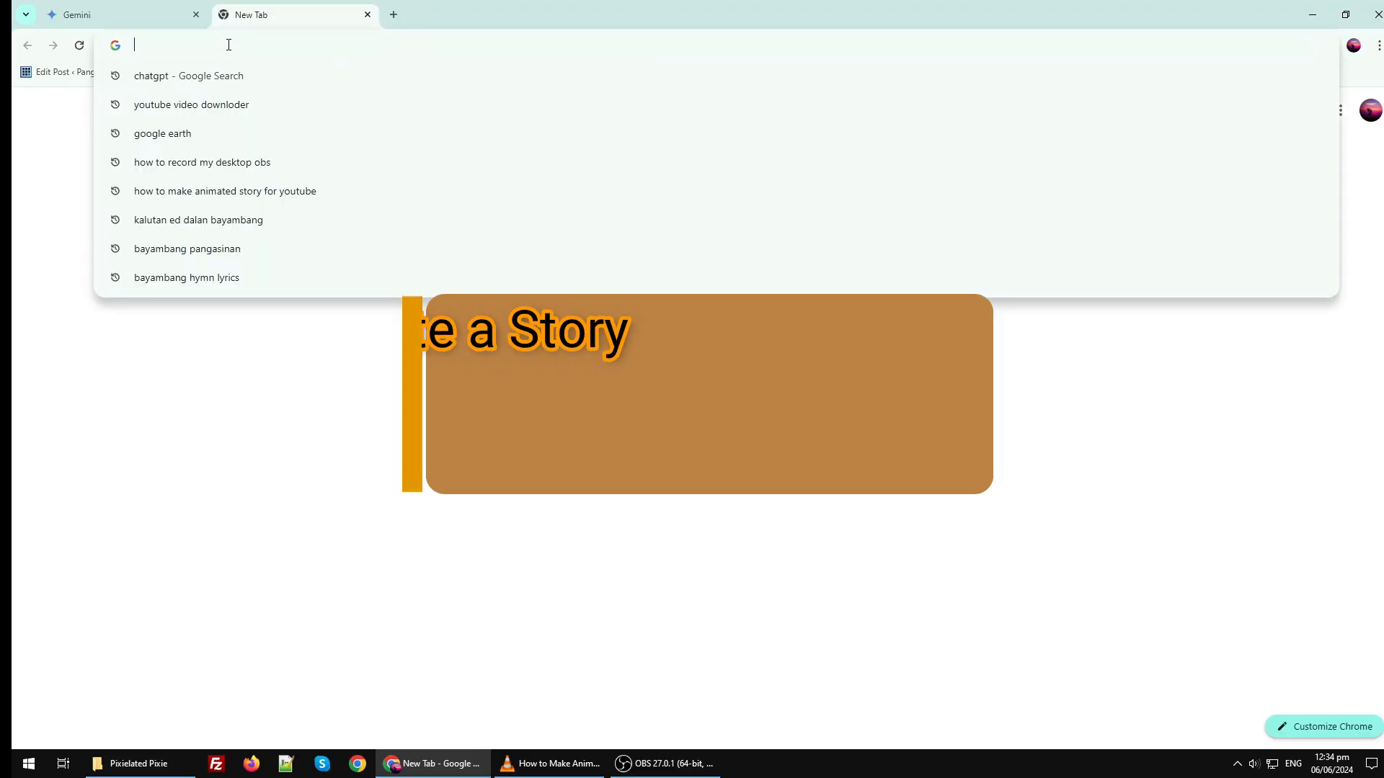
# Step: Search Google for chatgpt and open the ChatGPT site from the results
pyautogui.write('canva.com')
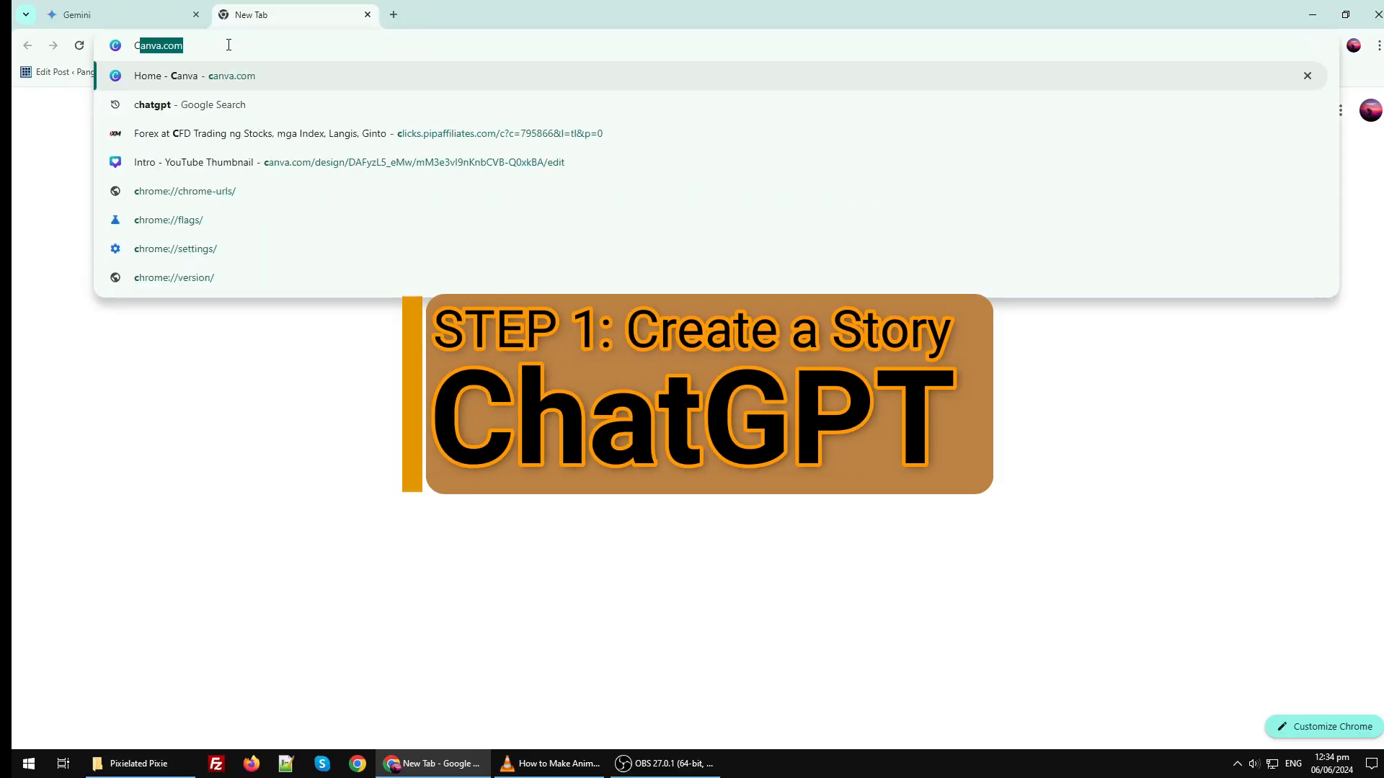
pyautogui.write('chatgpt')
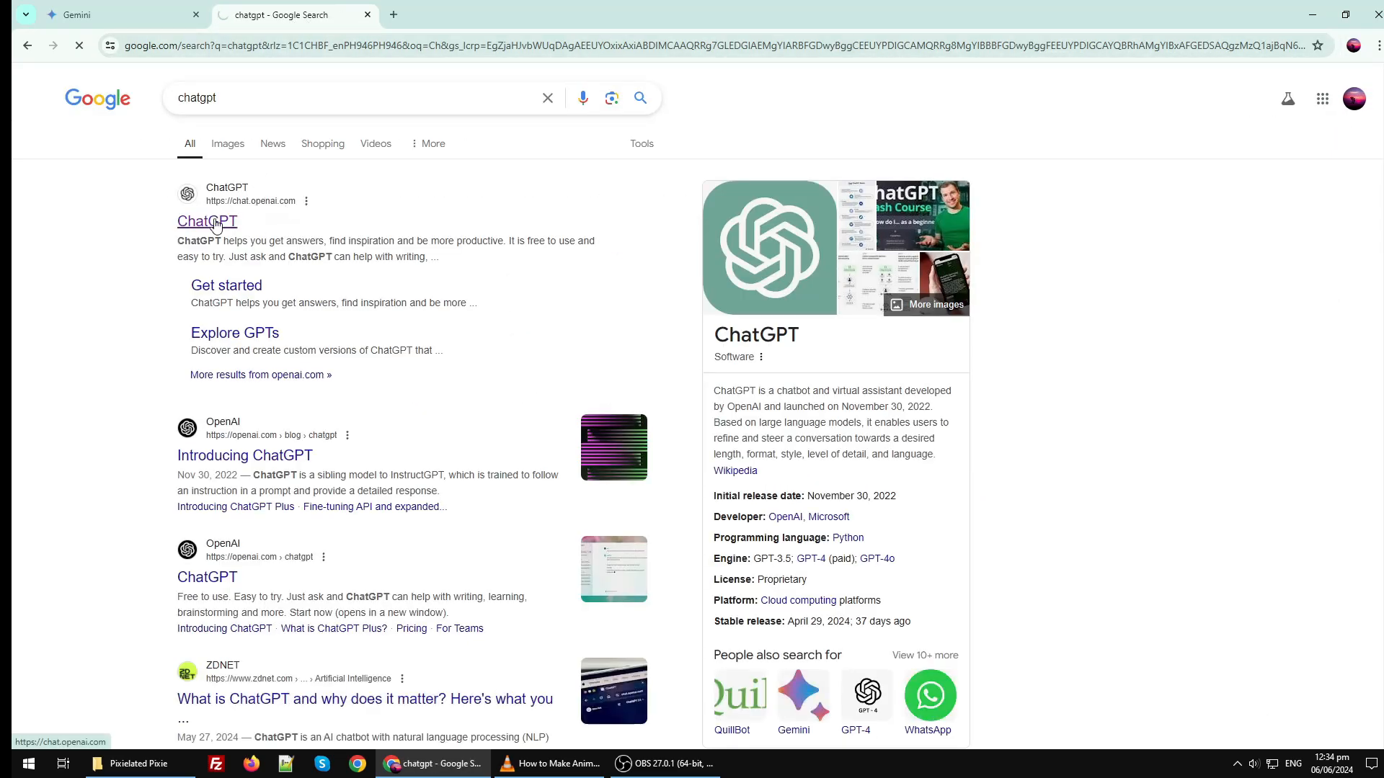
pyautogui.click(206, 222)
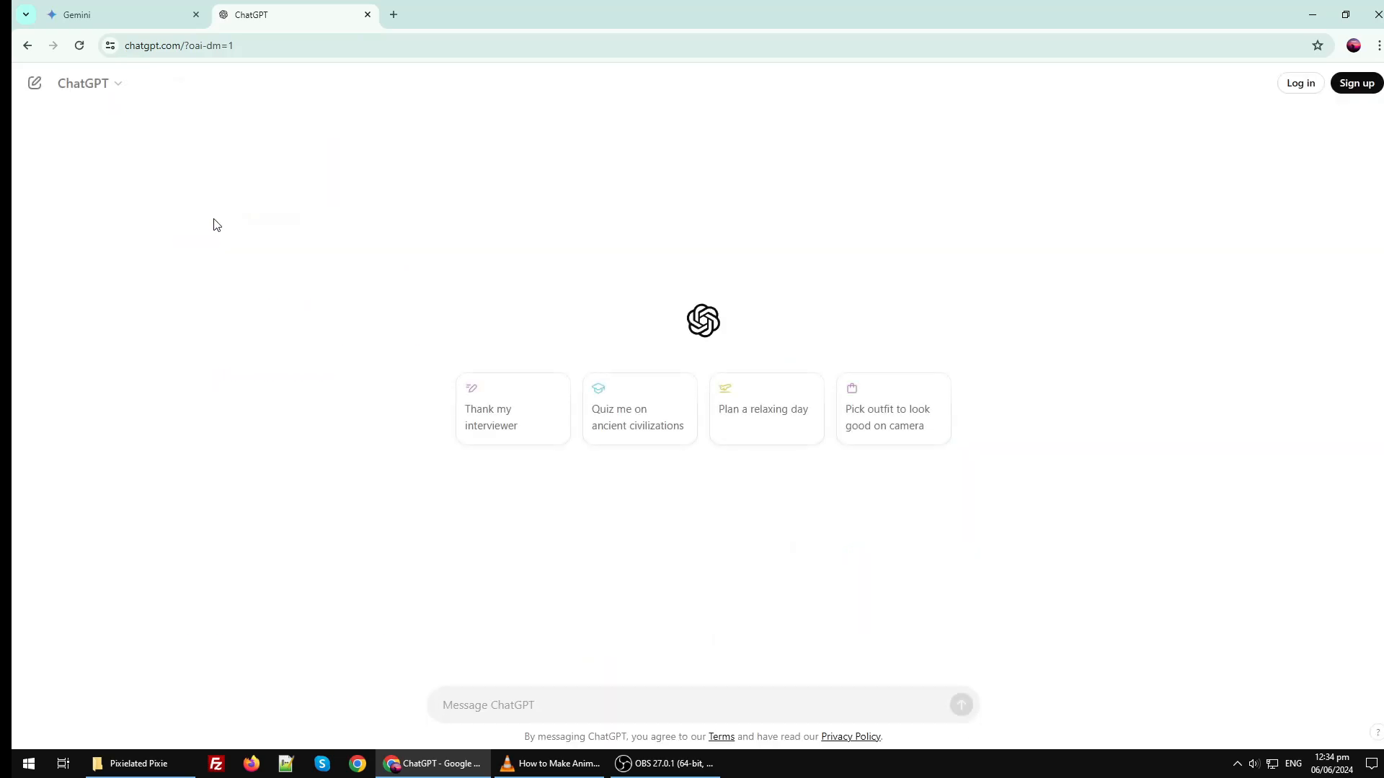
# Step: Ask ChatGPT to act as a professional animation video creator and write a short animated-video prompt
pyautogui.write('Act like a')
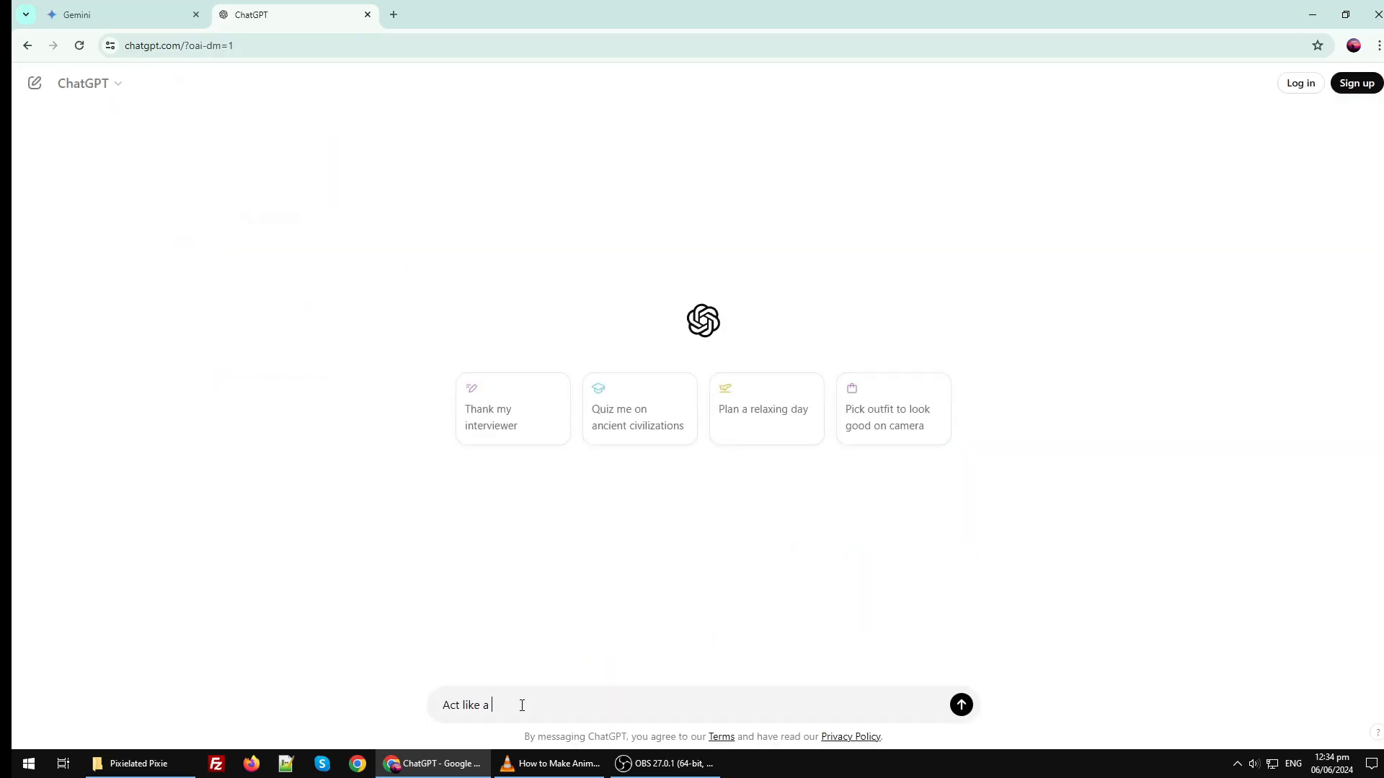
pyautogui.write('professio')
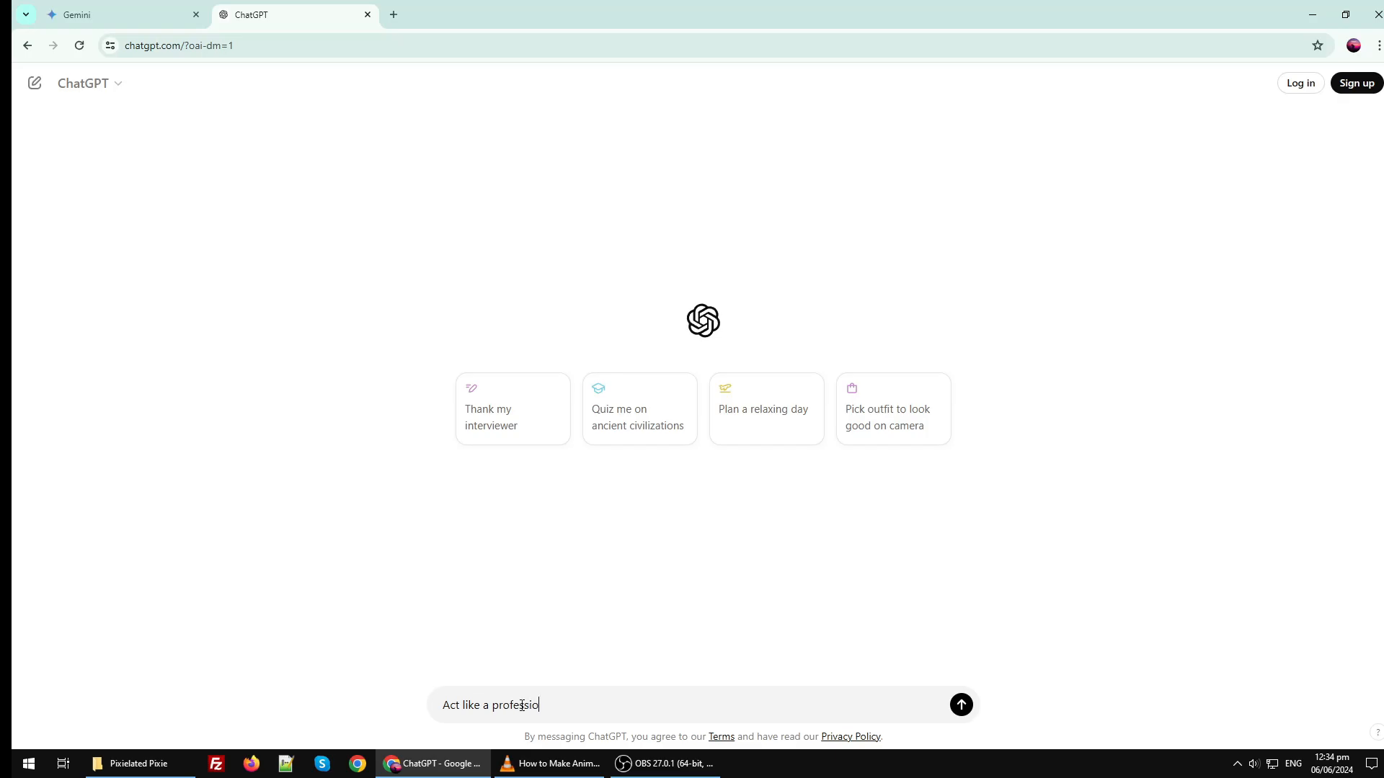
pyautogui.write('nal animation')
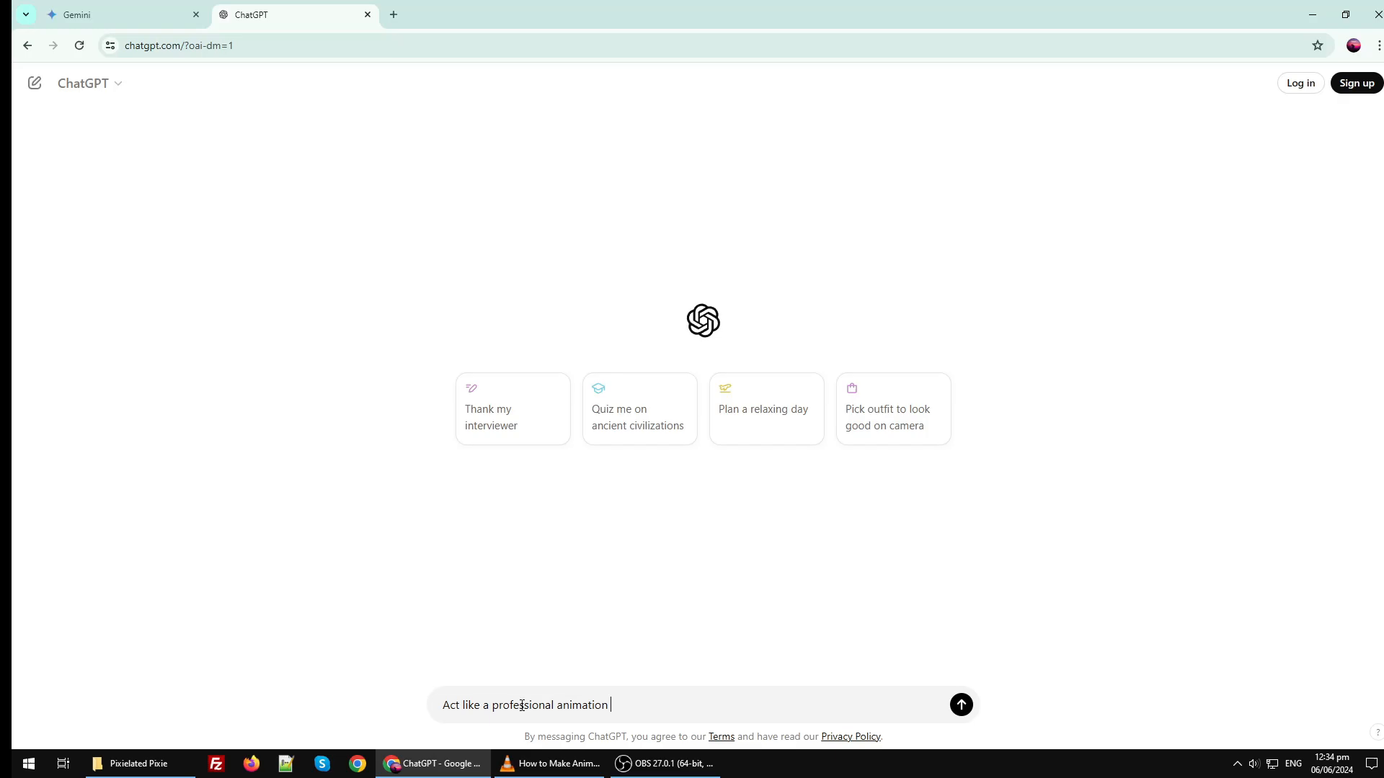
pyautogui.write('video')
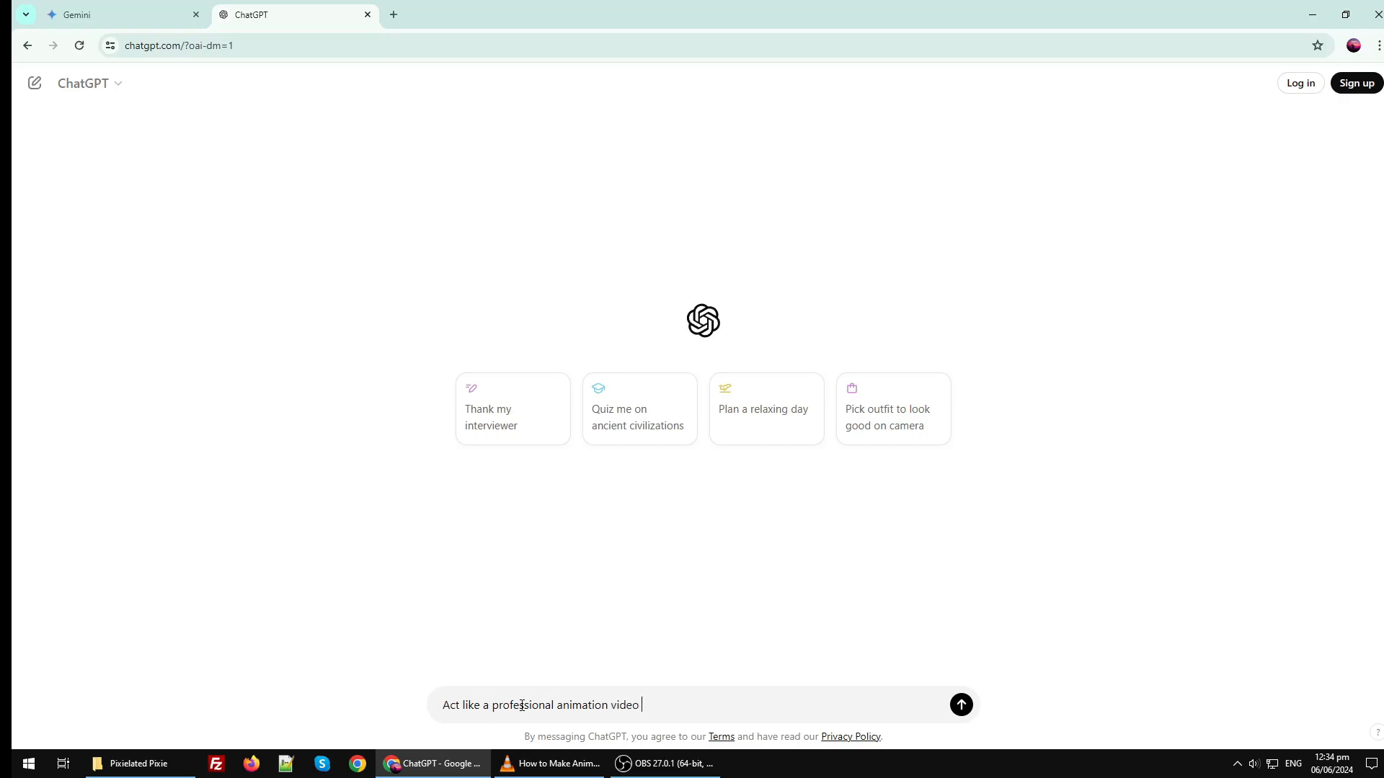
pyautogui.write('crea')
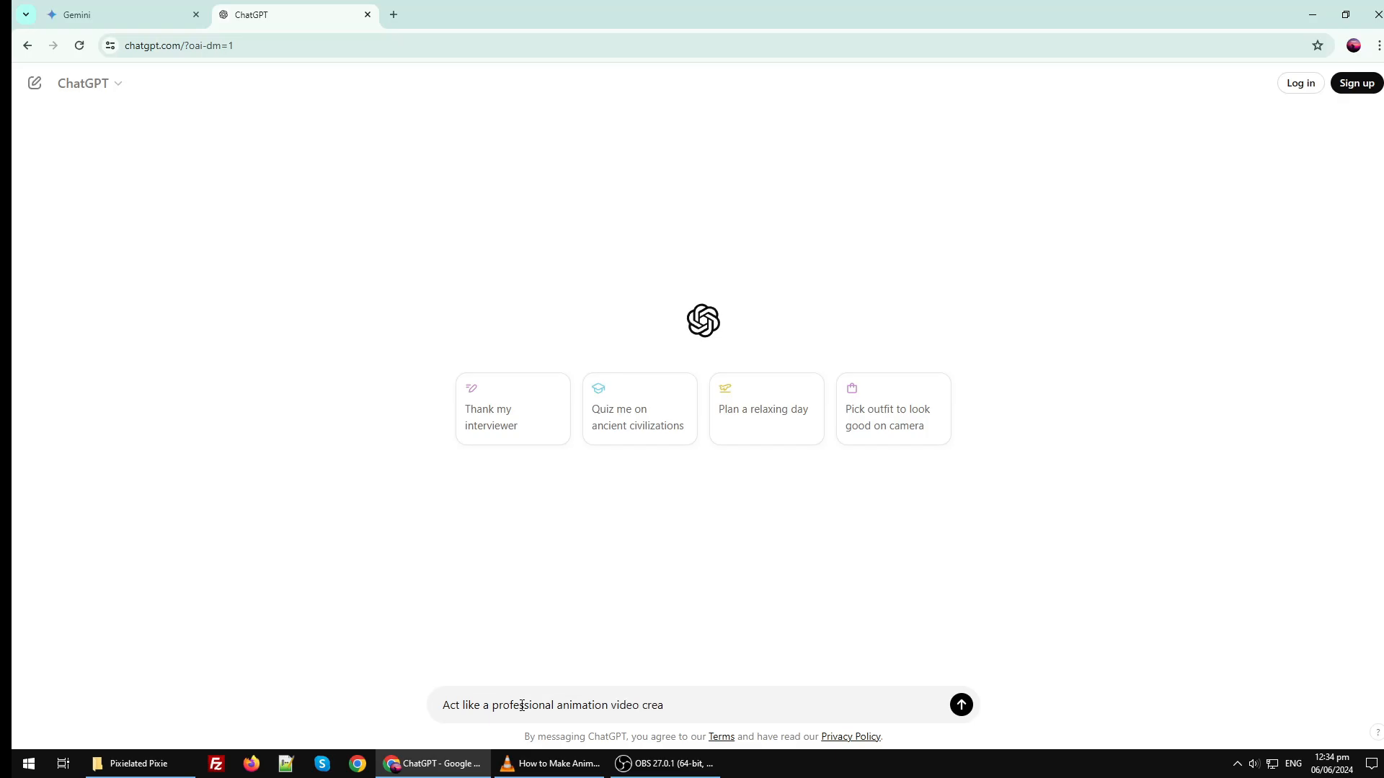
pyautogui.write('tor')
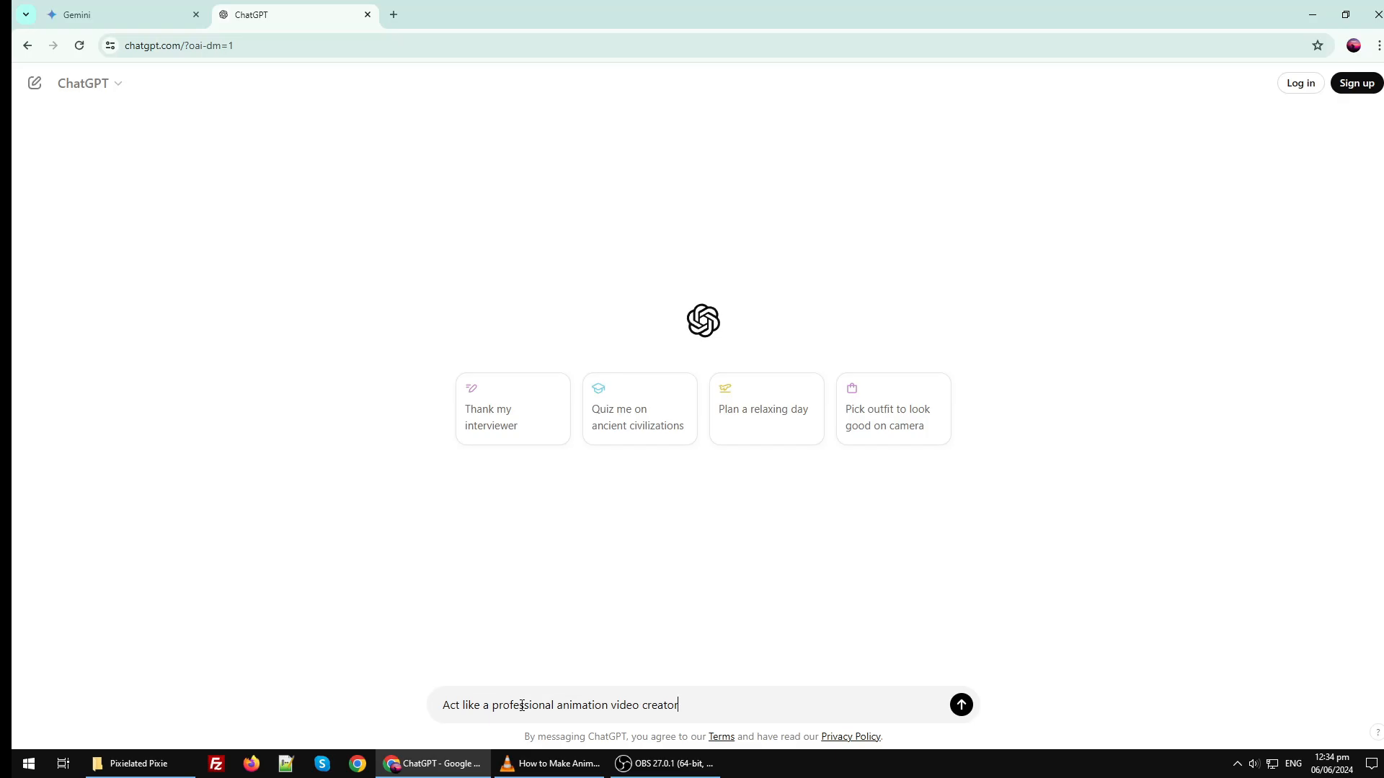
pyautogui.write(', and generate a')
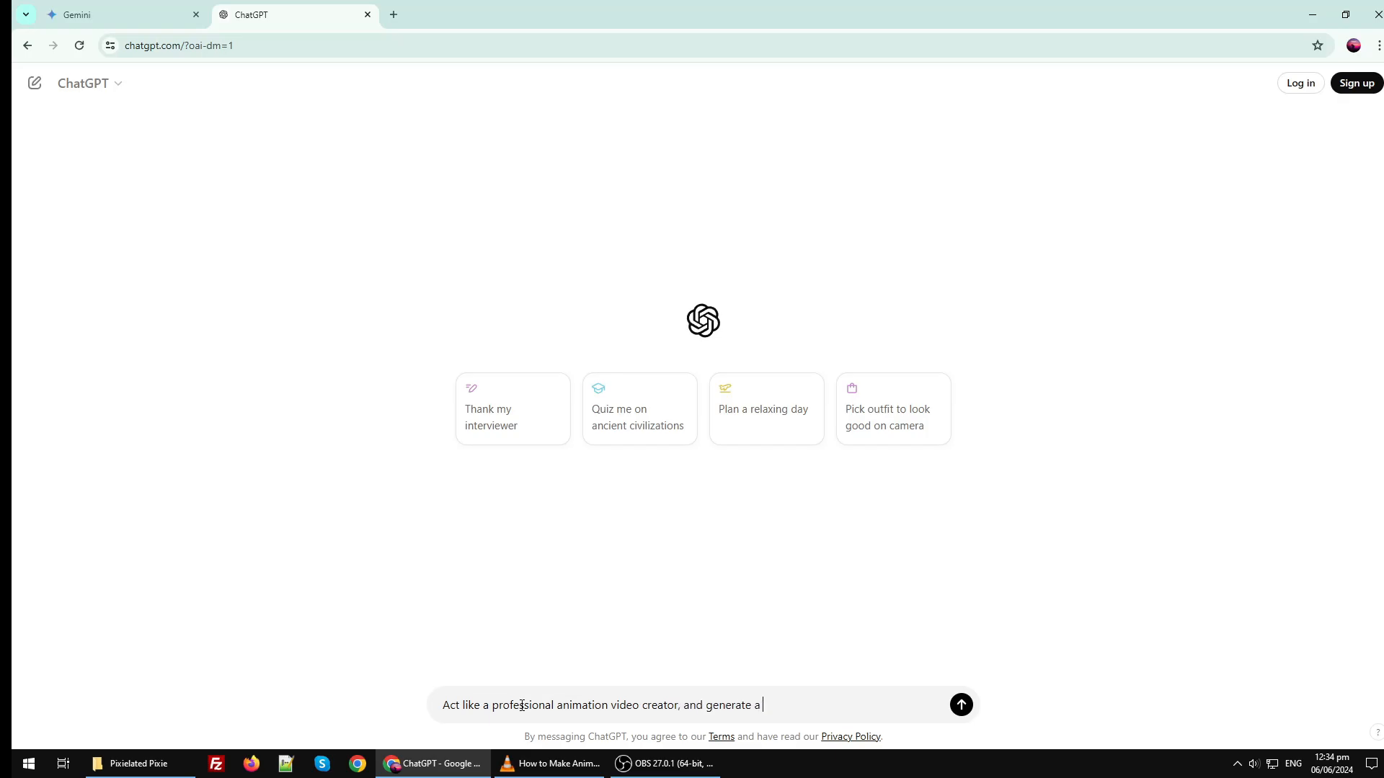
pyautogui.write('short video pro')
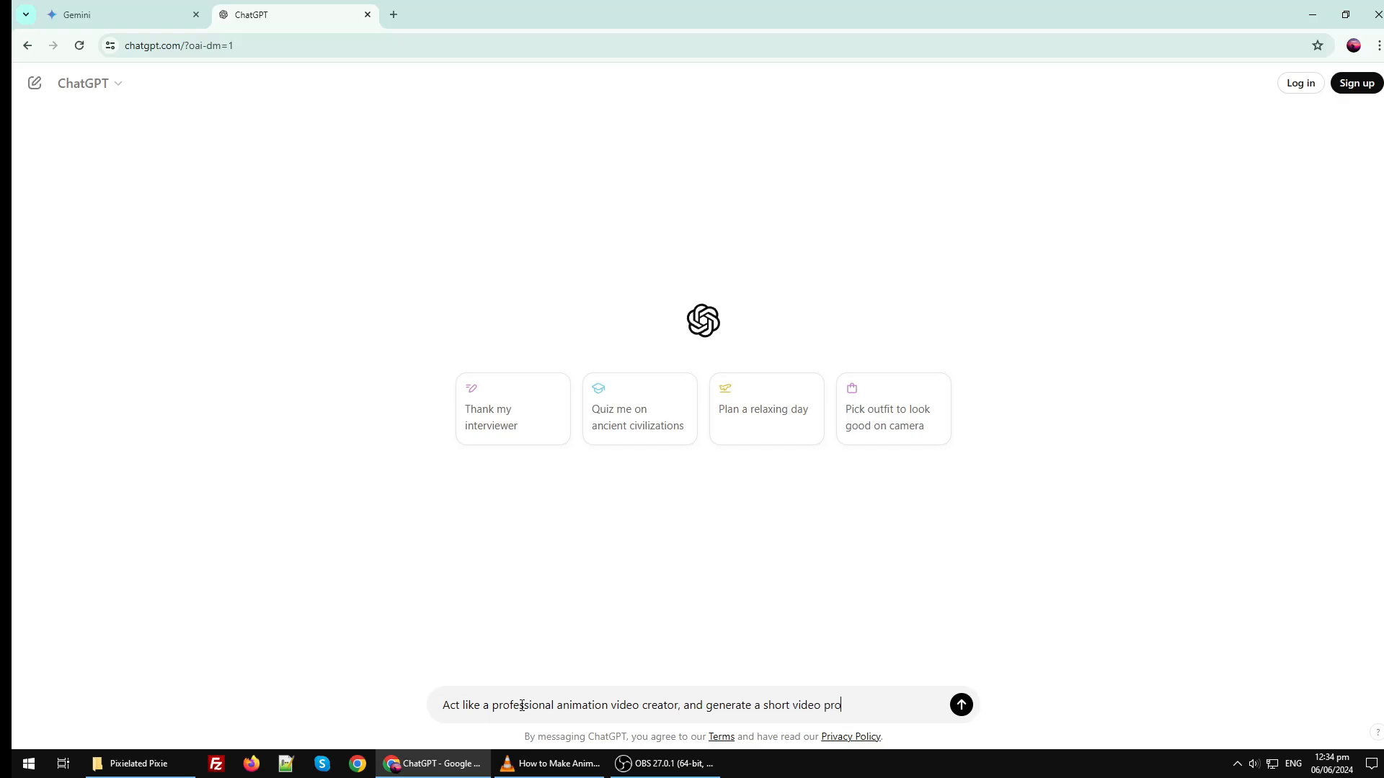
pyautogui.write('mpt')
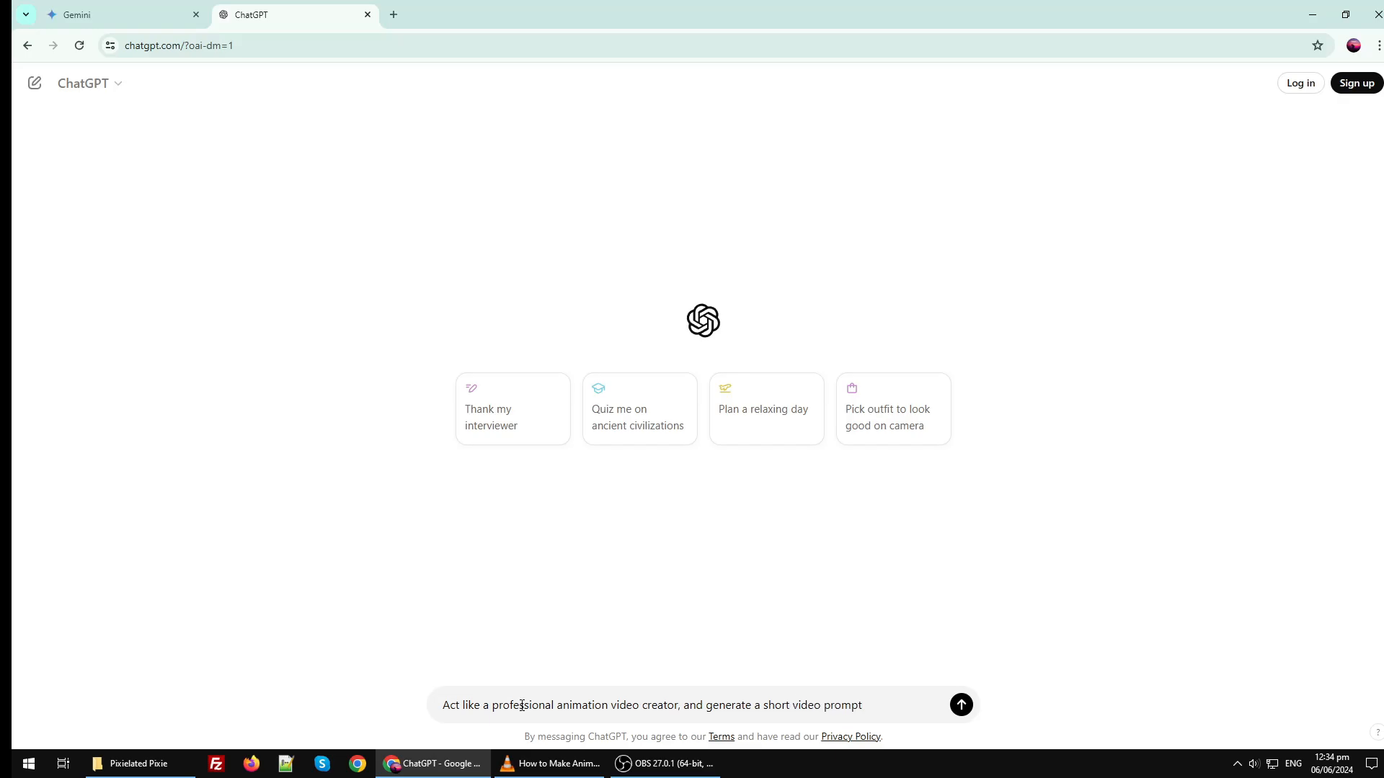
pyautogui.write('for')
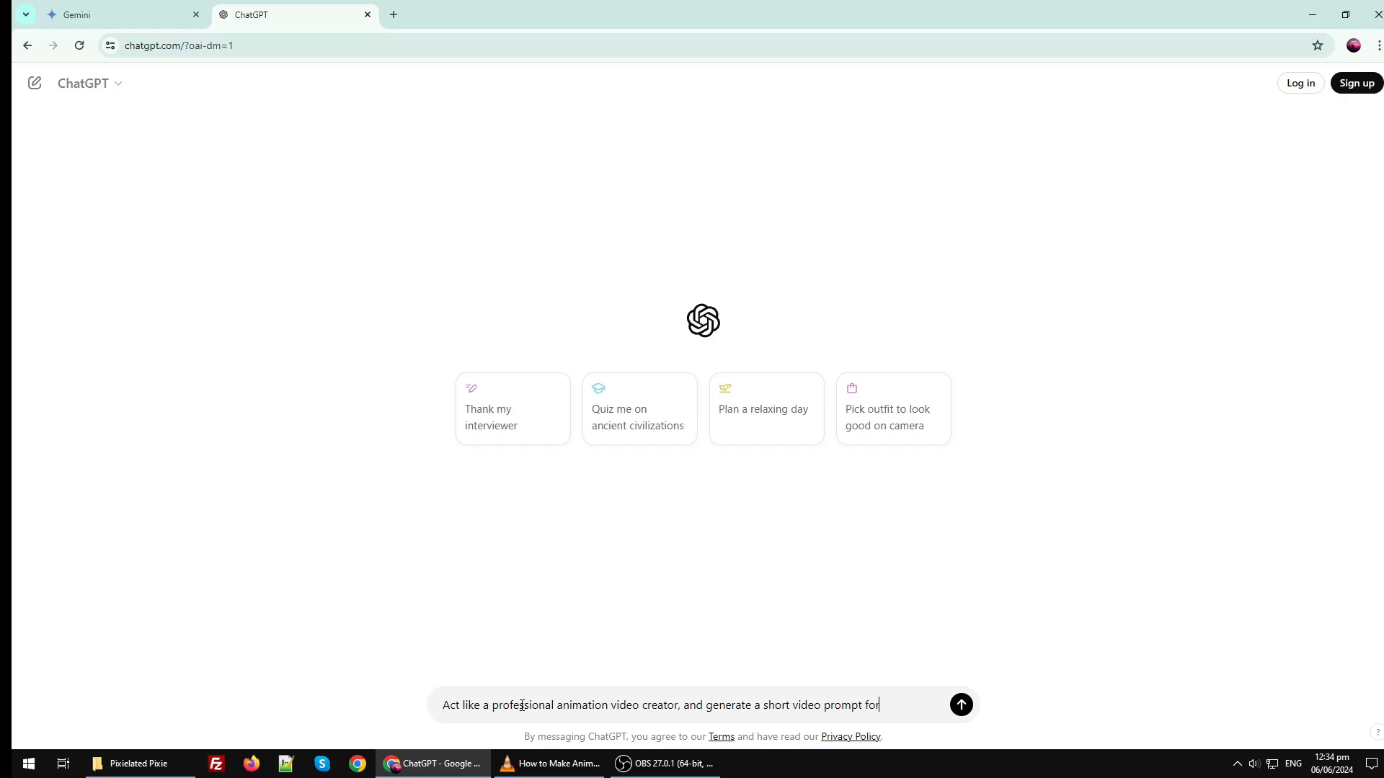
pyautogui.write('animat')
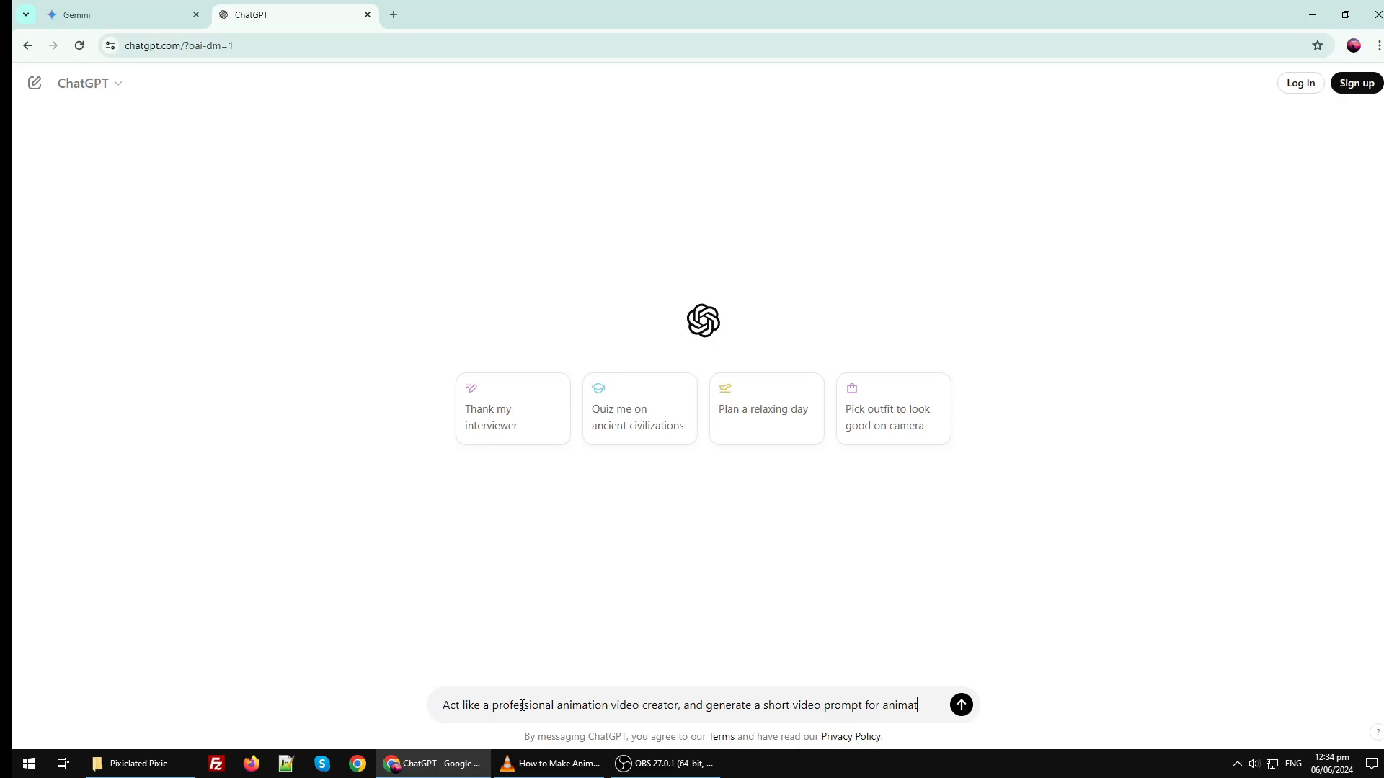
pyautogui.write('ed video')
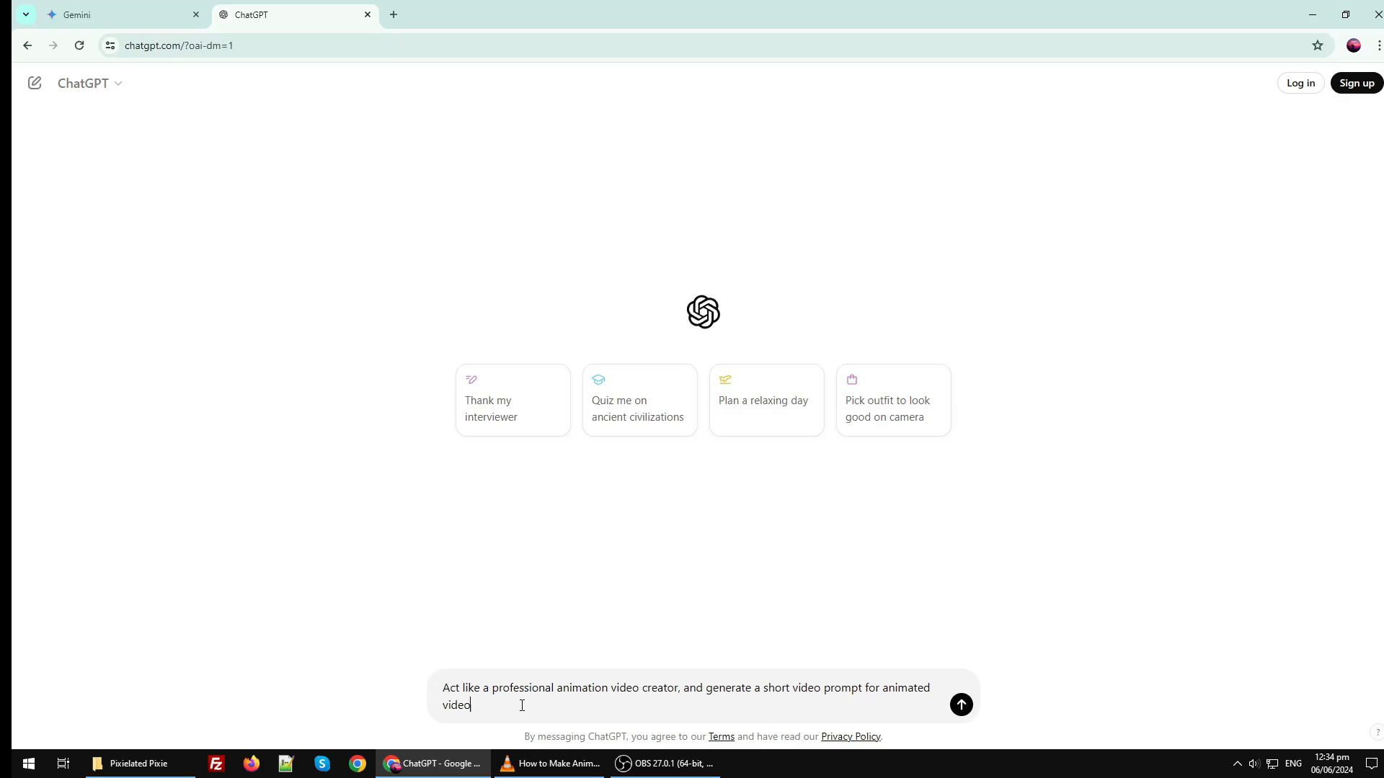
pyautogui.write('about a')
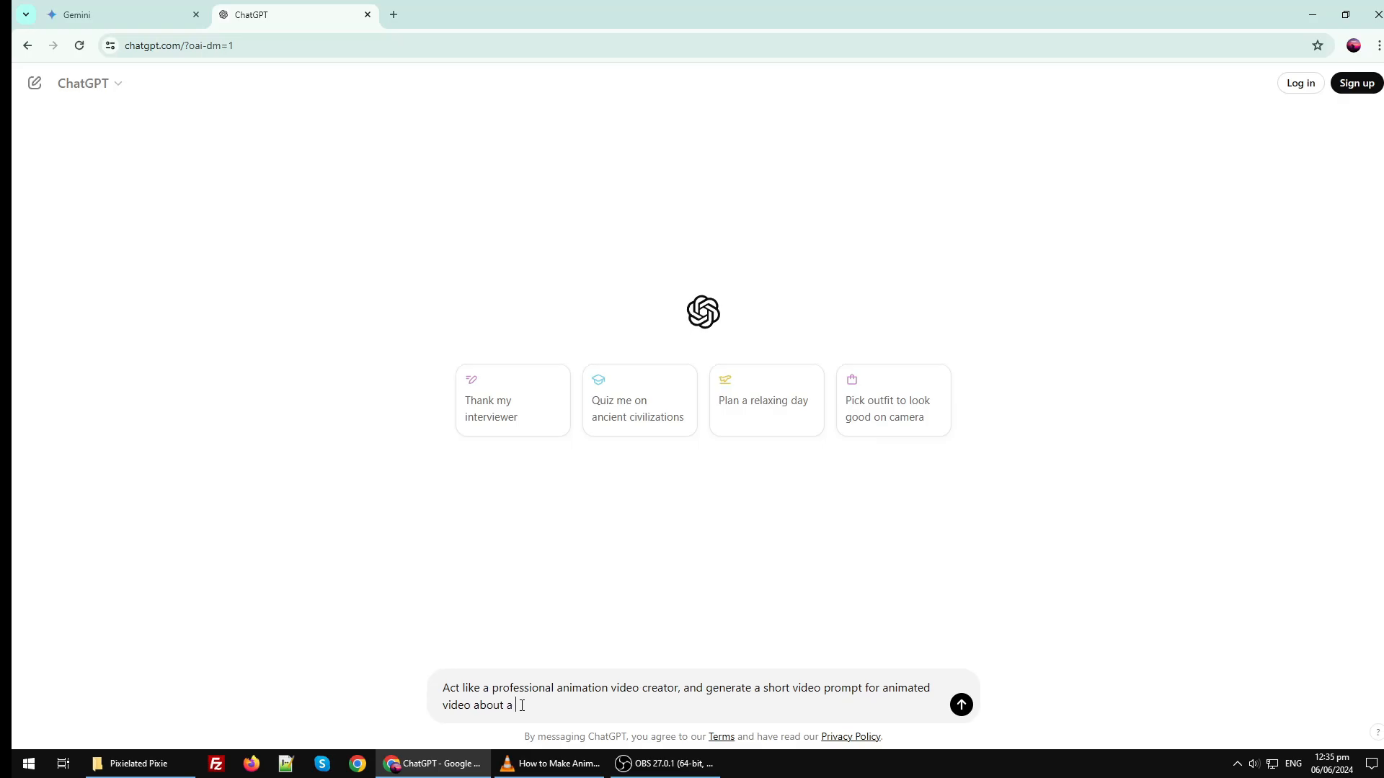
# Step: Describe a cute bunny and mouse friends' adventure in the mysterious forest in Ghibli animator style, and send it
pyautogui.write('cute')
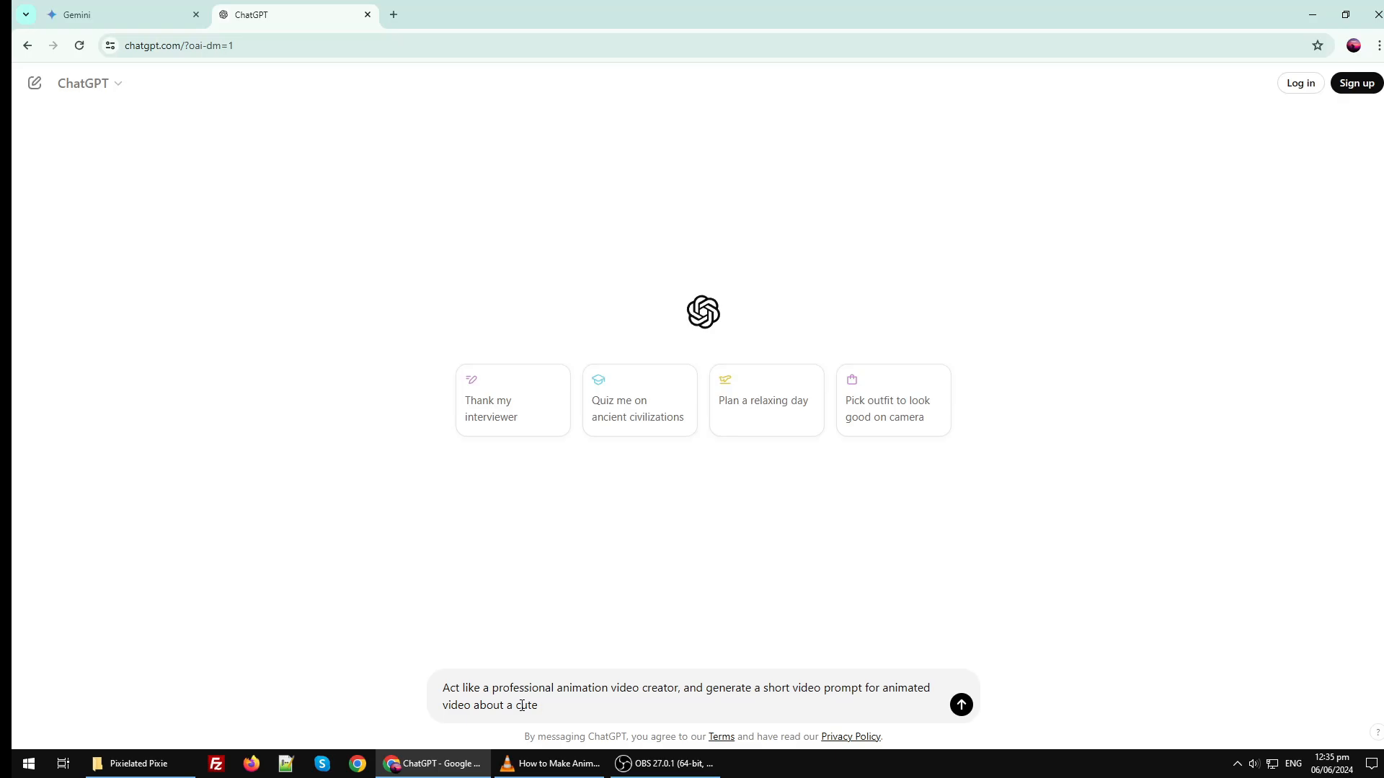
pyautogui.write('bunny')
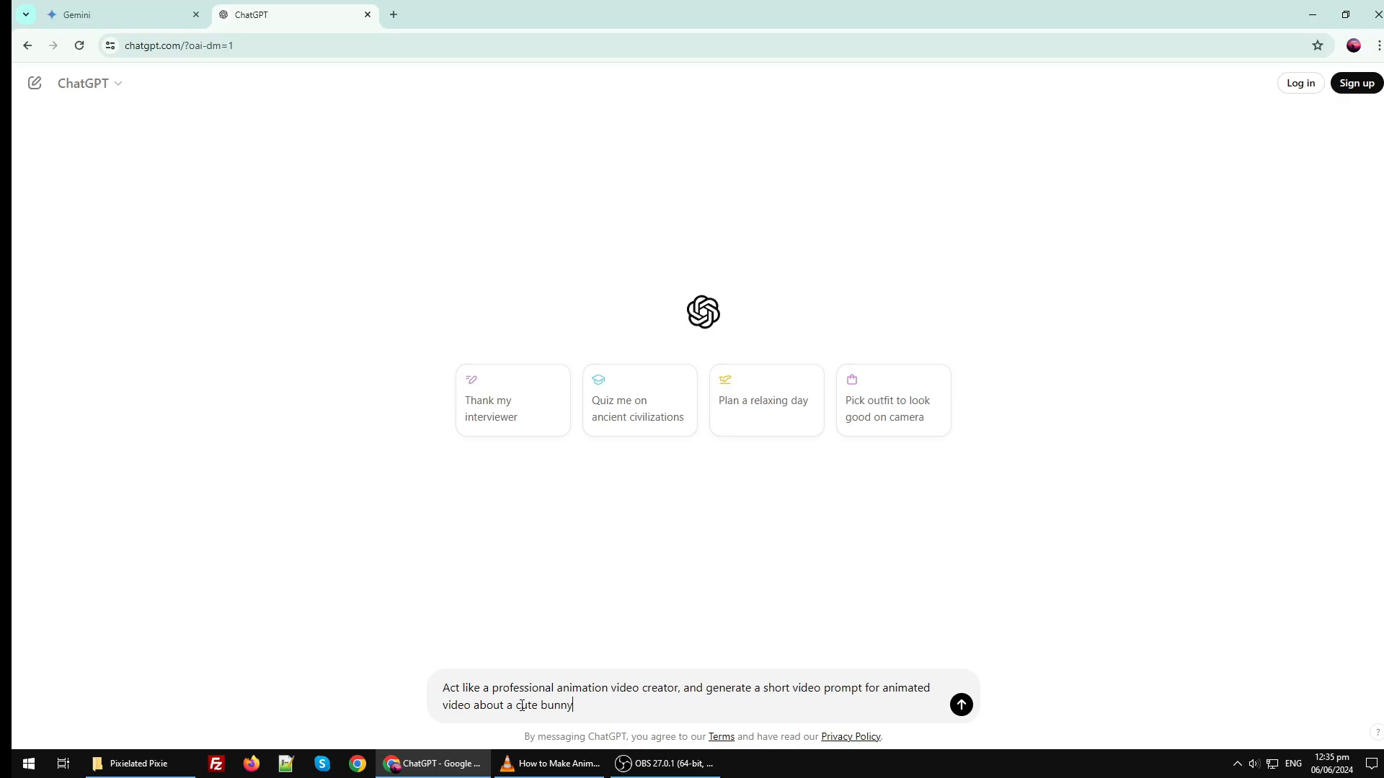
pyautogui.write('and a')
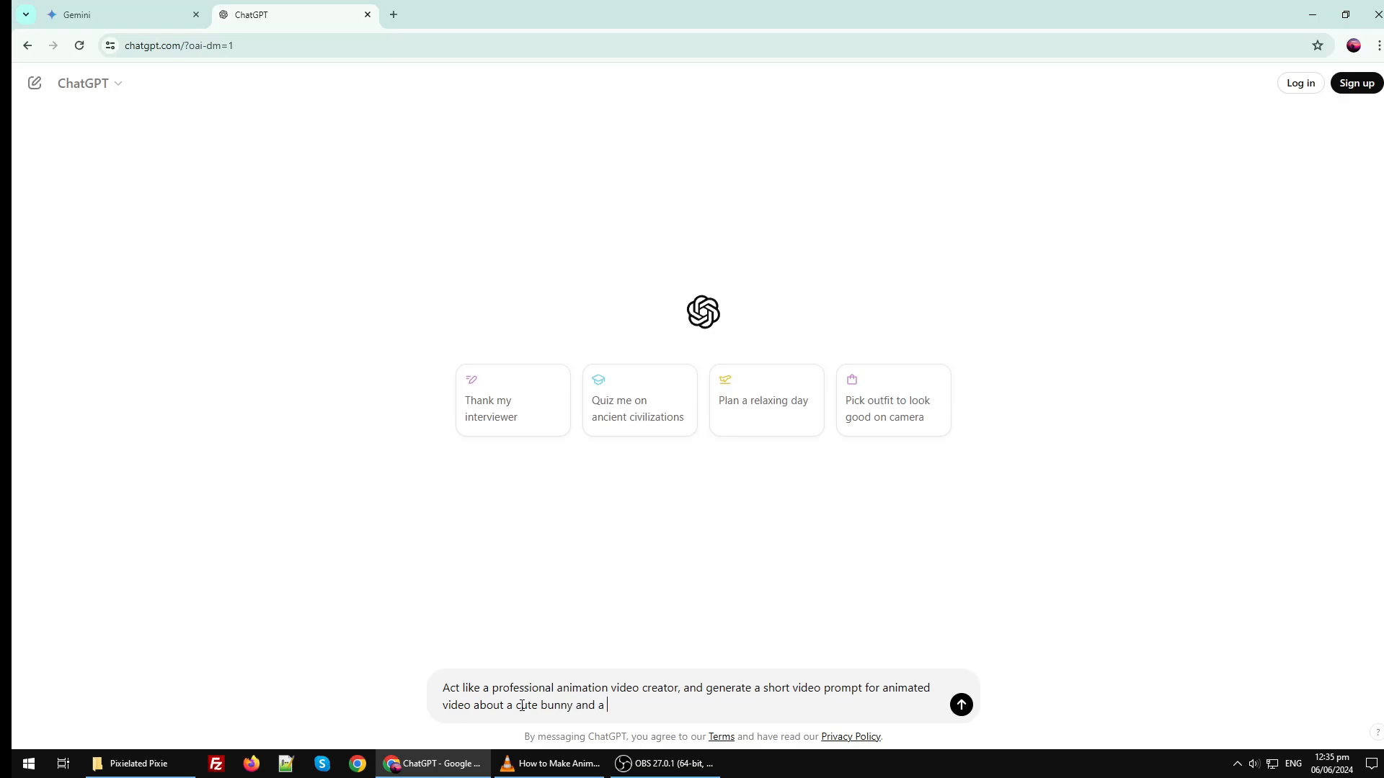
pyautogui.write('mouse')
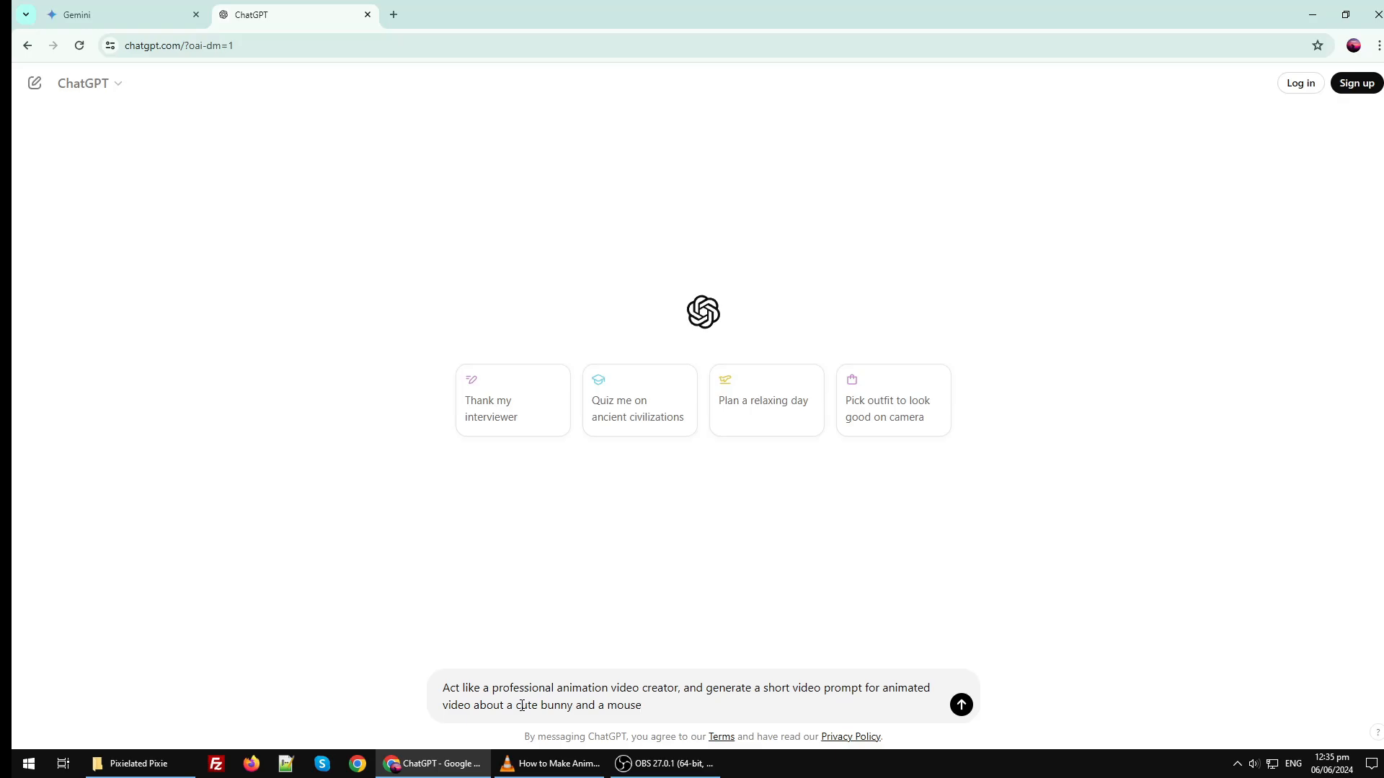
pyautogui.write('fri')
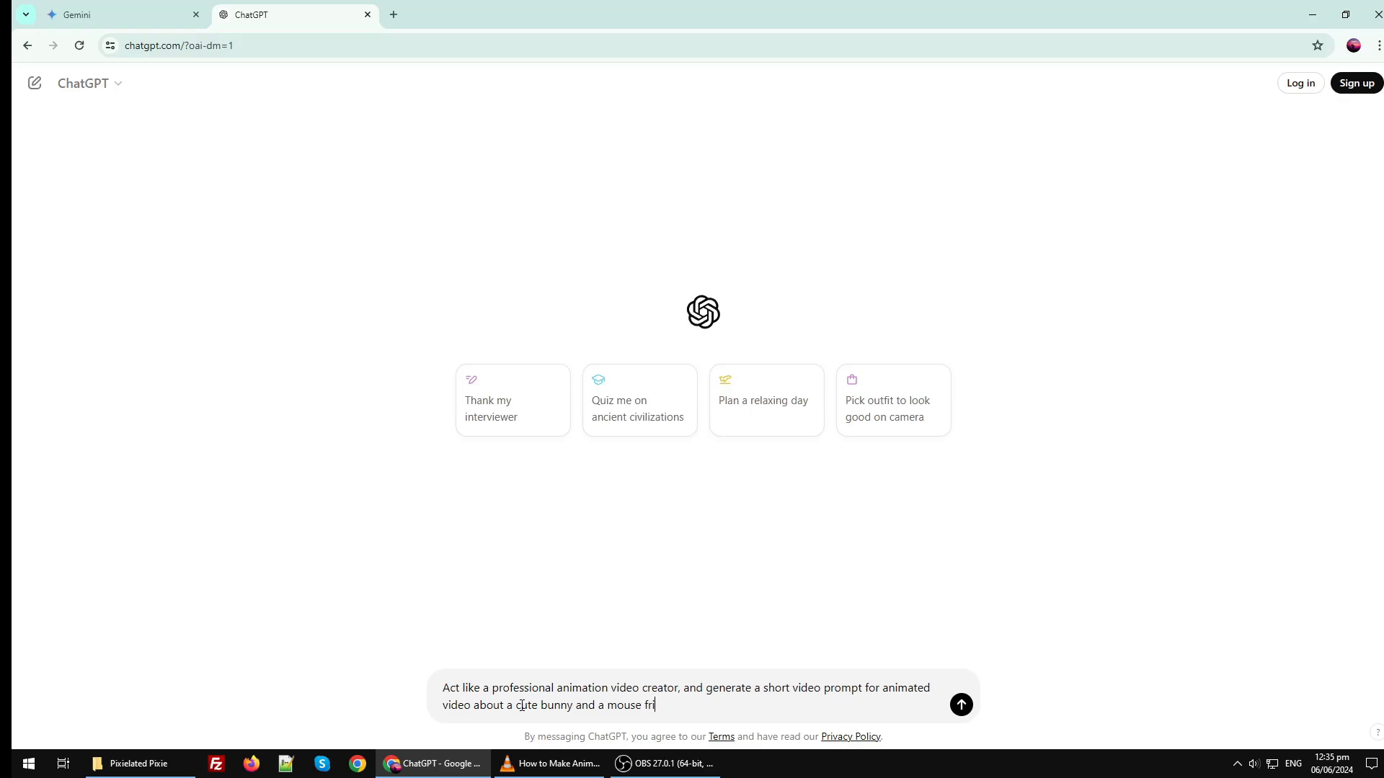
pyautogui.write('ends')
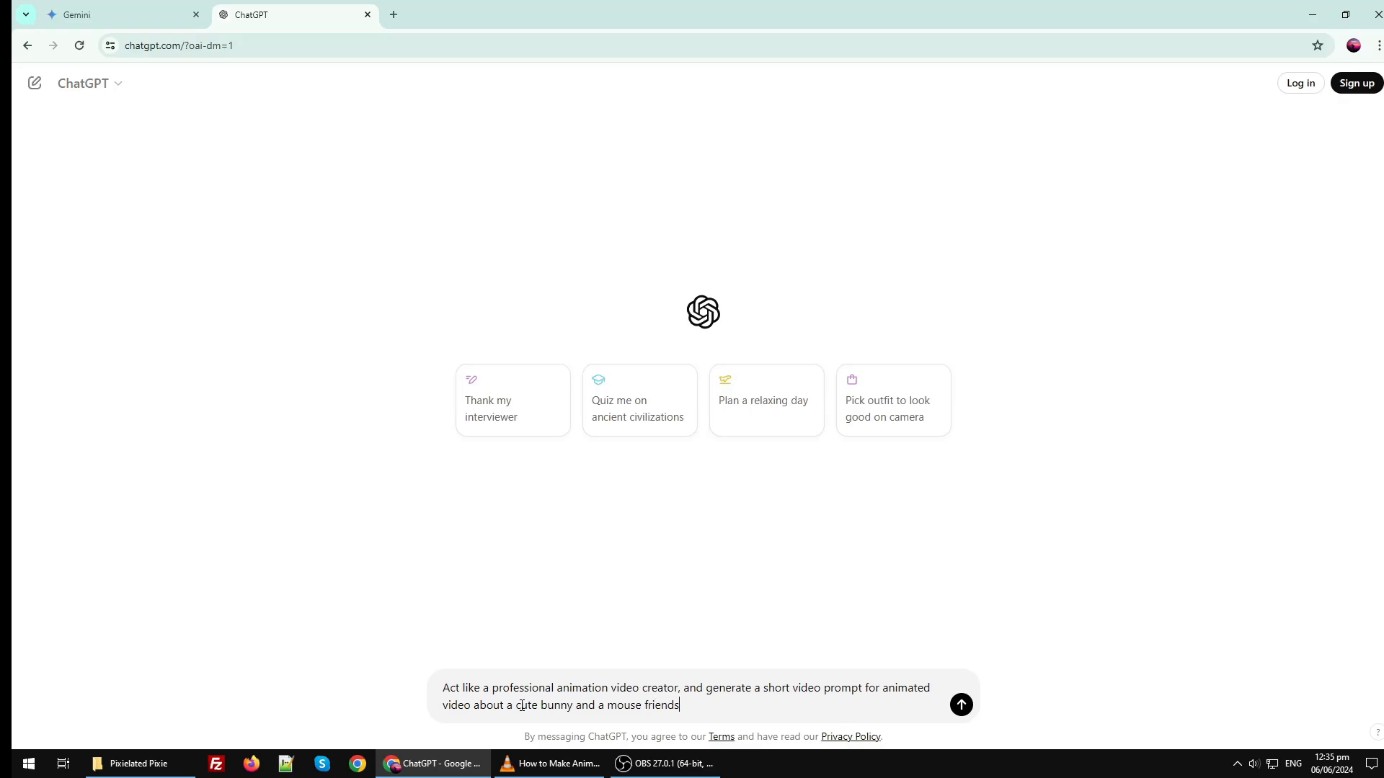
pyautogui.write('and')
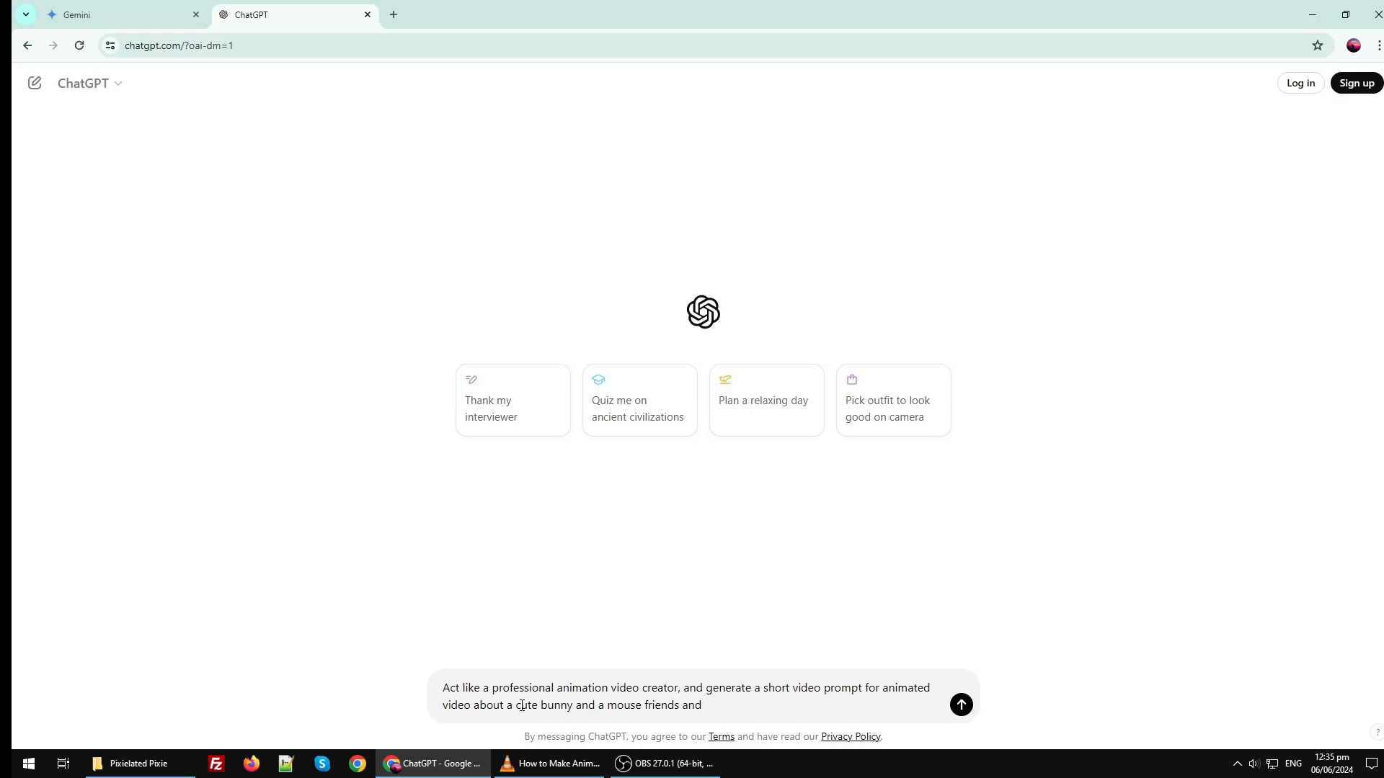
pyautogui.write('their')
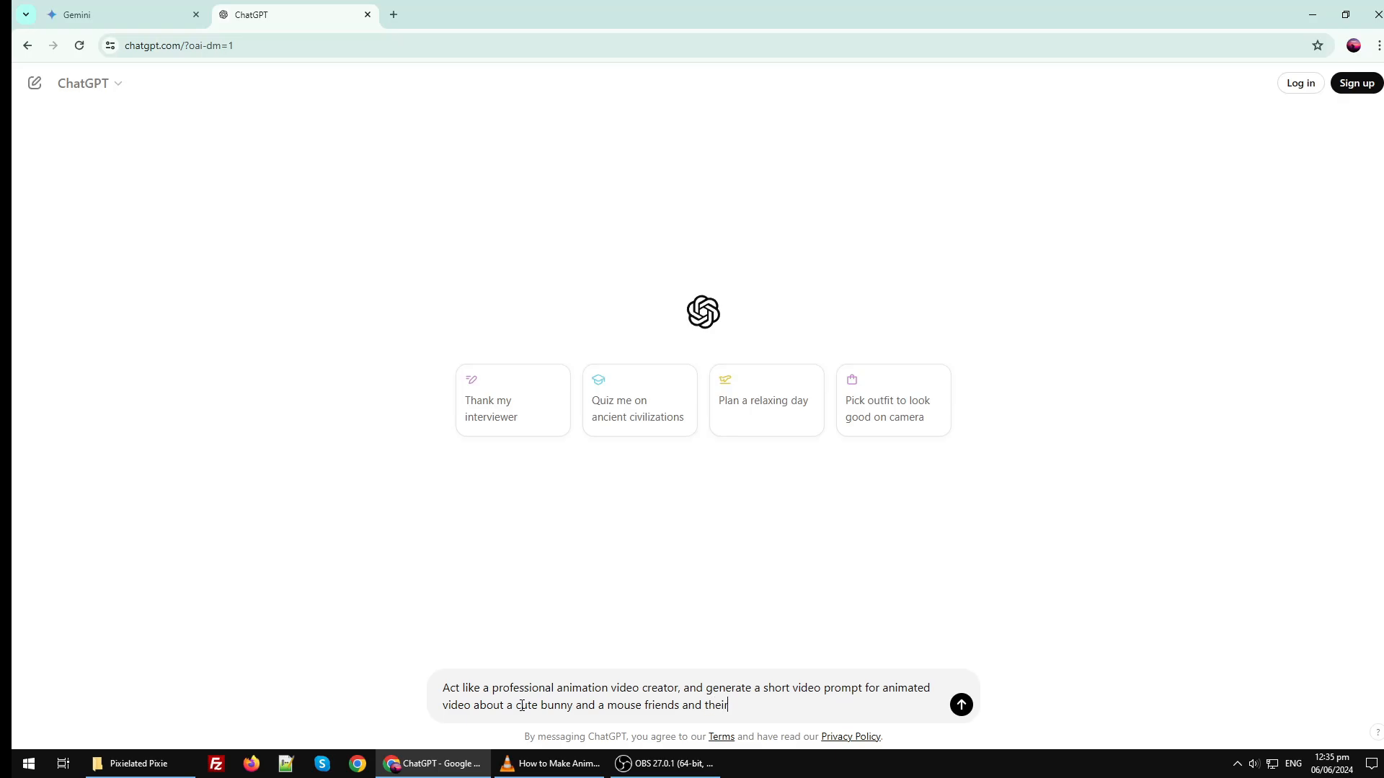
pyautogui.write('adventur')
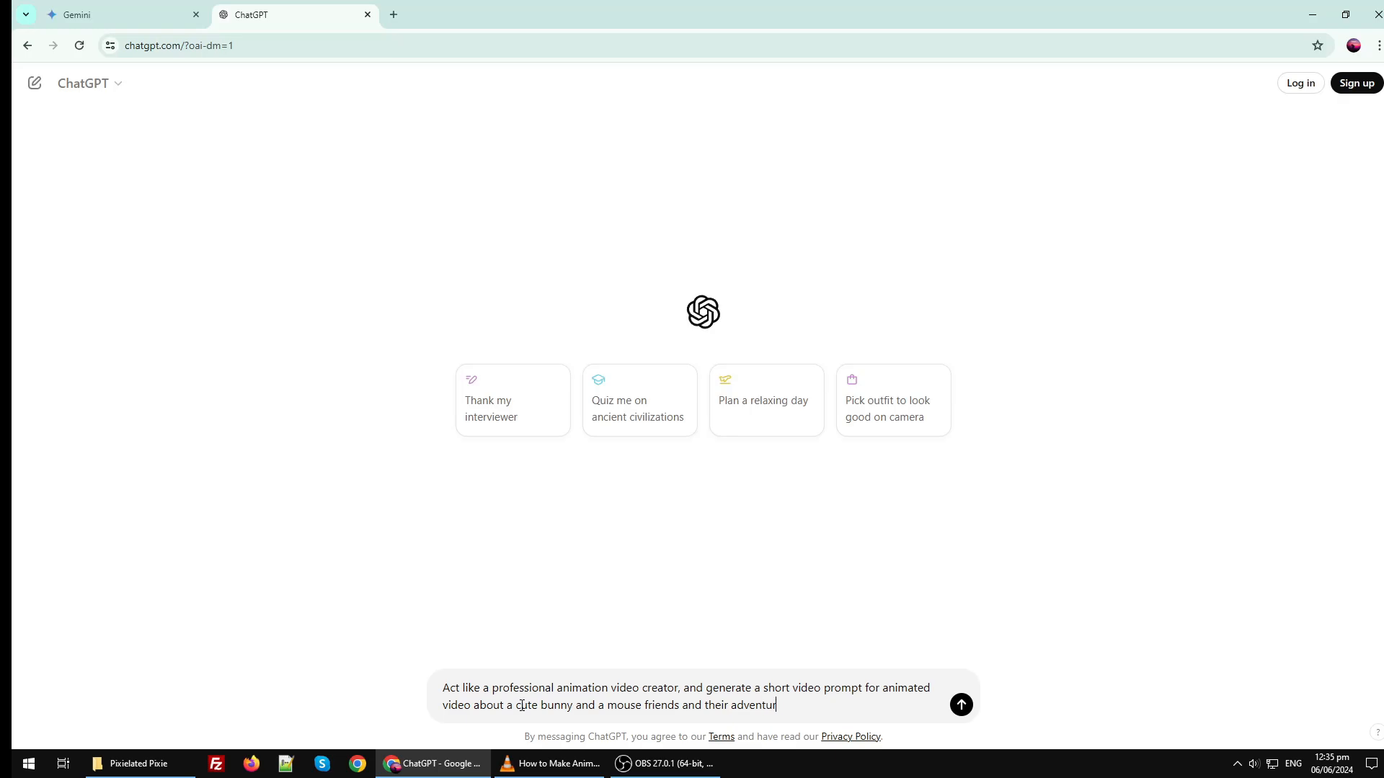
pyautogui.write('e')
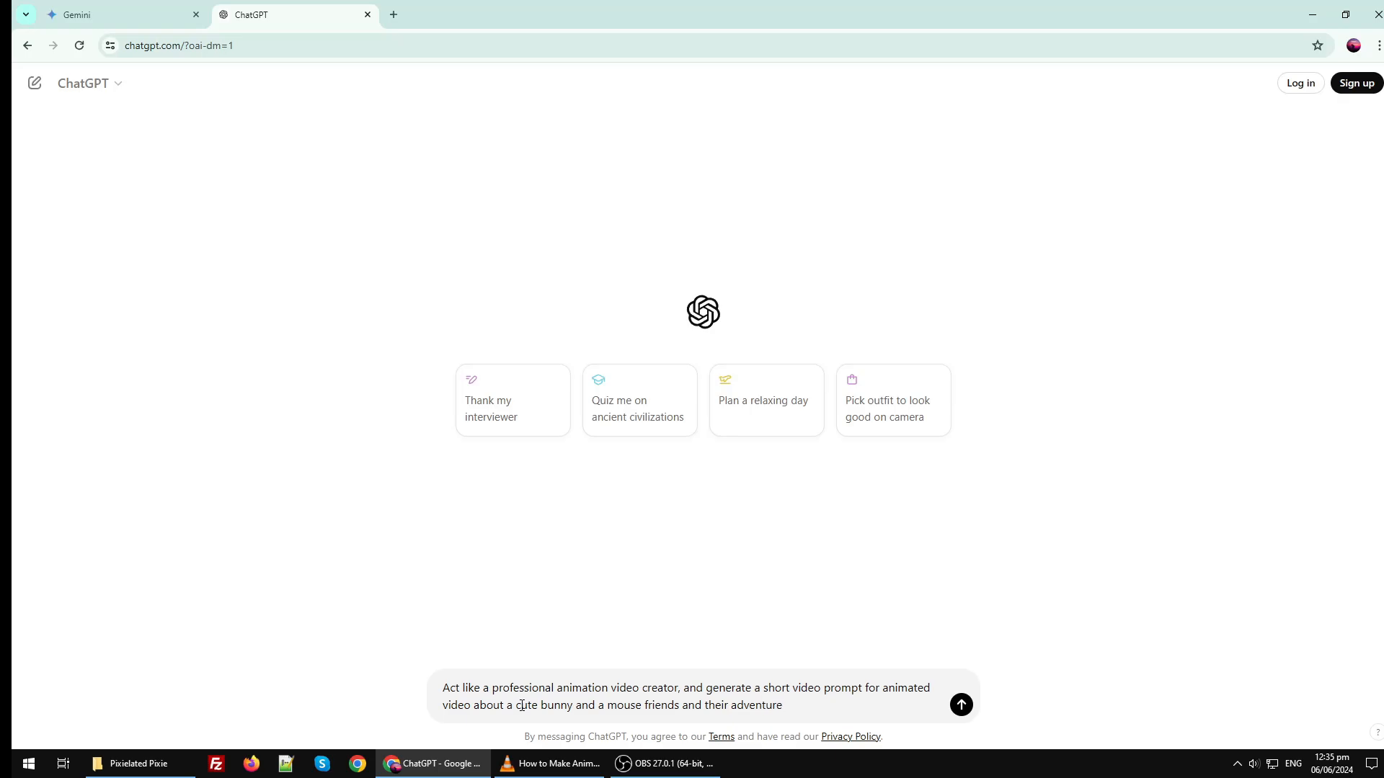
pyautogui.write('in')
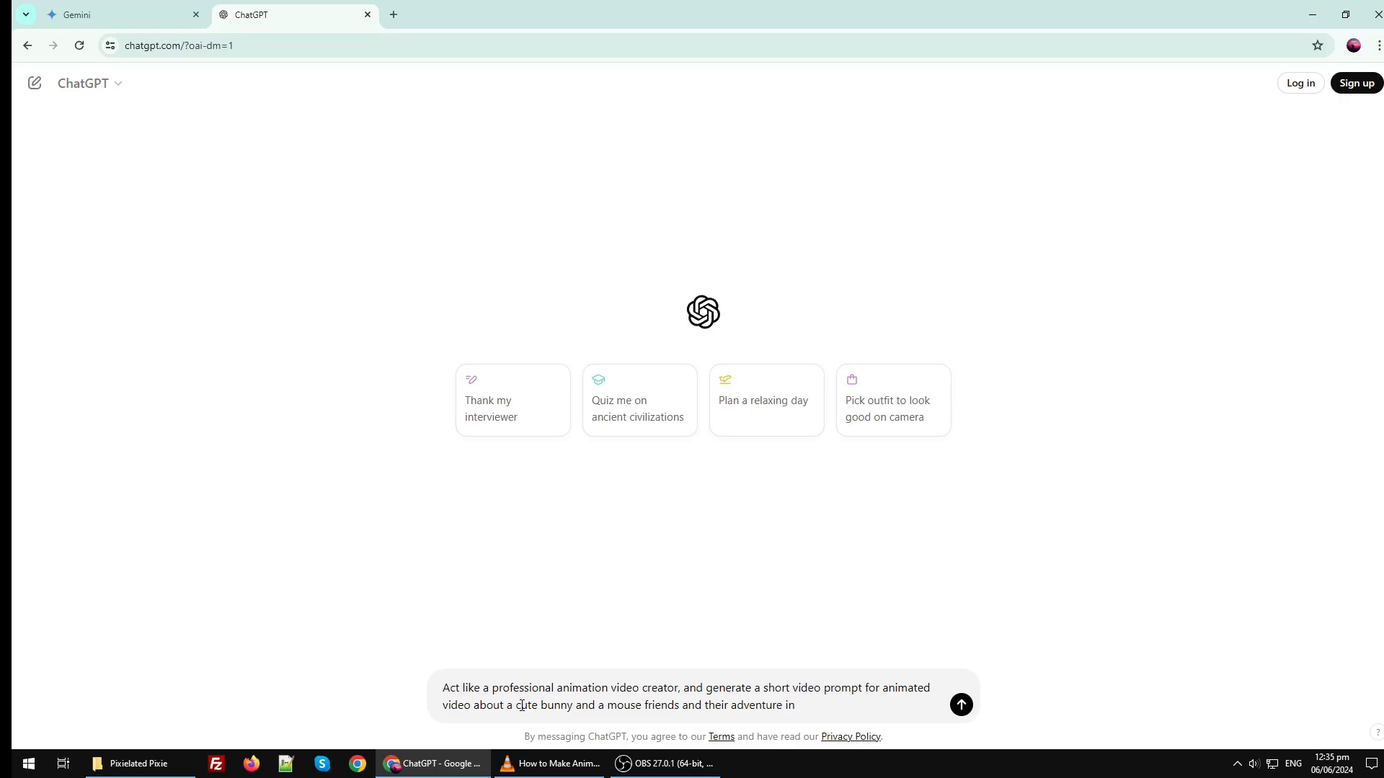
pyautogui.write('the mysterious')
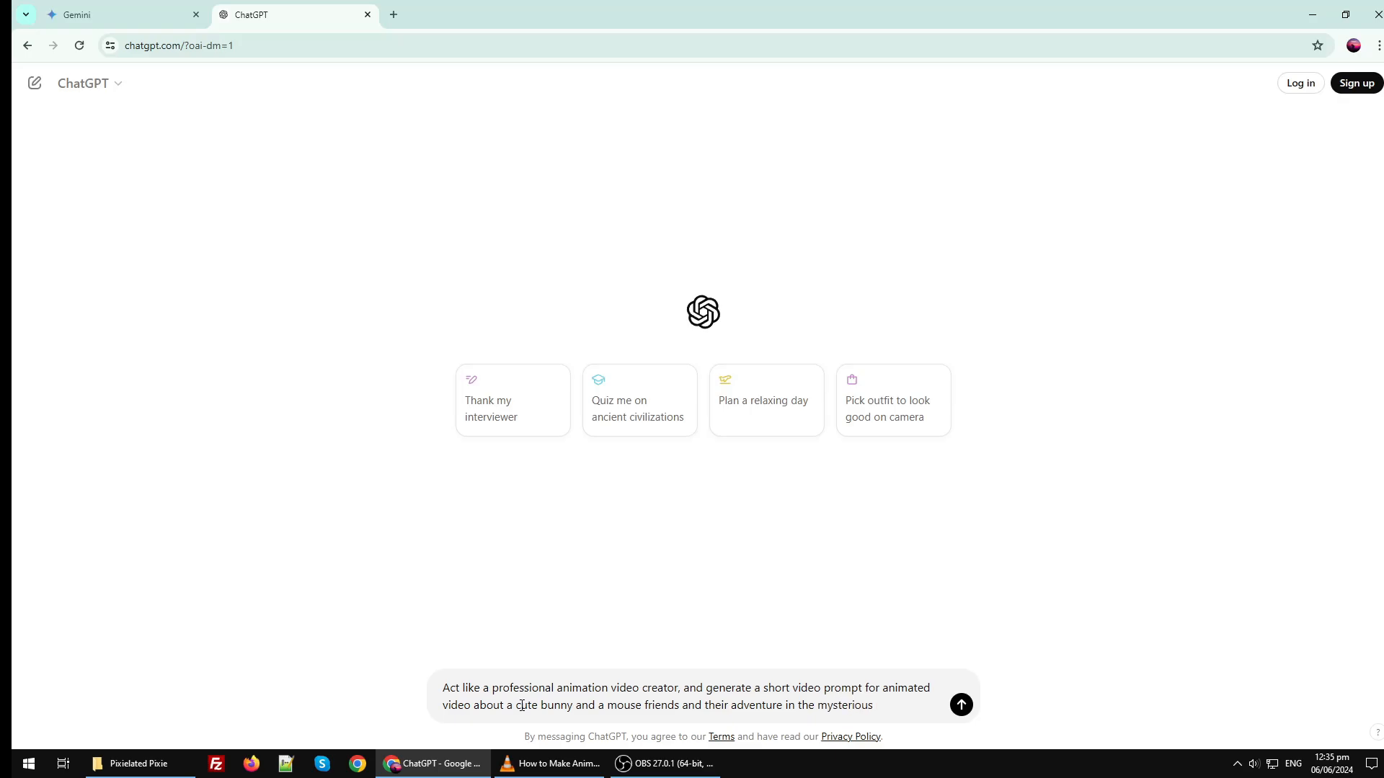
pyautogui.write('forest')
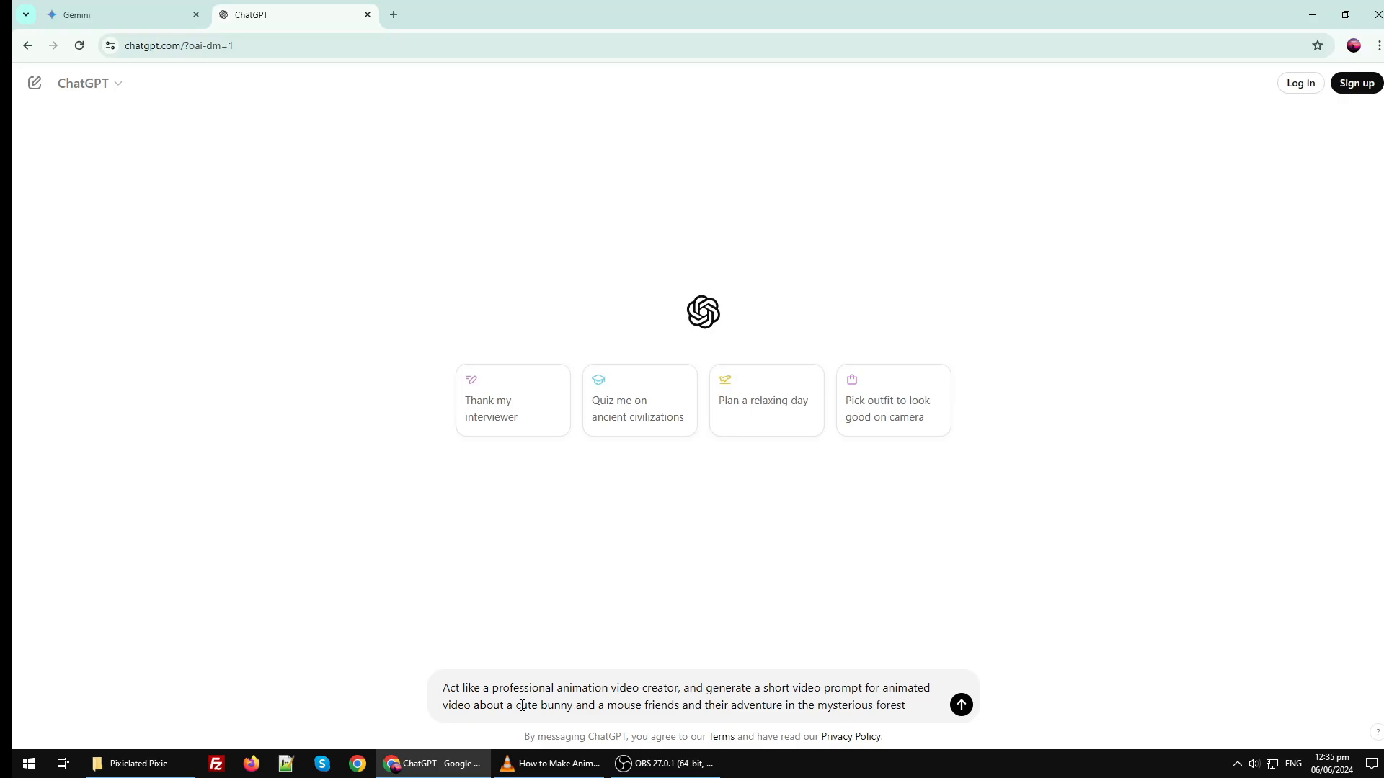
pyautogui.write('in a studio')
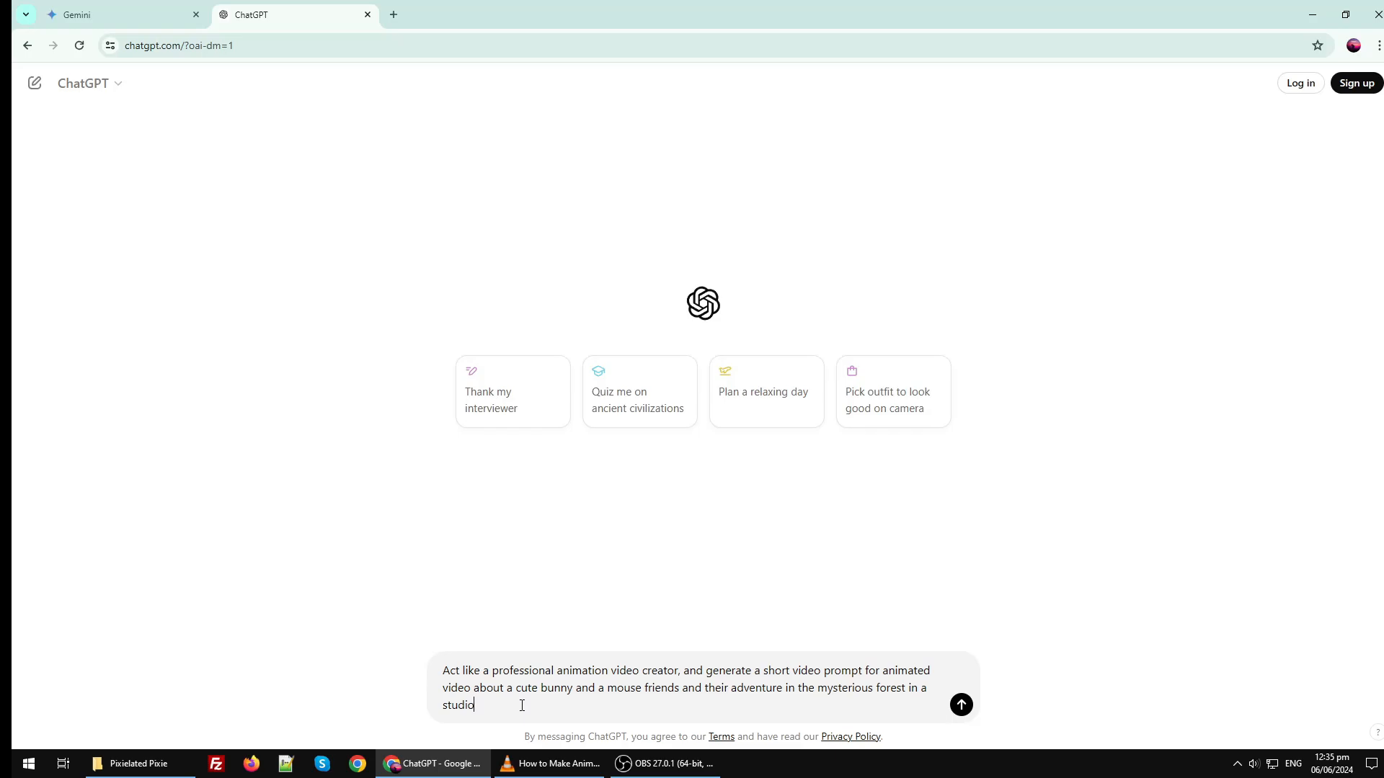
pyautogui.write('ghibli a')
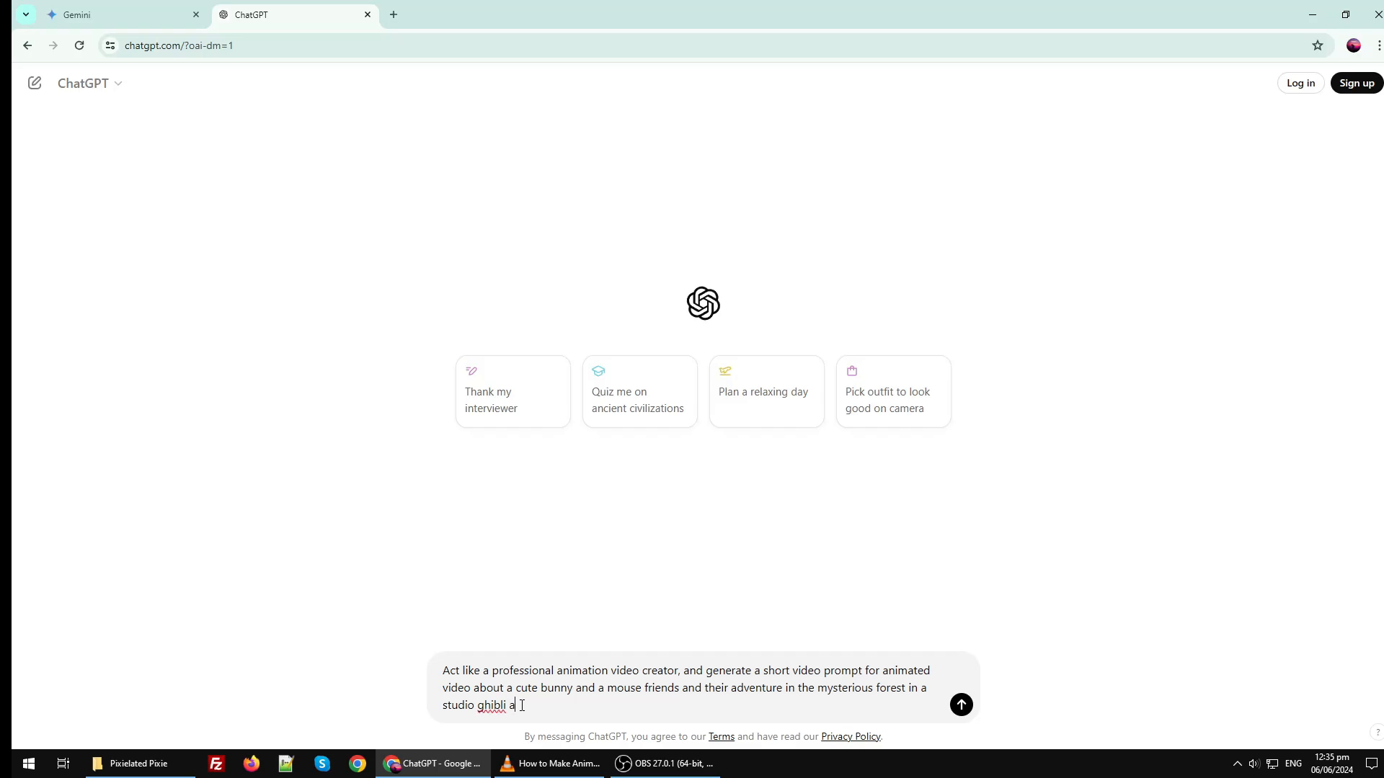
pyautogui.write('nimator')
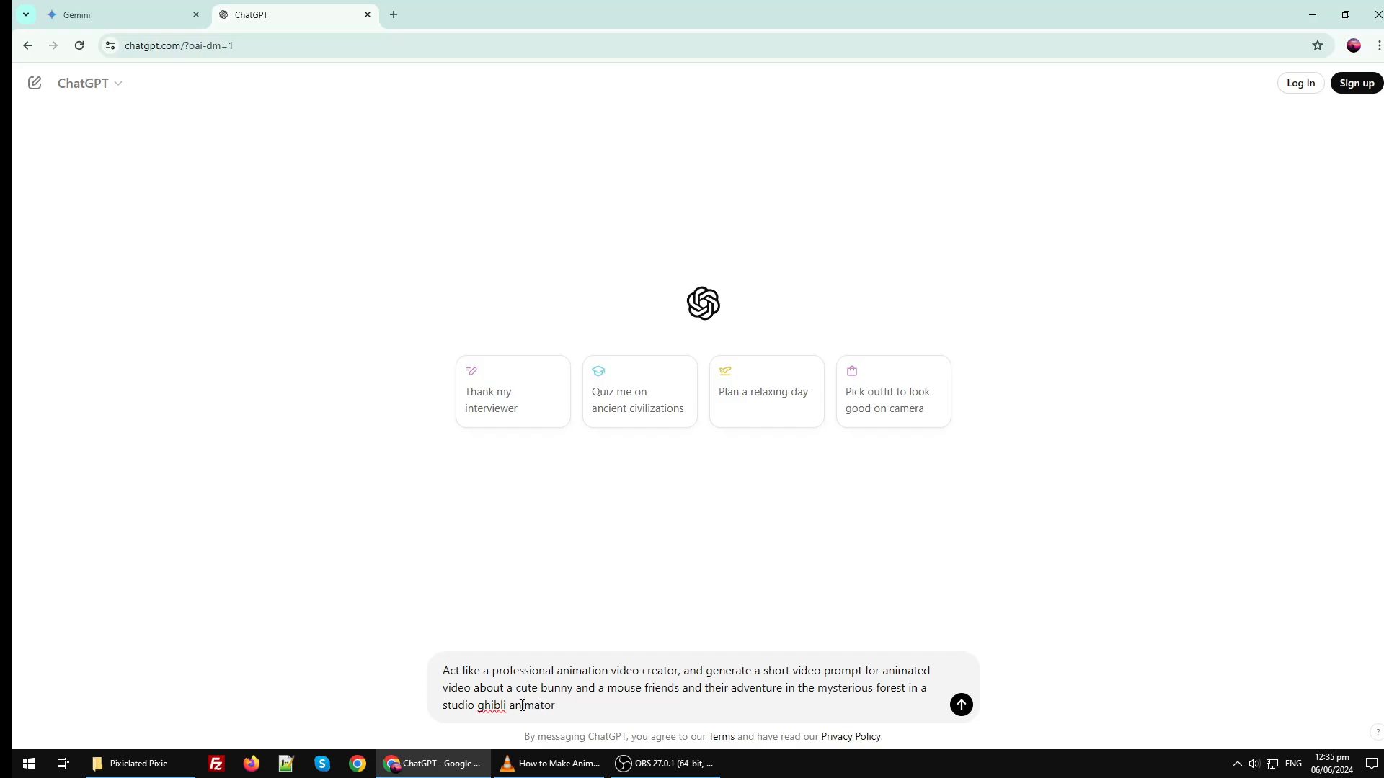
pyautogui.write('styl')
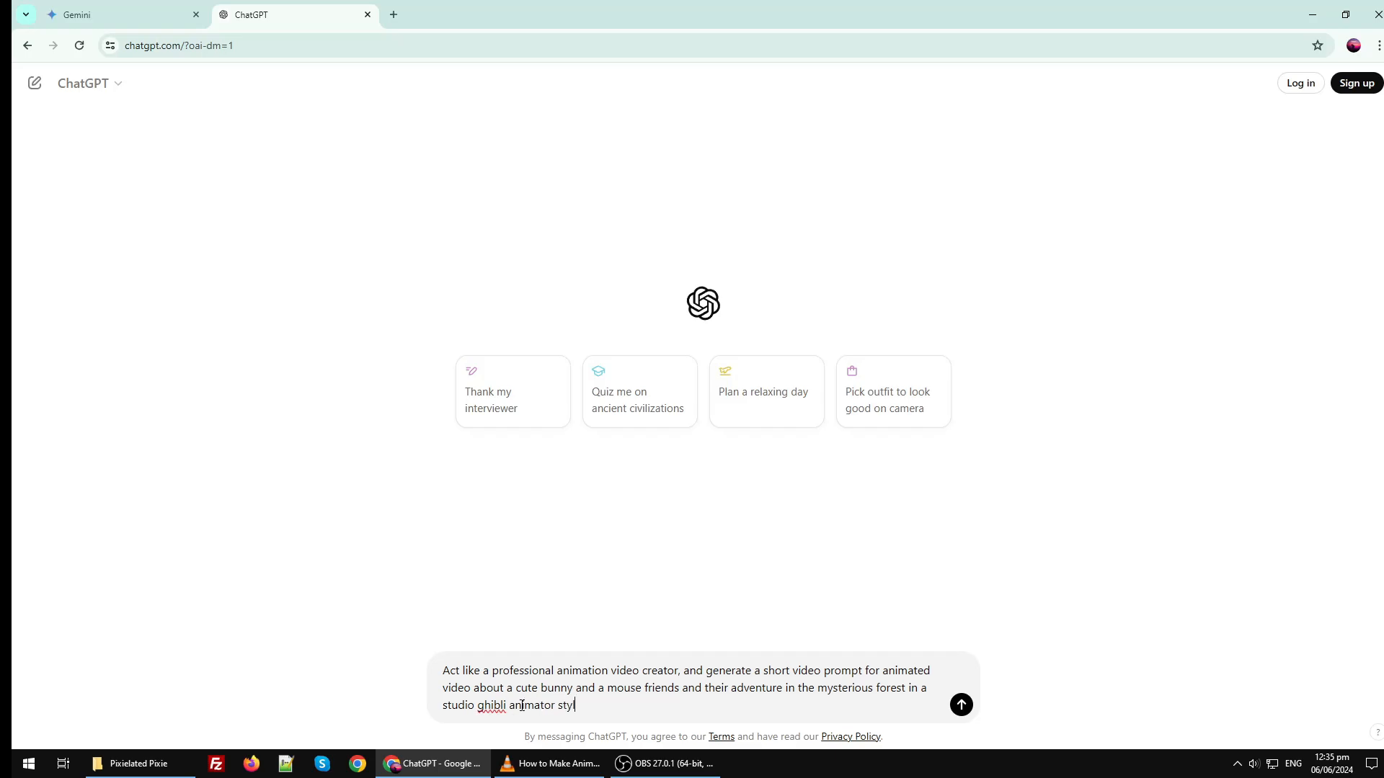
pyautogui.write('e.')
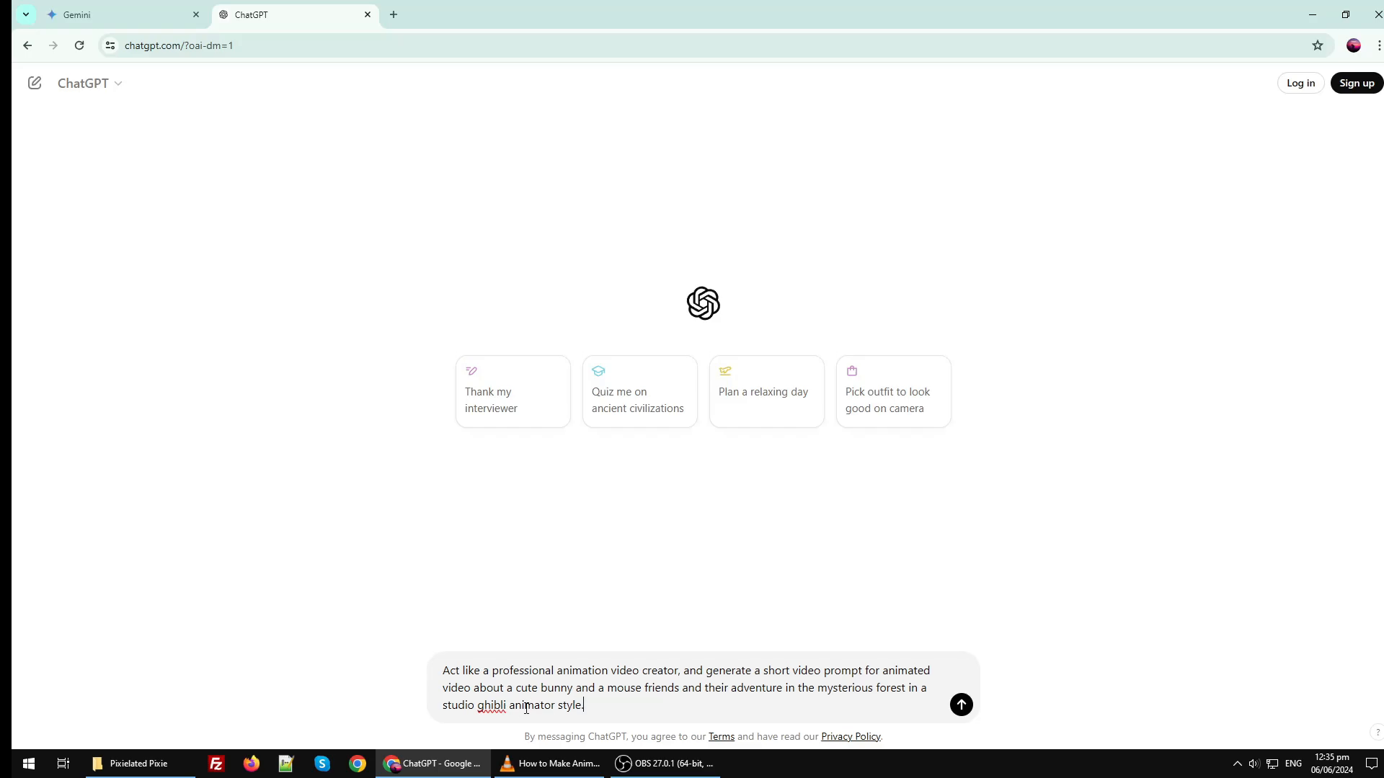
pyautogui.click(960, 705)
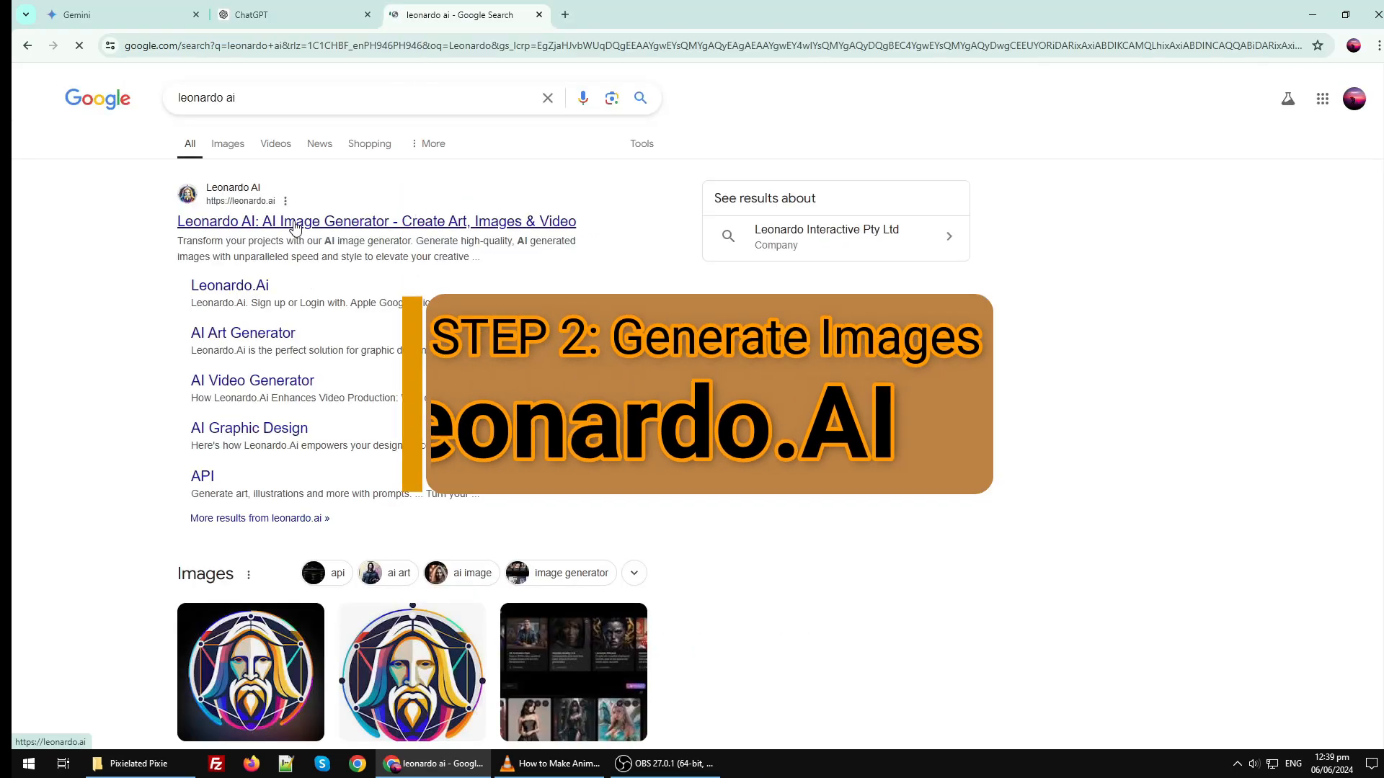
# Step: Open the Leonardo.Ai site from the search results and browse down its landing page
pyautogui.click(375, 222)
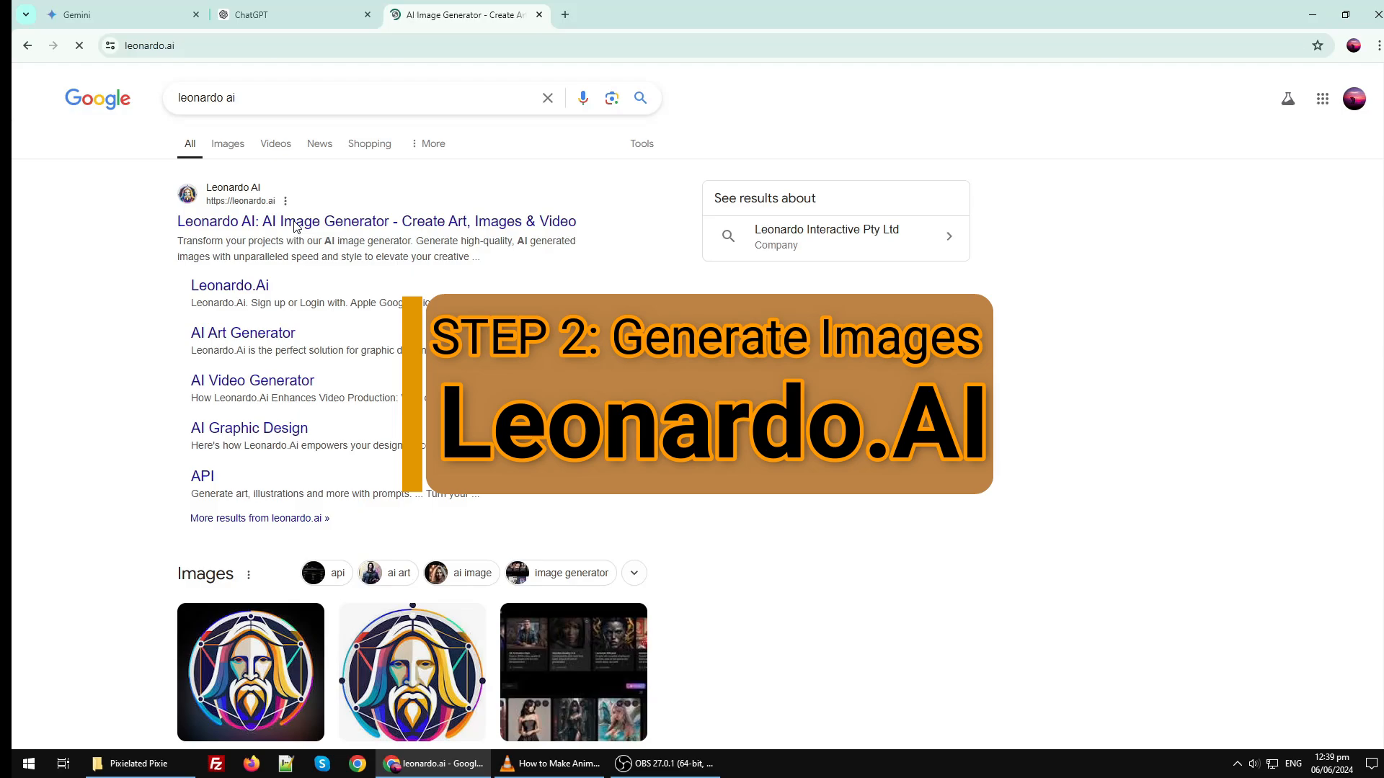
pyautogui.click(375, 222)
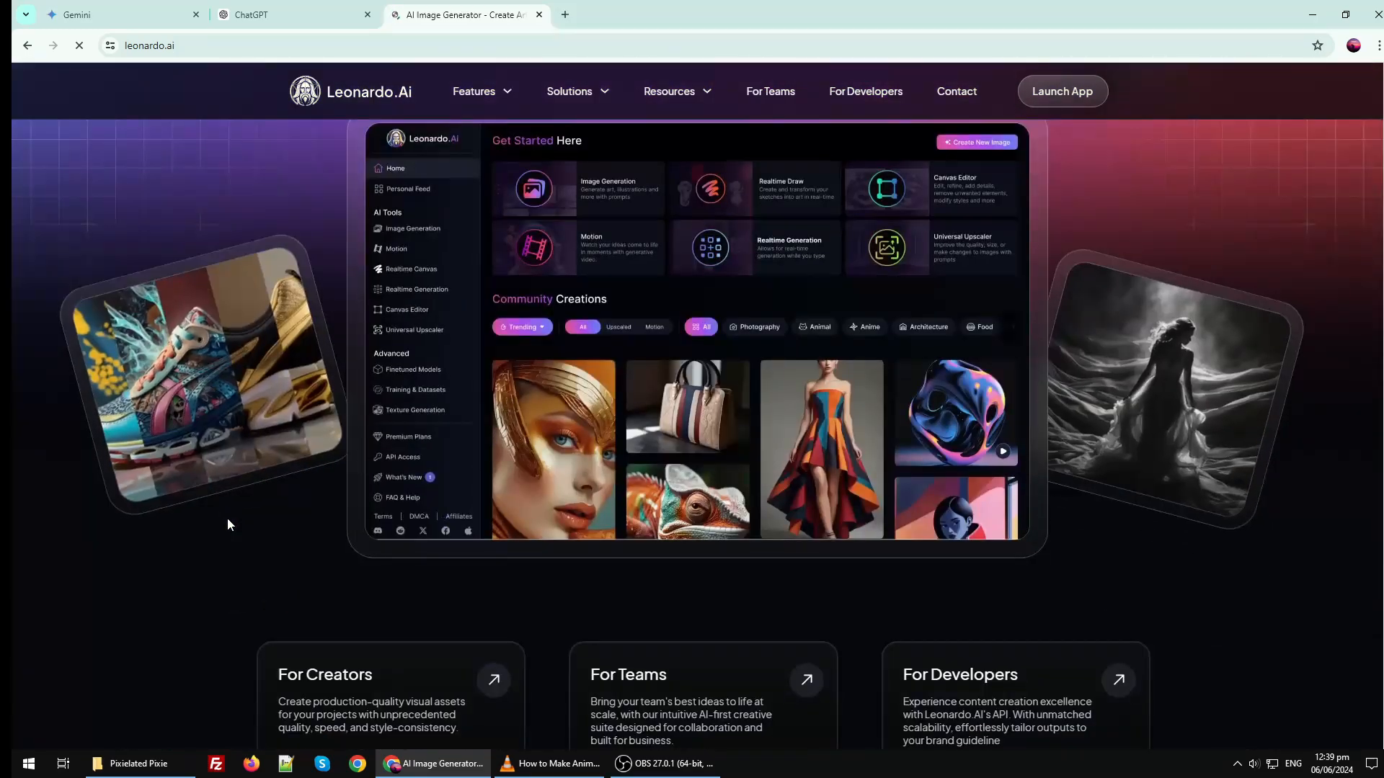
pyautogui.scroll(-3)
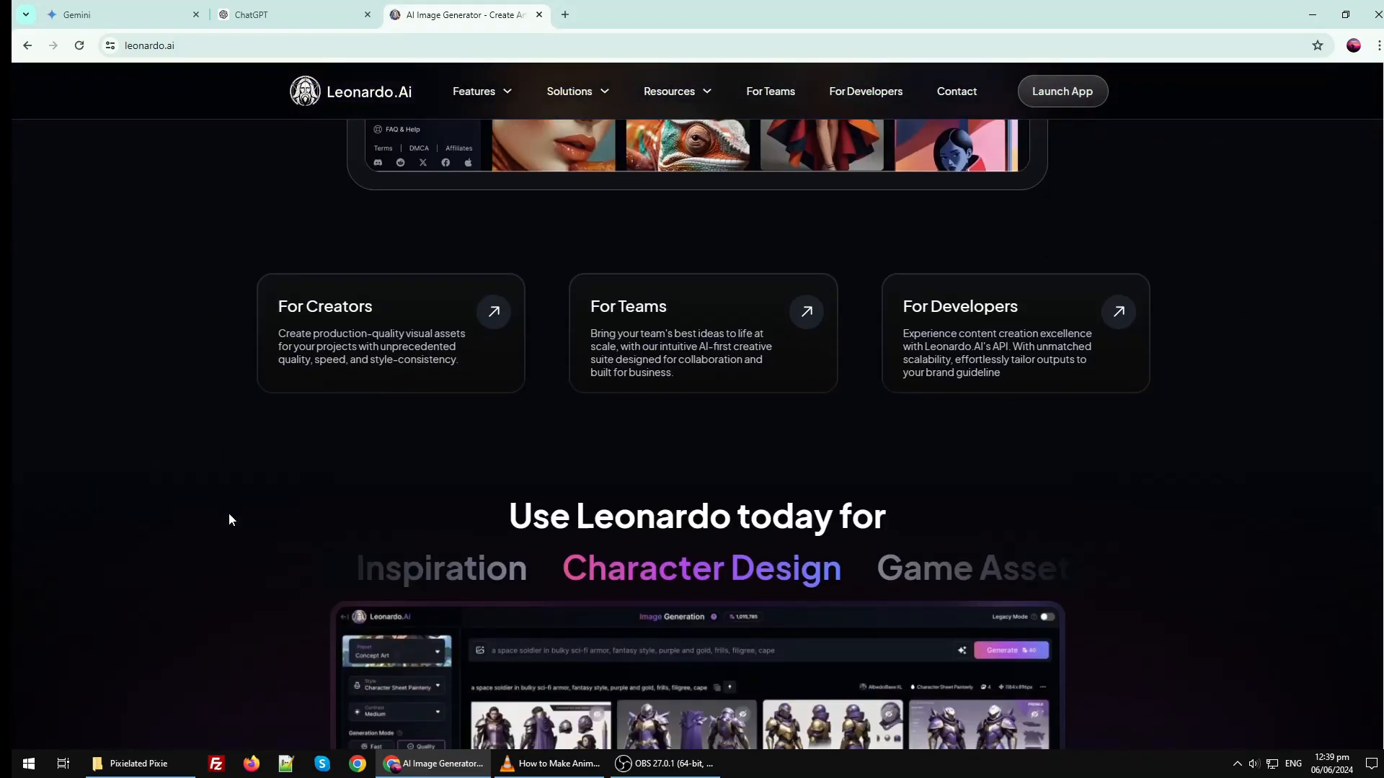
pyautogui.scroll(-3)
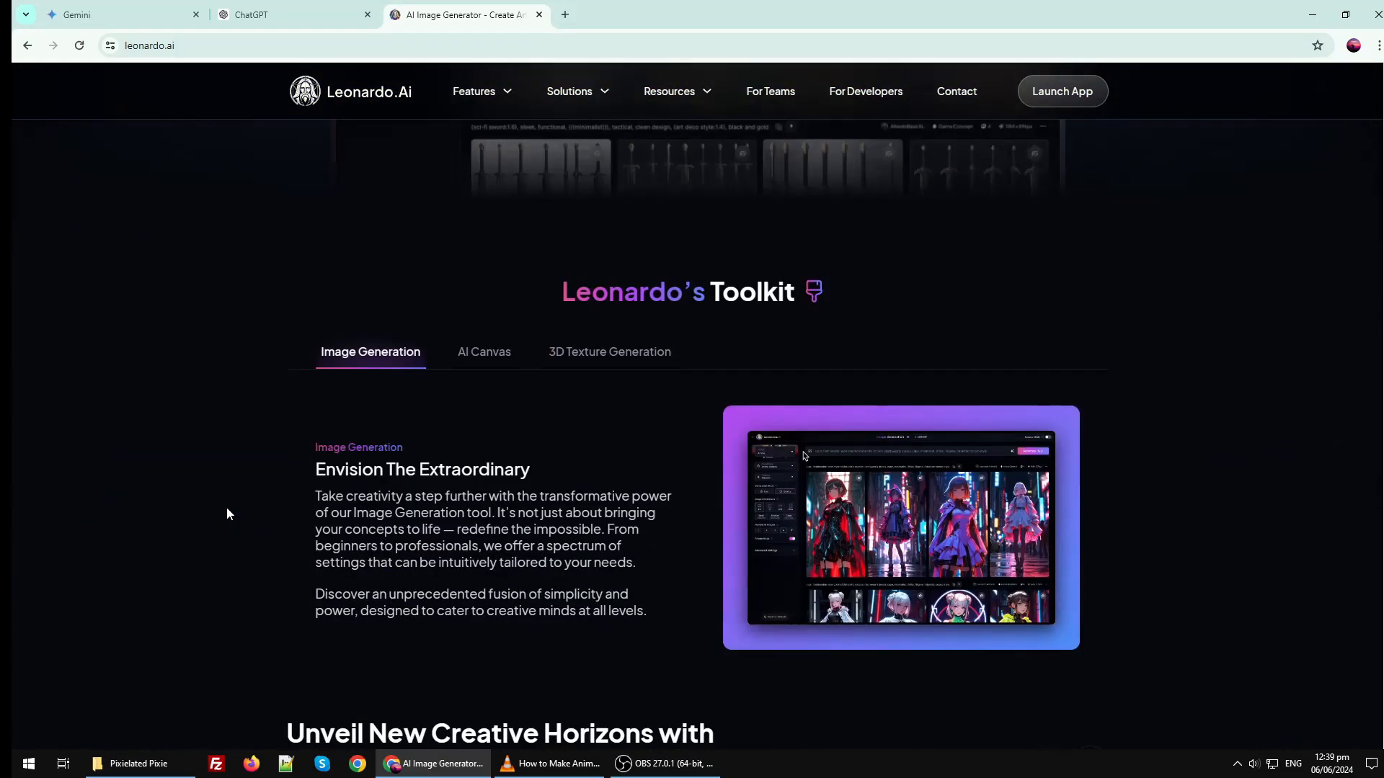
pyautogui.scroll(-3)
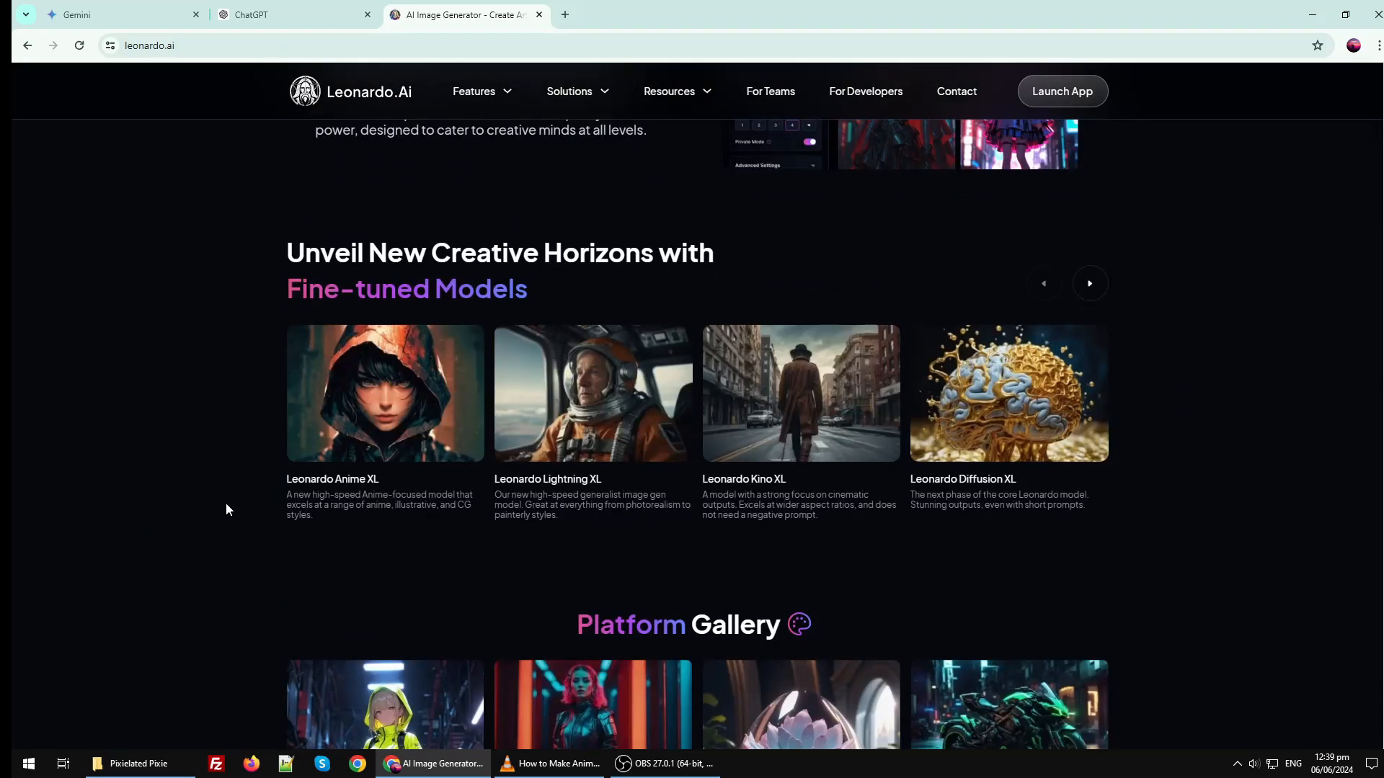
pyautogui.scroll(-3)
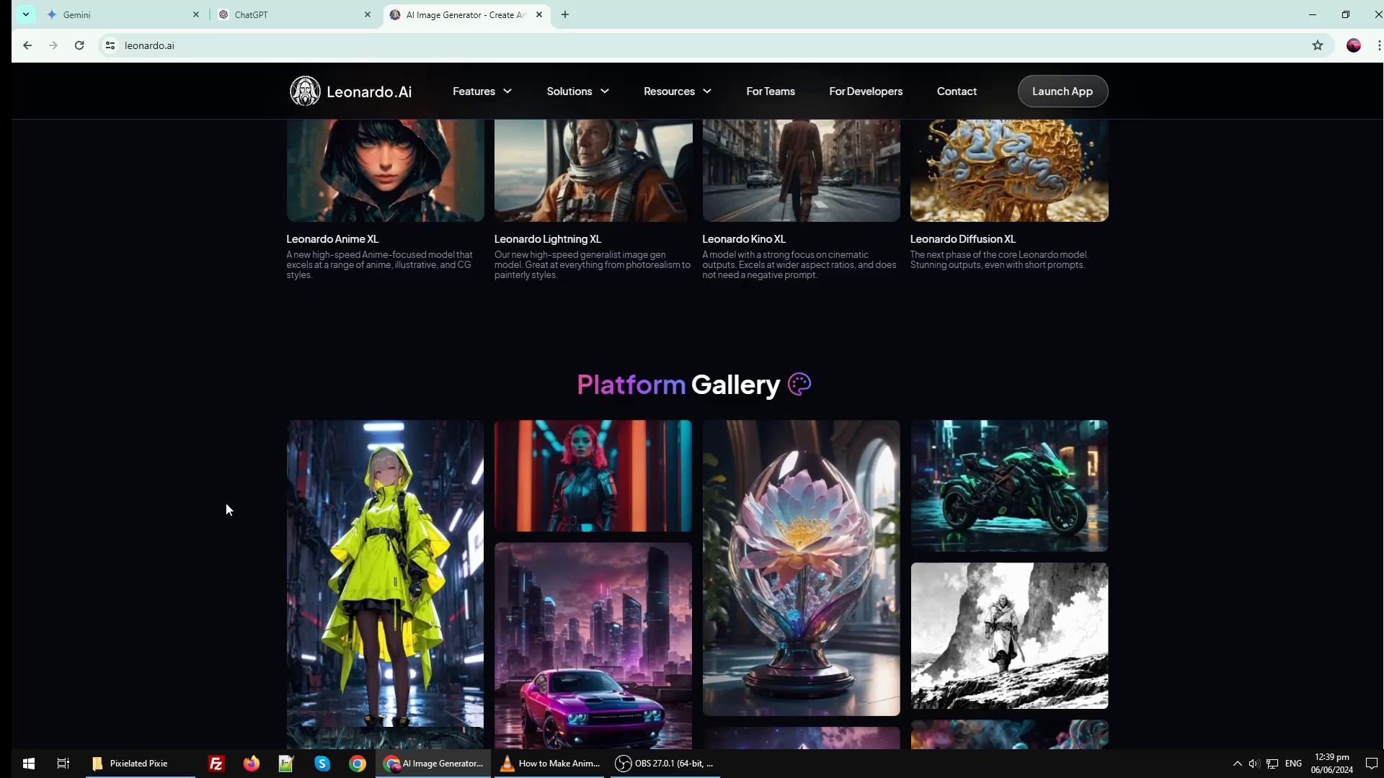
pyautogui.scroll(-3)
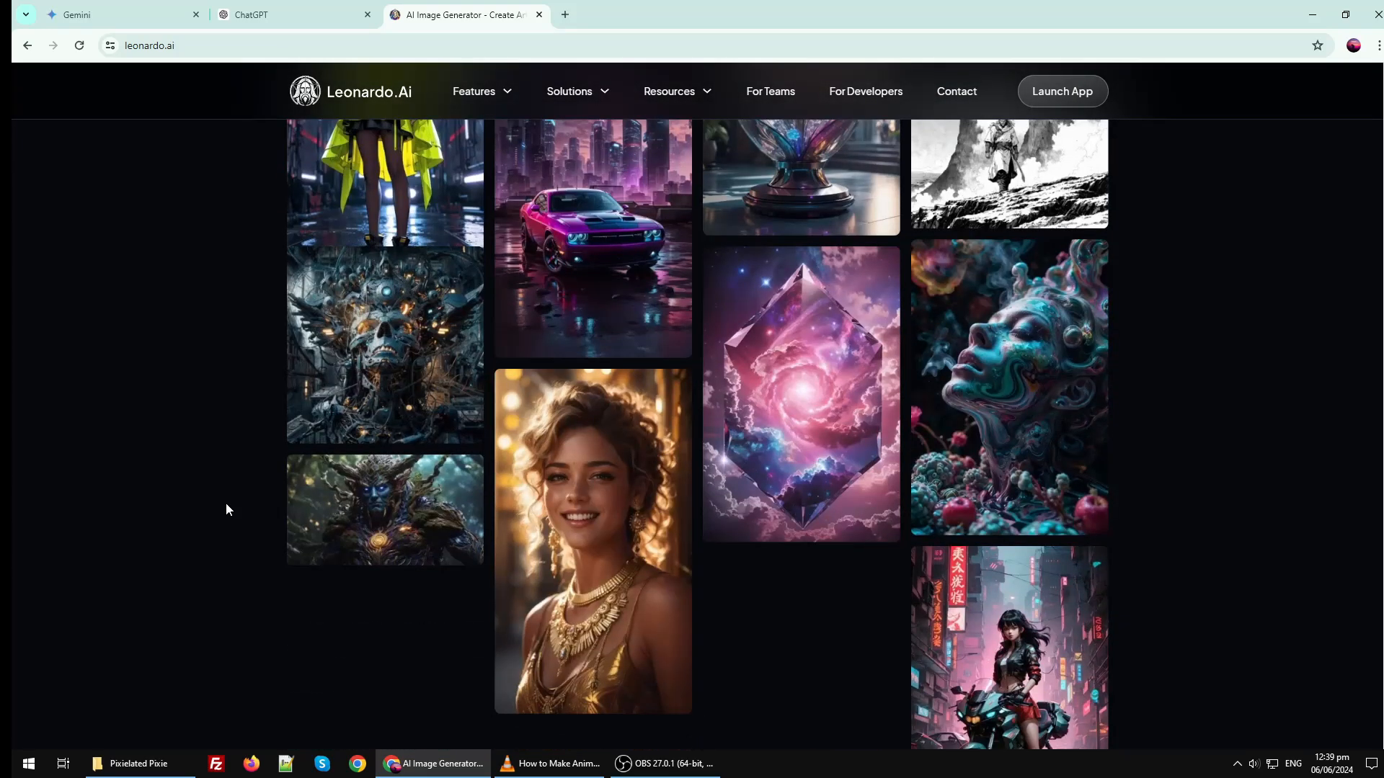
pyautogui.scroll(-3)
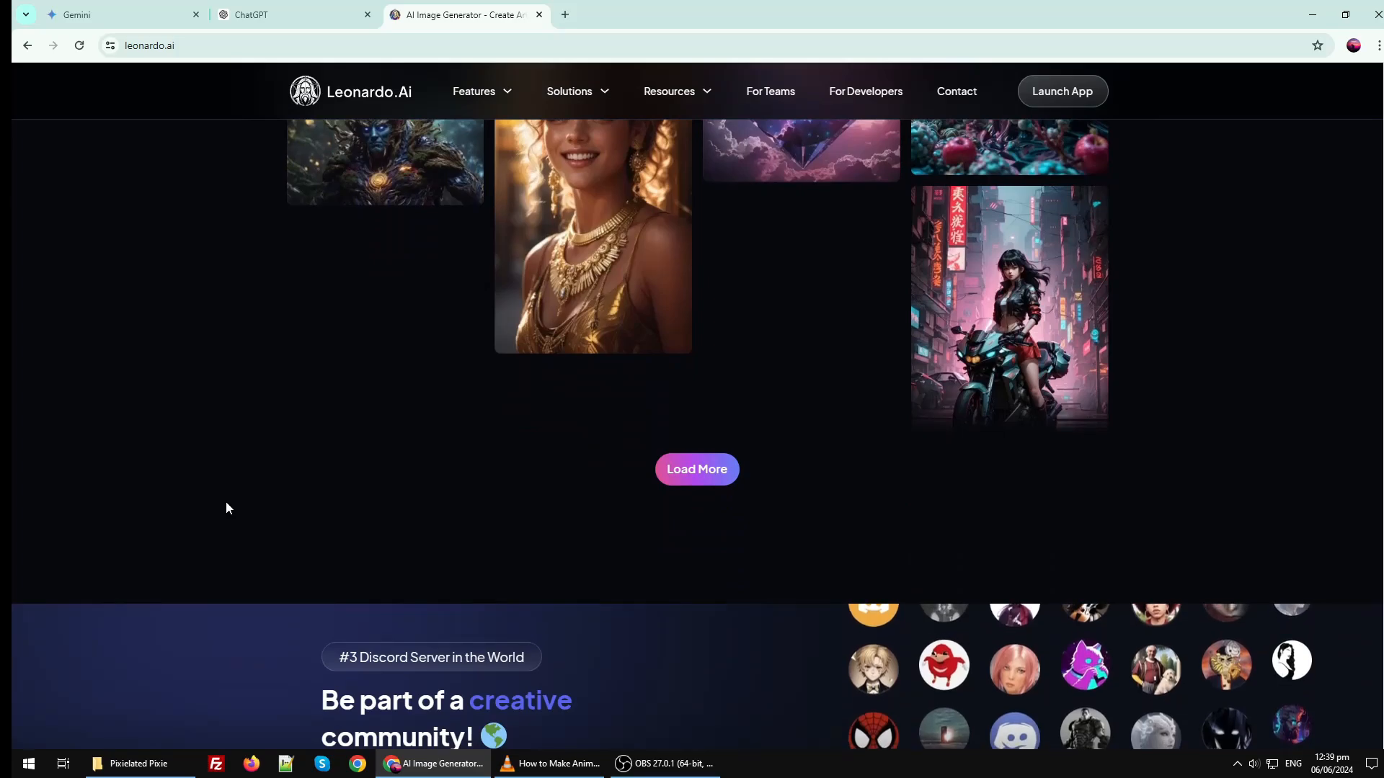
pyautogui.scroll(-3)
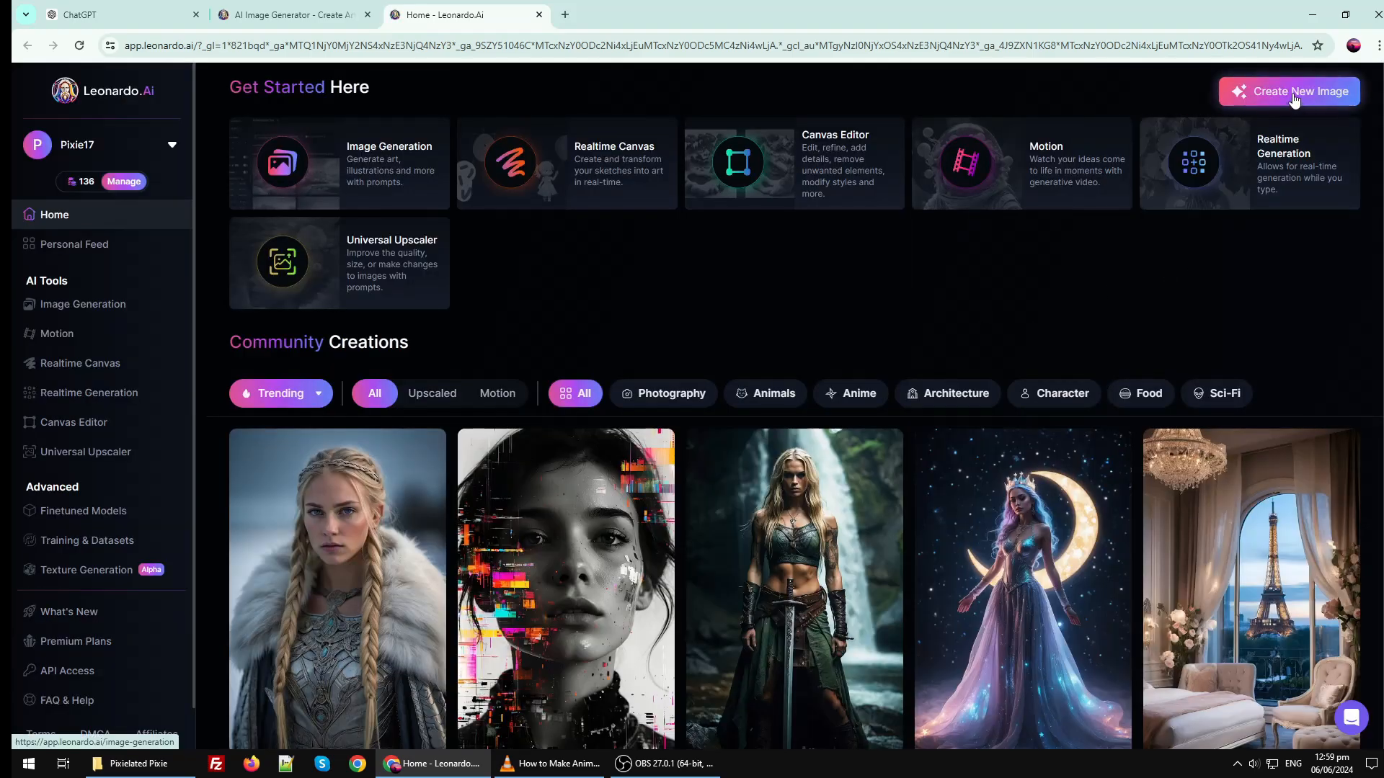
# Step: Start a new image in Leonardo.Ai and dismiss the Getting Started tips
pyautogui.click(1287, 91)
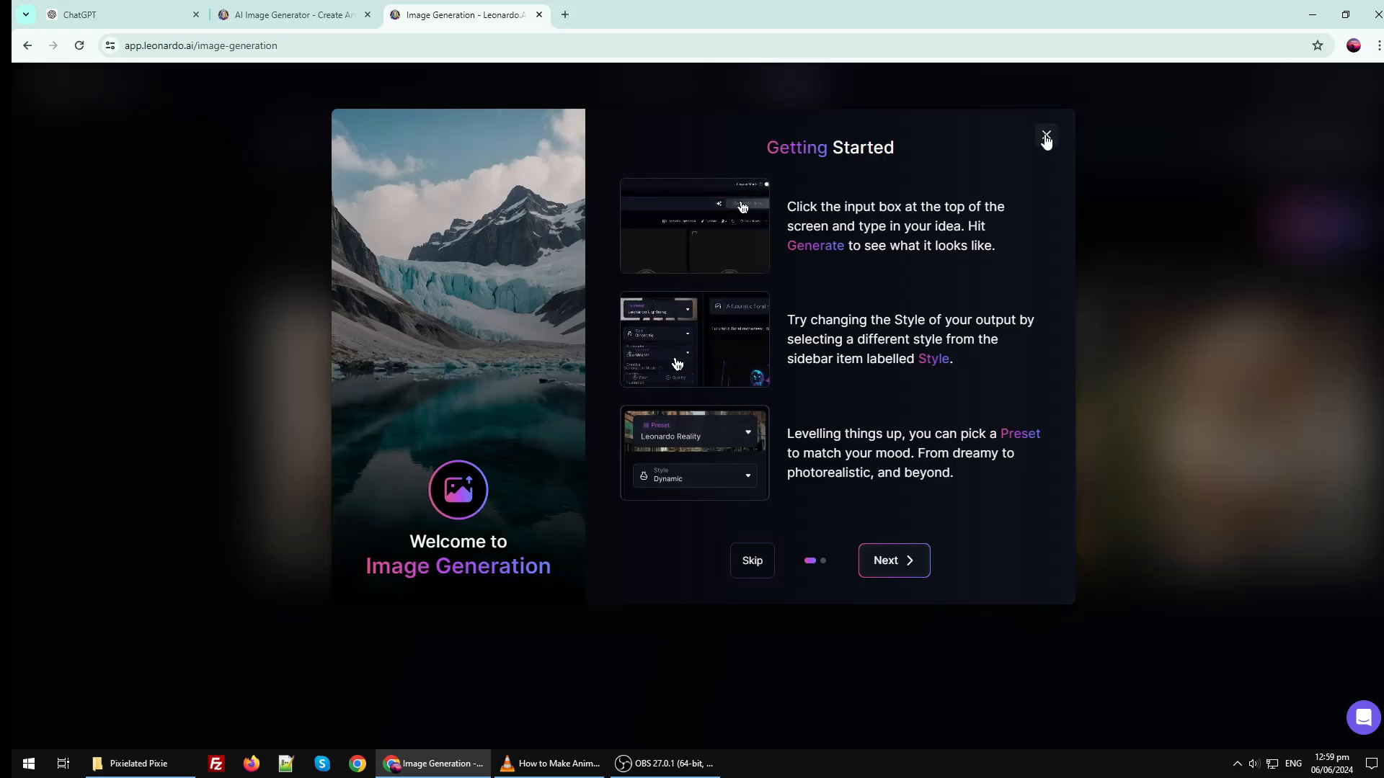
pyautogui.click(1046, 140)
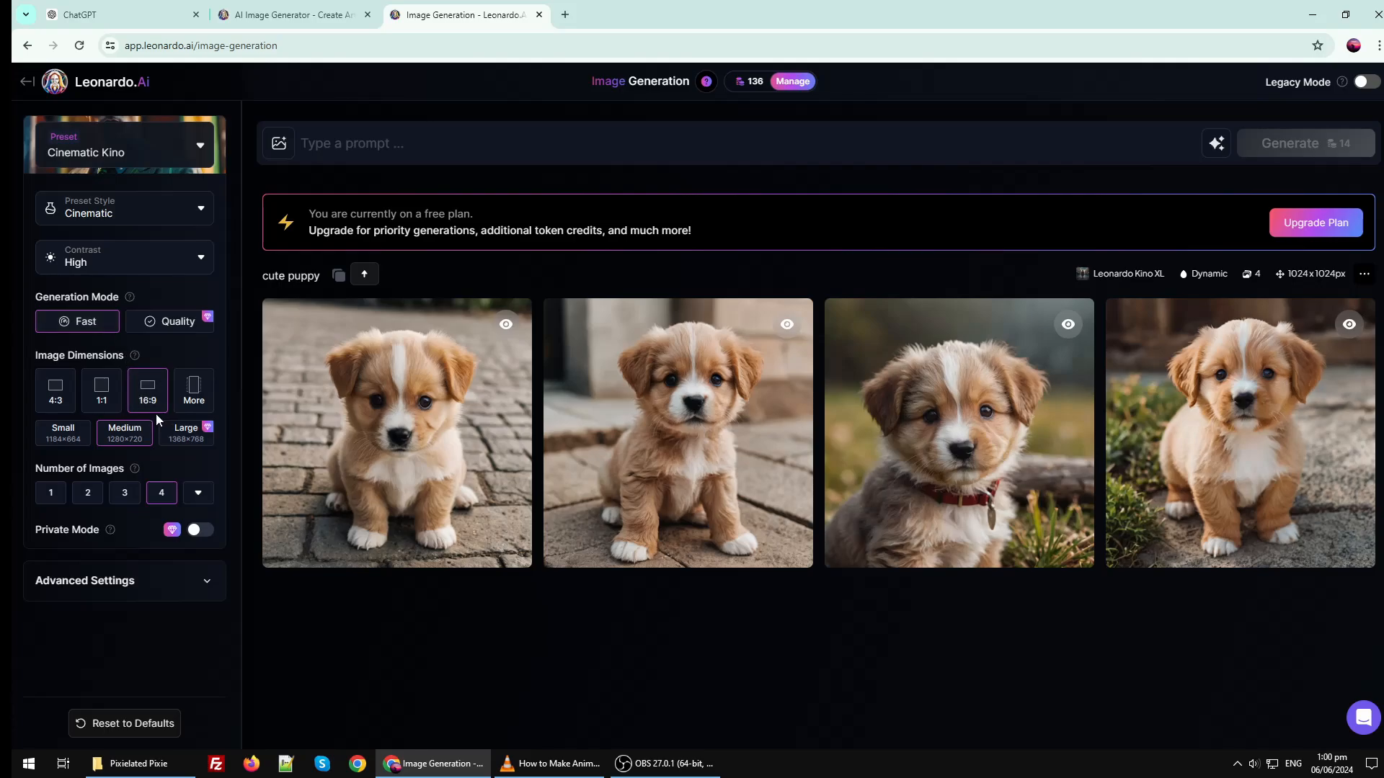
pyautogui.moveTo(170, 510)
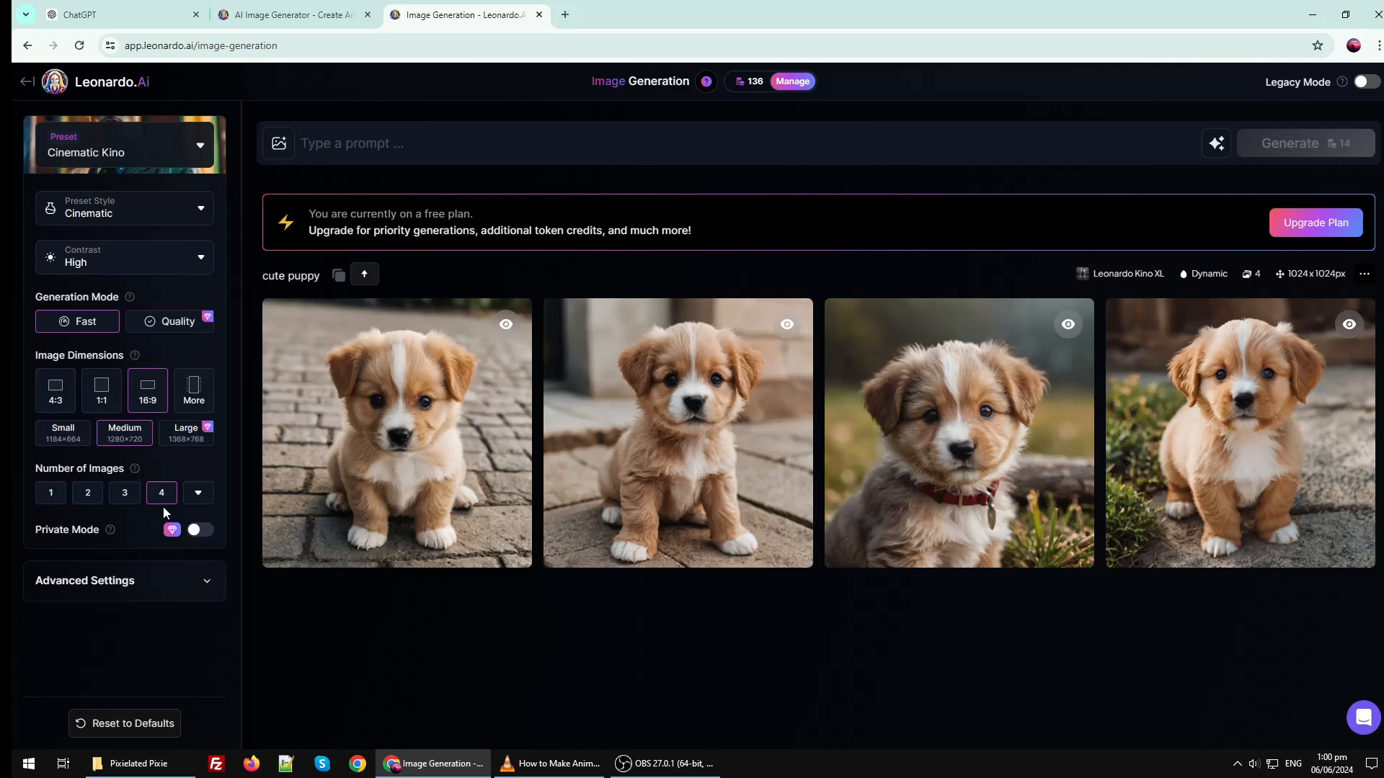
pyautogui.moveTo(179, 516)
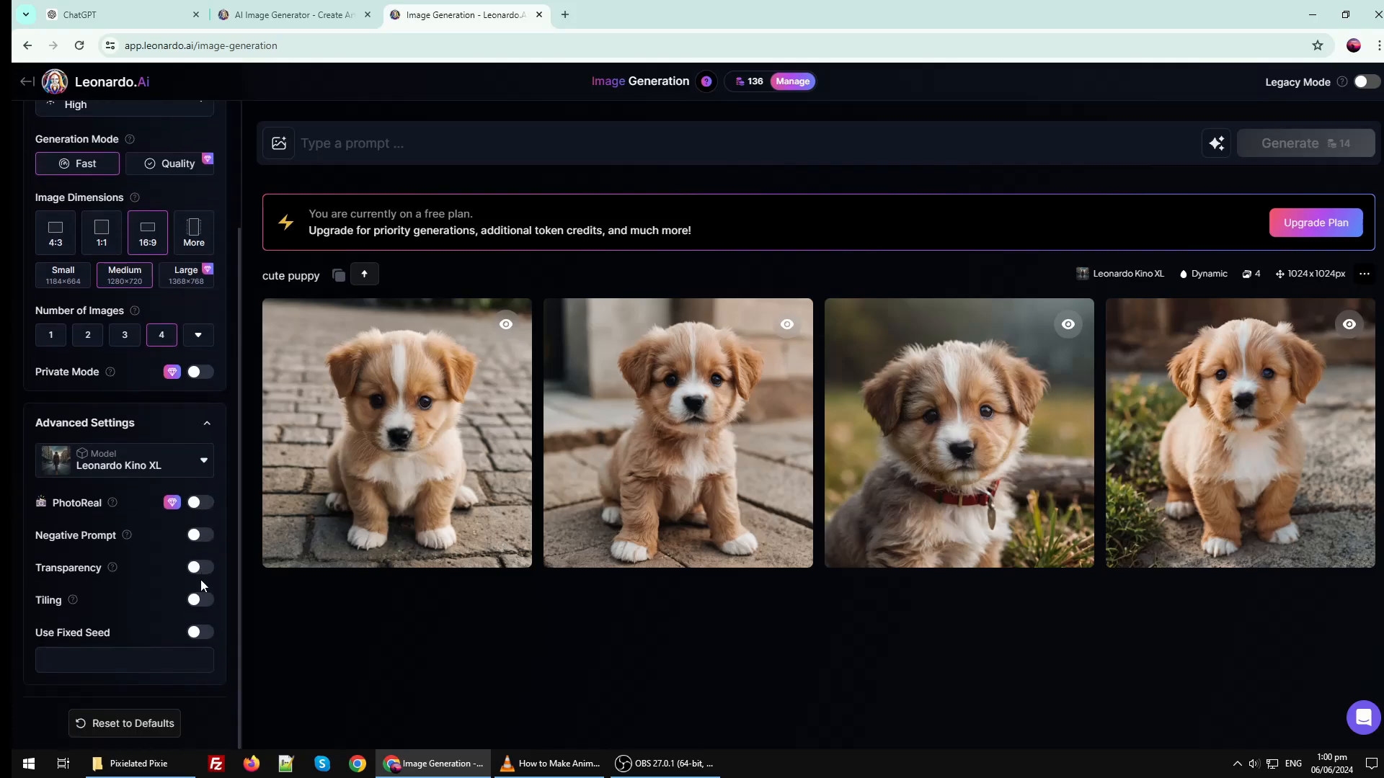
pyautogui.moveTo(201, 581)
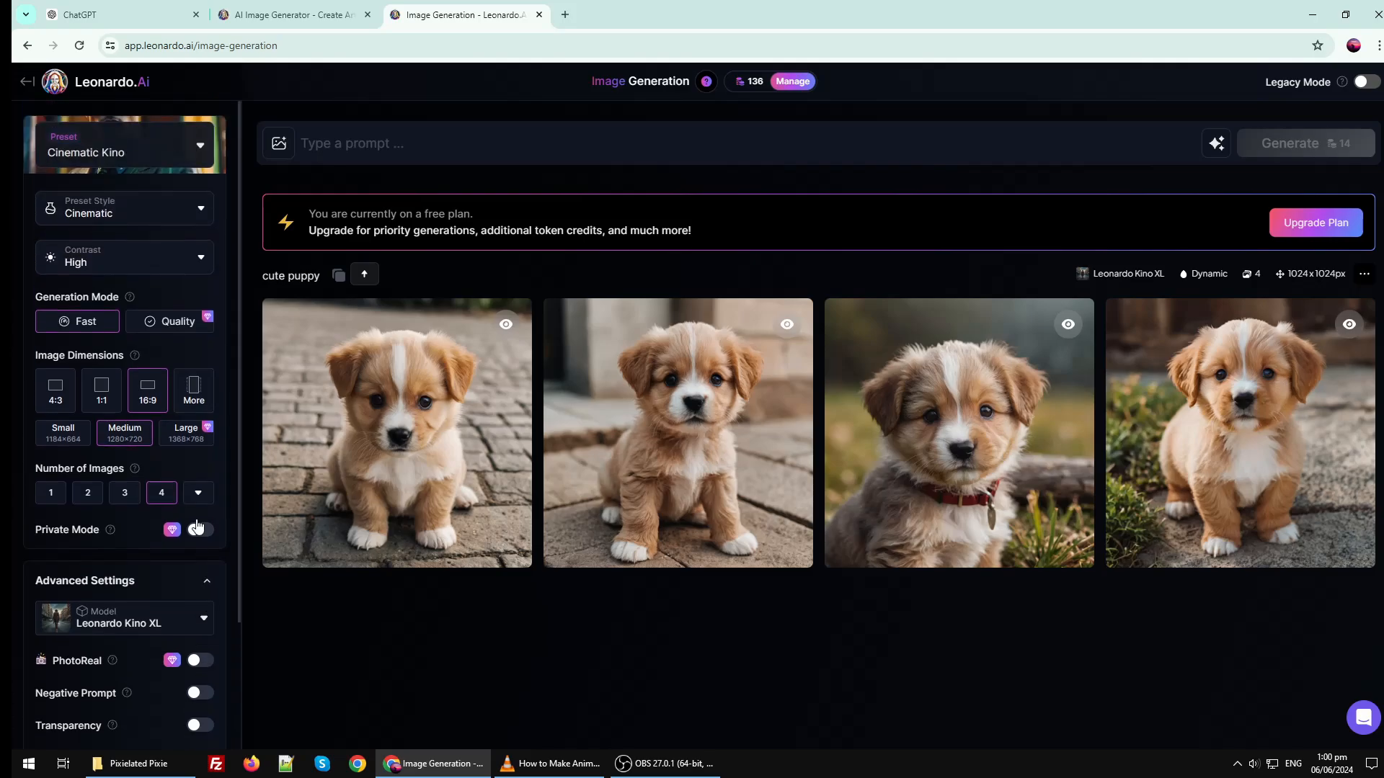
# Step: Enter the vibrant-forest prompt with Ghibli, hand drawn, emotional, 8k, ultra HD, high quality keywords and generate images
pyautogui.click(120, 15)
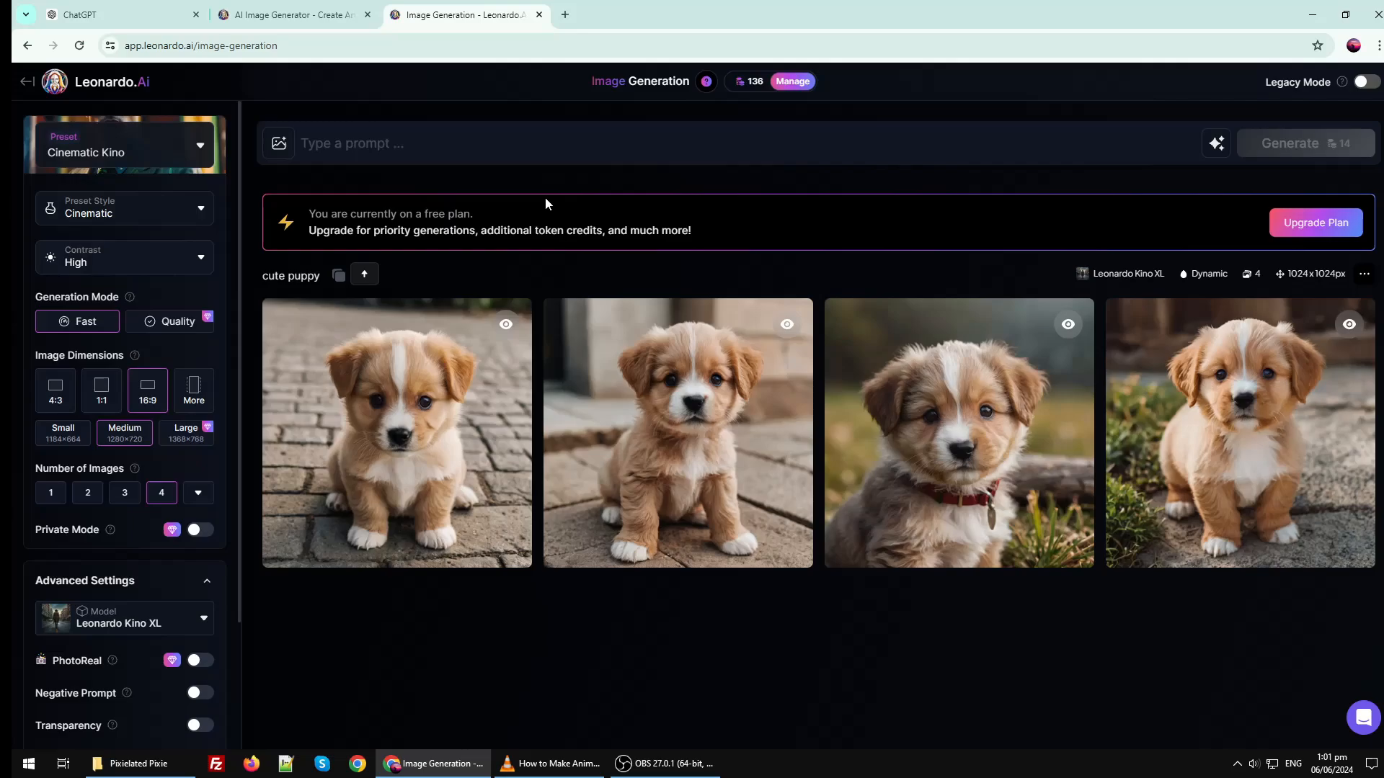
pyautogui.click(618, 143)
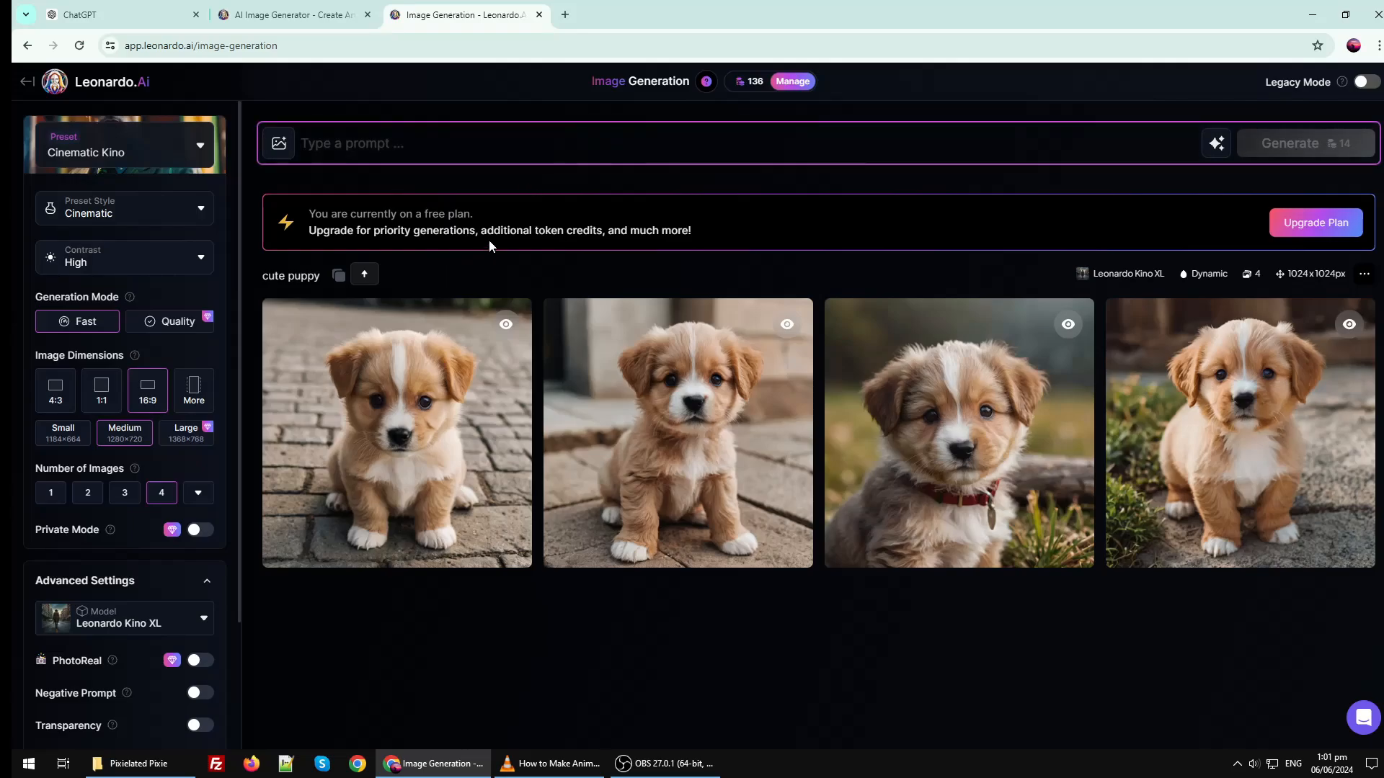
pyautogui.write("vibrant forest with towering trees and dappled sunlight filtering through the leaves. The scene is filled with a sense of magic and wonder, reminiscent of Studio Ghibli's enchanting animation style.")
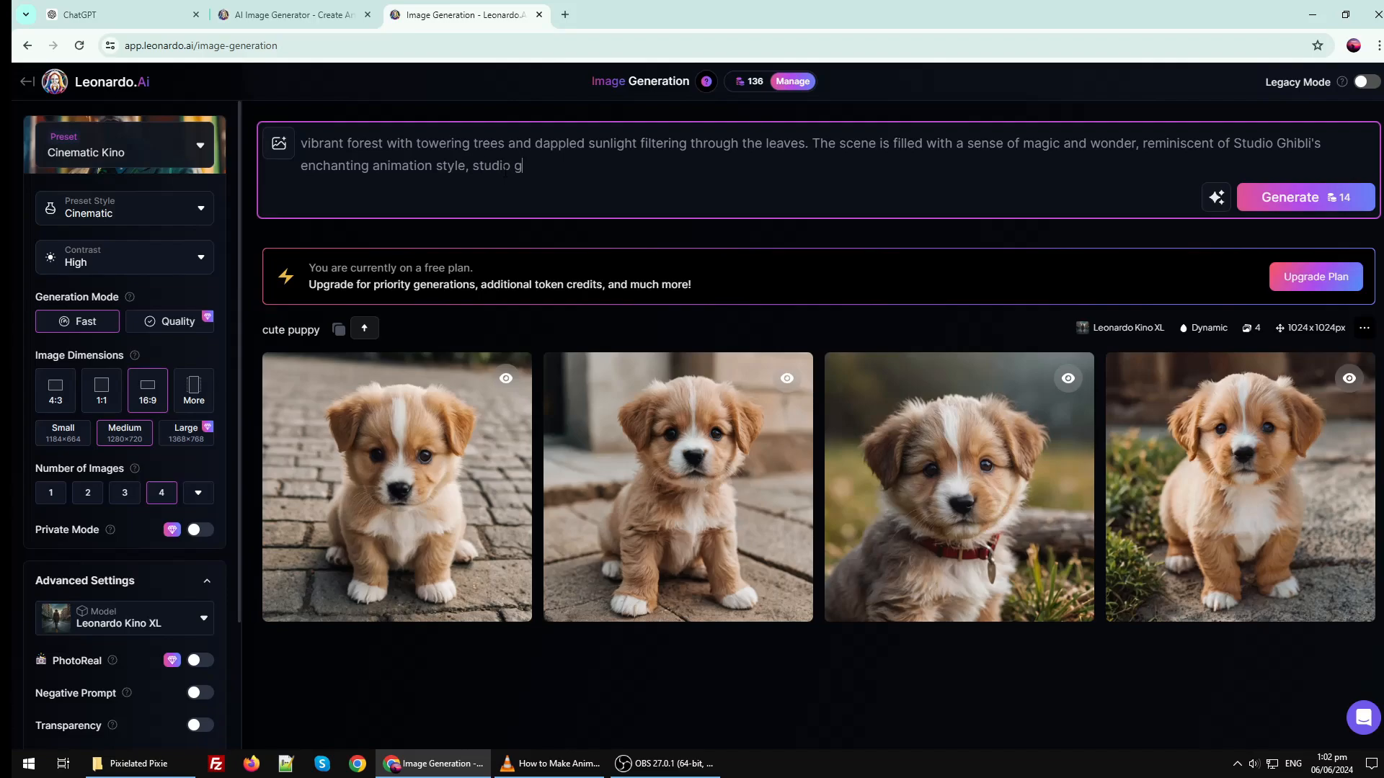
pyautogui.write('hibli, hand drawn,')
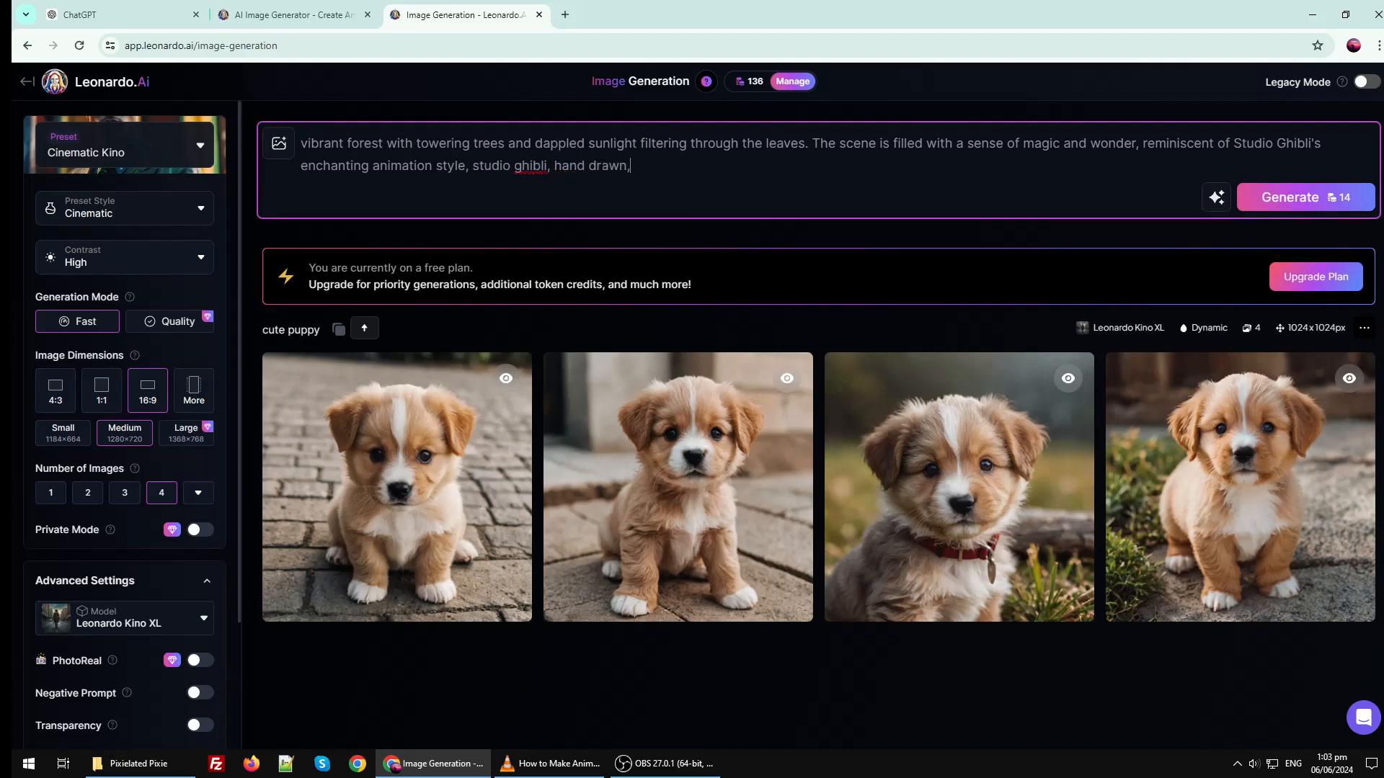
pyautogui.write('main character, emotional, 8k, u')
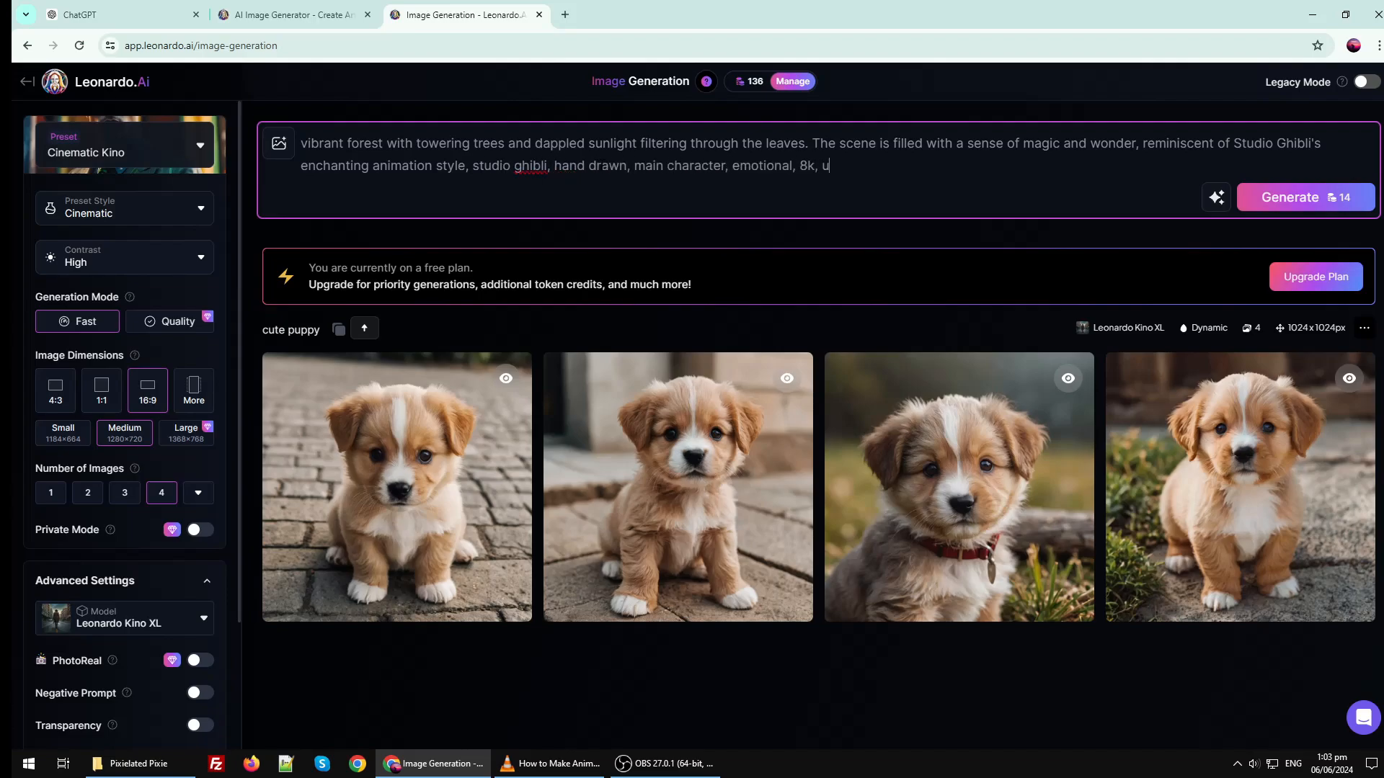
pyautogui.write('ltra HD, high quality.')
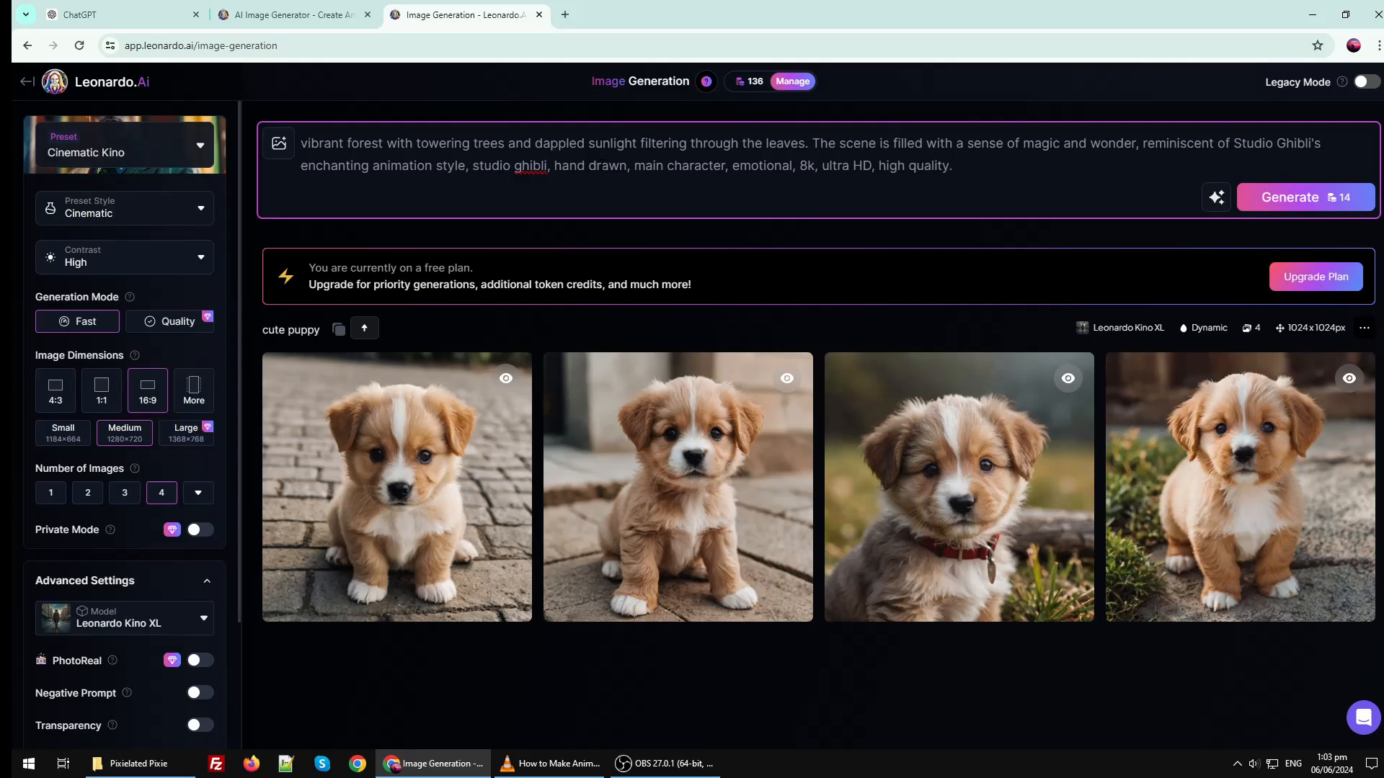
pyautogui.click(1306, 197)
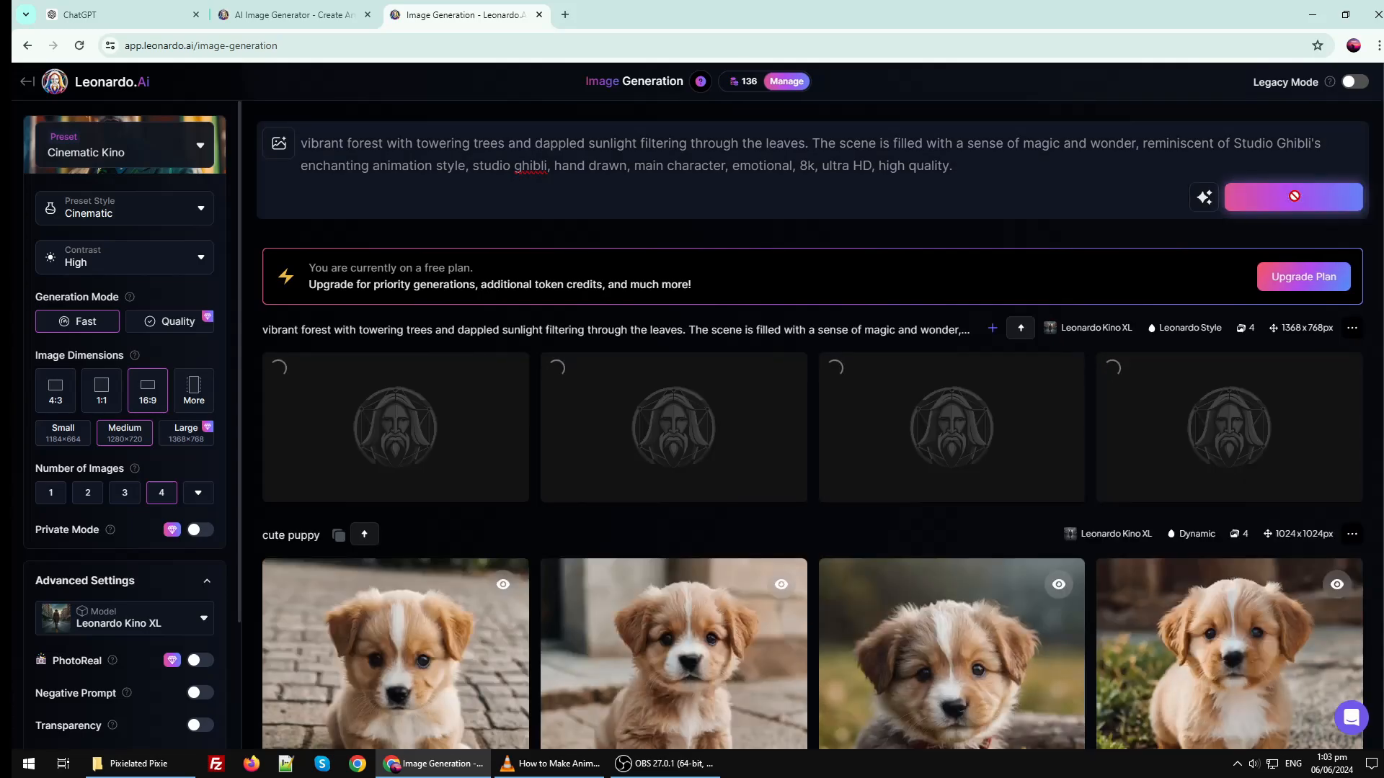
pyautogui.click(1291, 197)
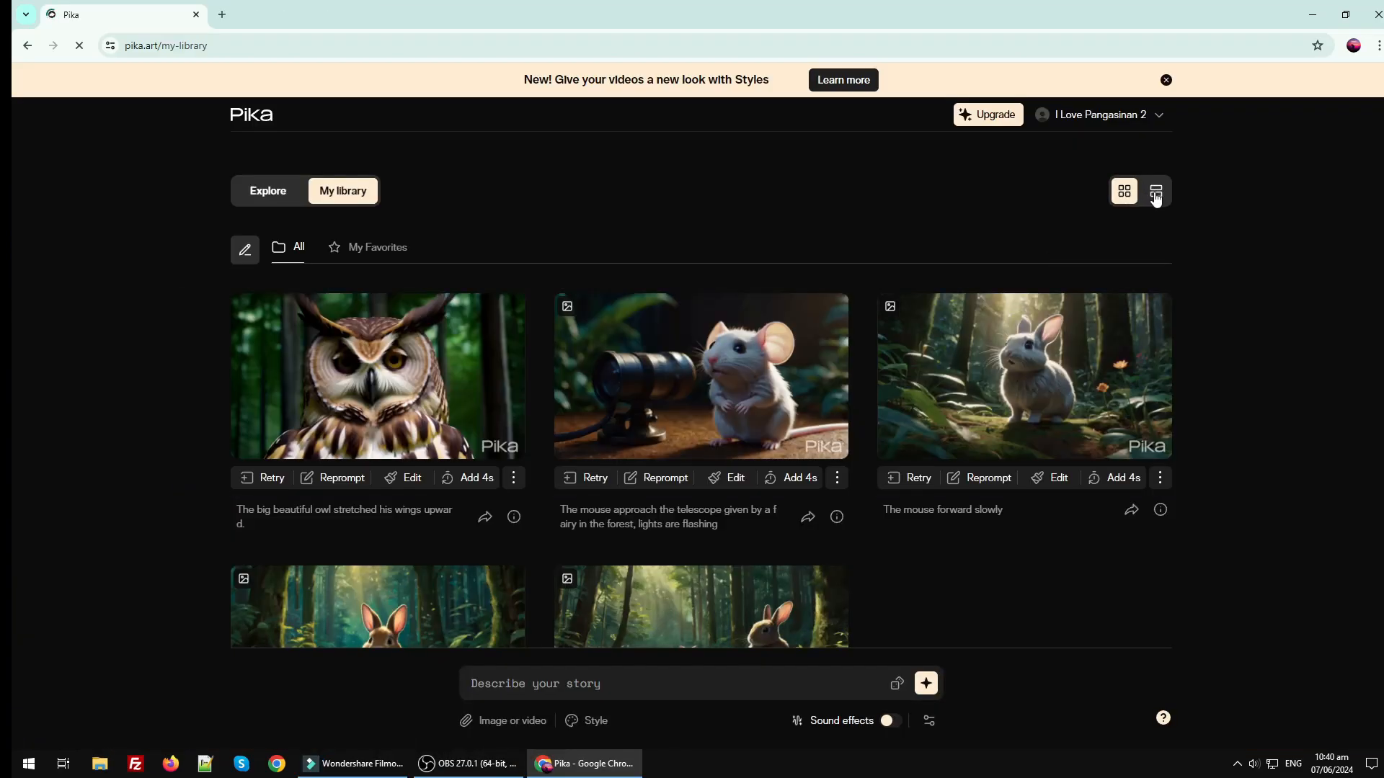
# Step: Attach the brave little bunny image in Pika and describe the bunny talking with trees swaying
pyautogui.click(1155, 190)
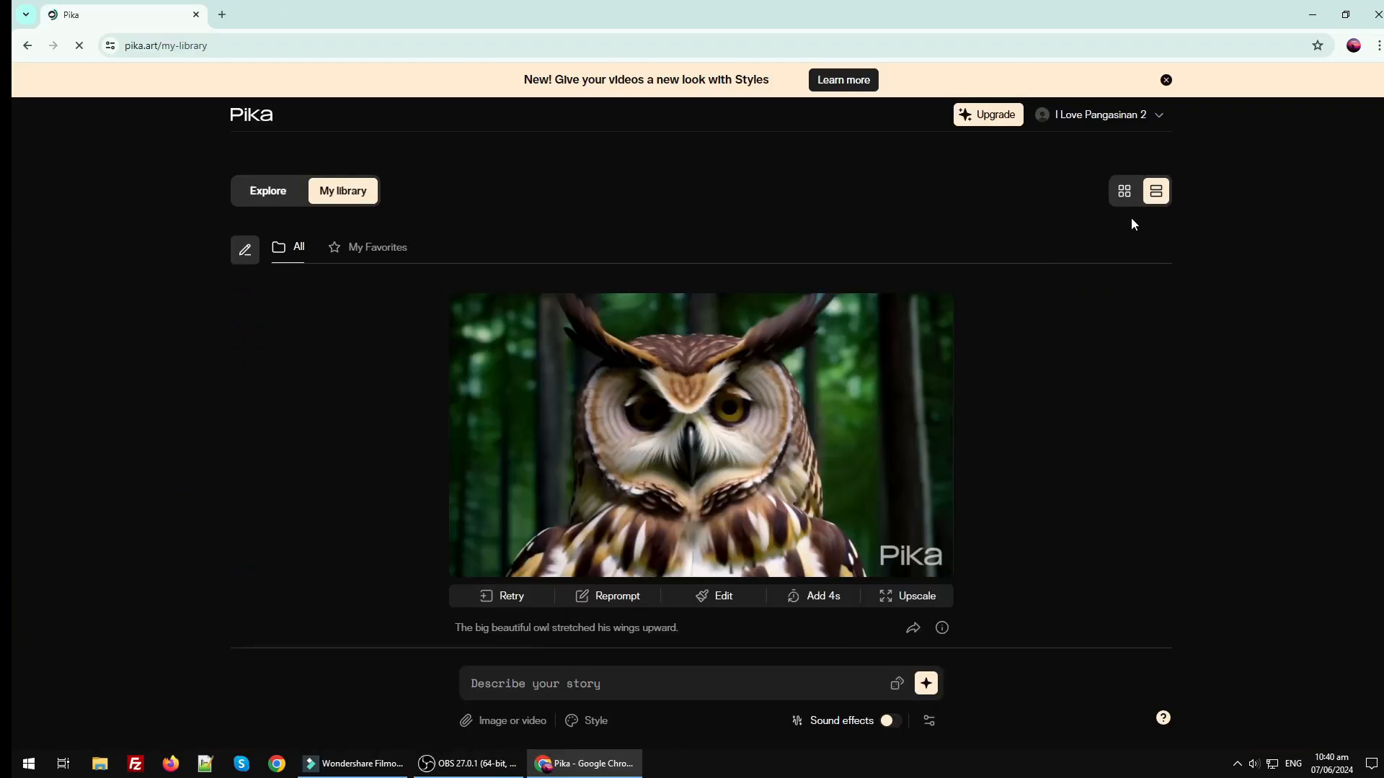
pyautogui.scroll(-3)
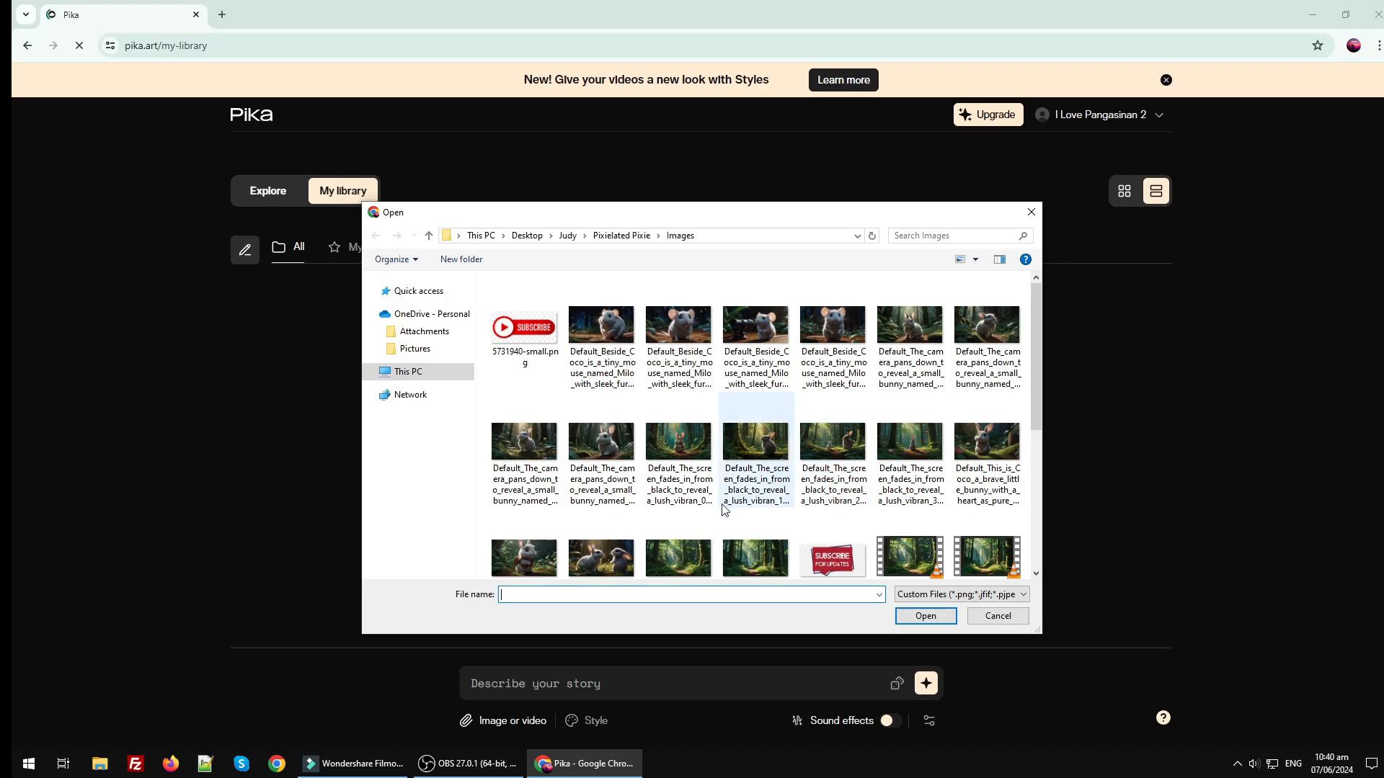
pyautogui.scroll(-3)
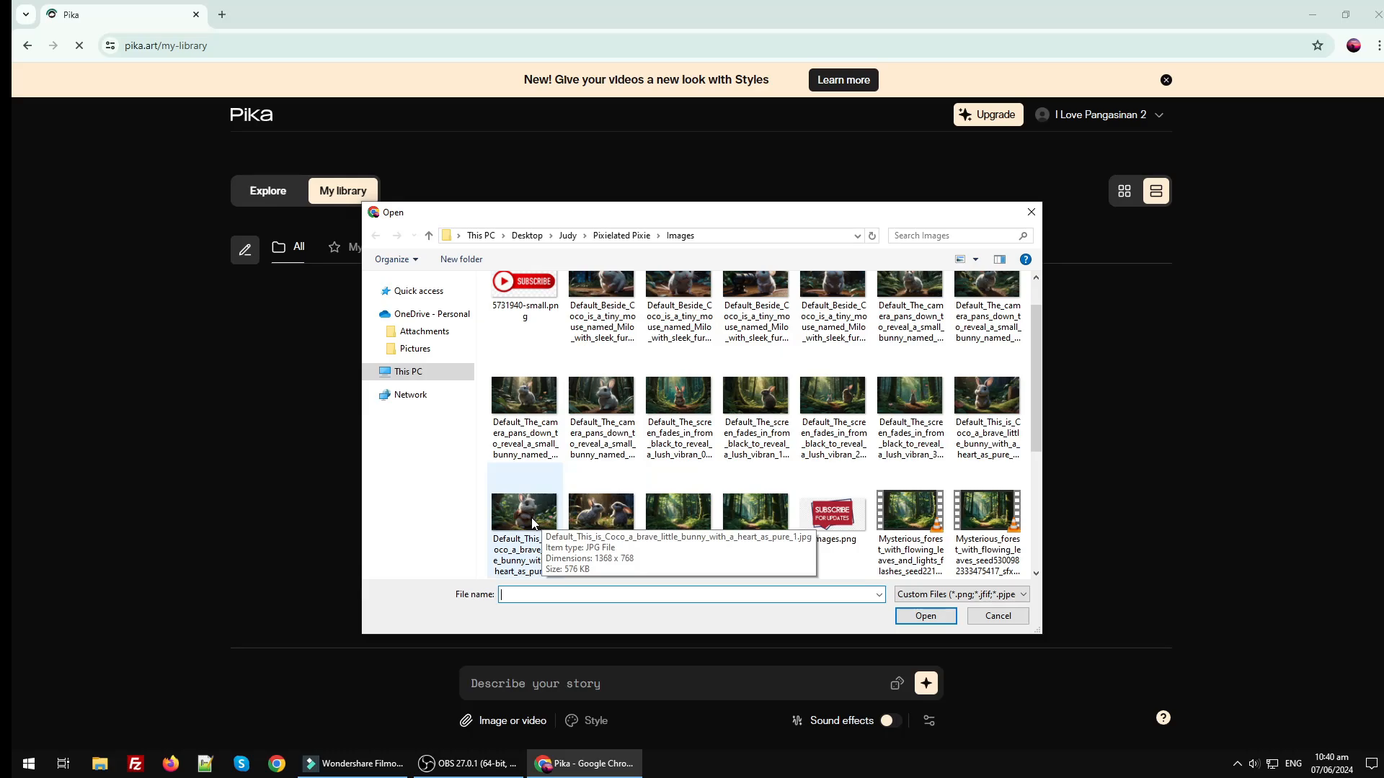
pyautogui.click(524, 512)
pyautogui.write('The bunny is talki')
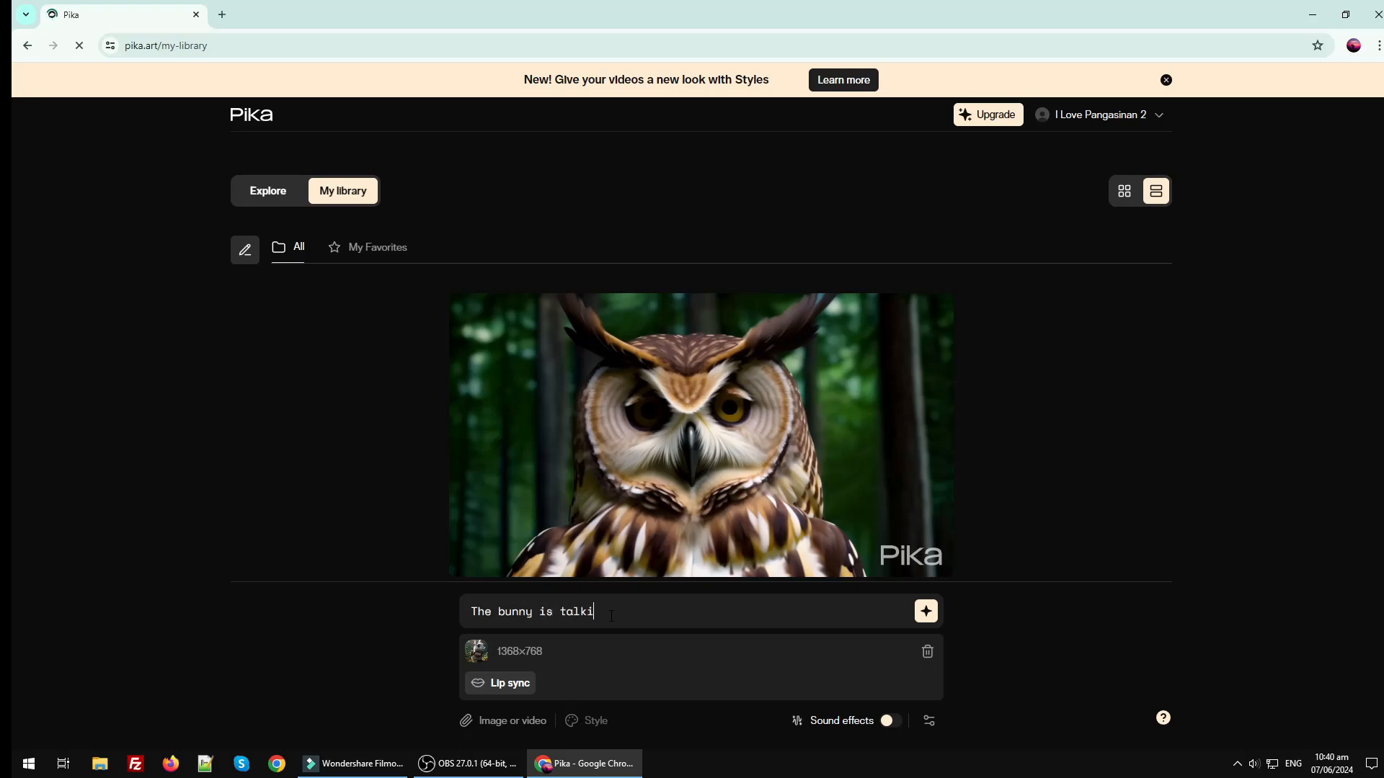
pyautogui.write('ng the tree')
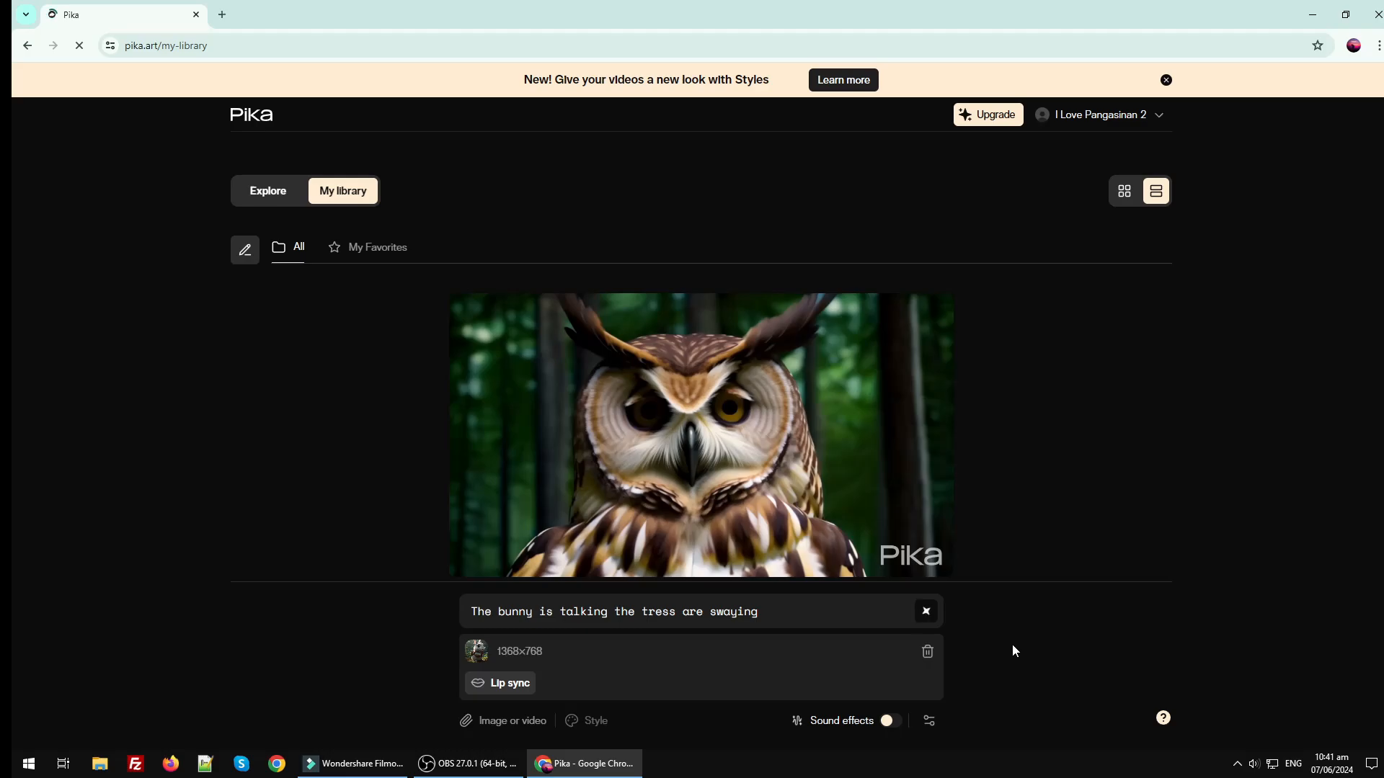
# Step: Generate the talking-bunny clip and download it as The_bunny.mp4
pyautogui.click(925, 611)
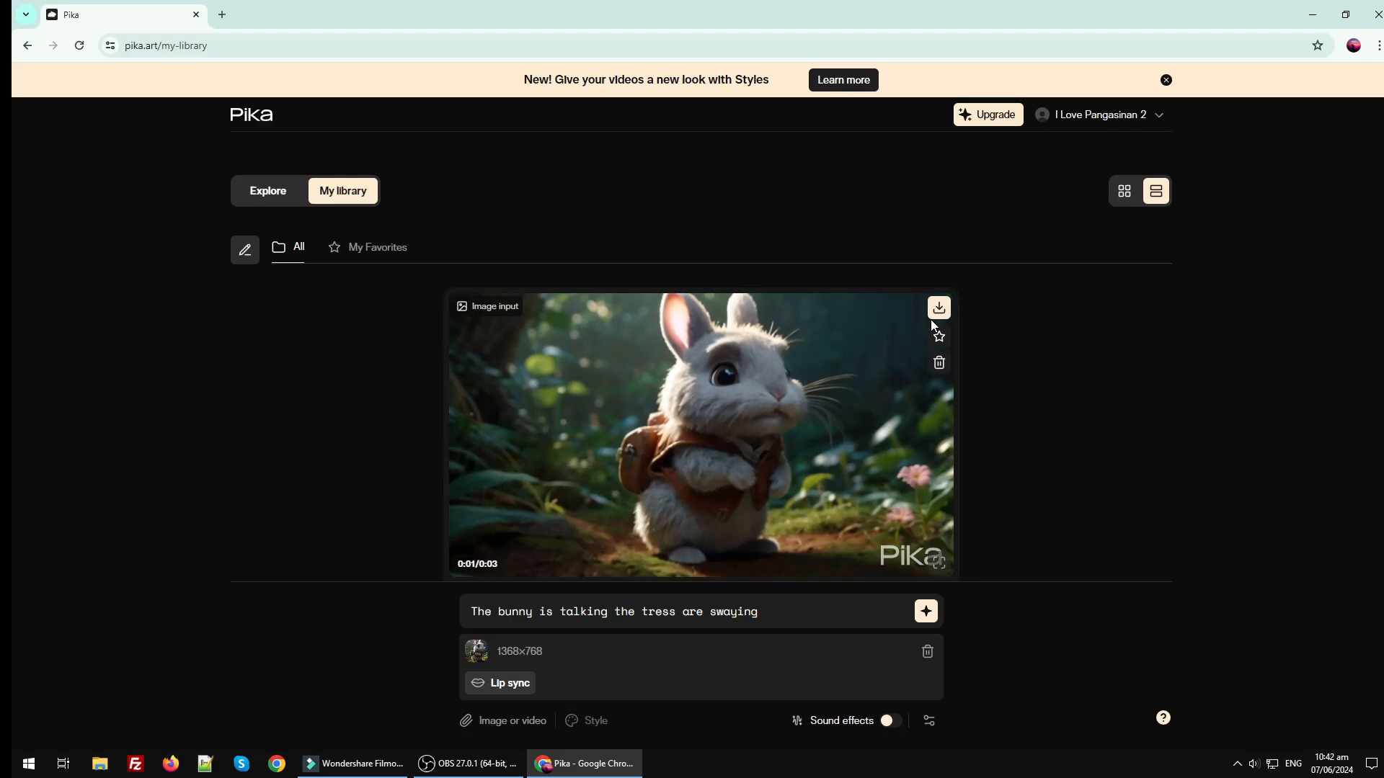
pyautogui.click(938, 307)
pyautogui.write('The_bunny.mp4')
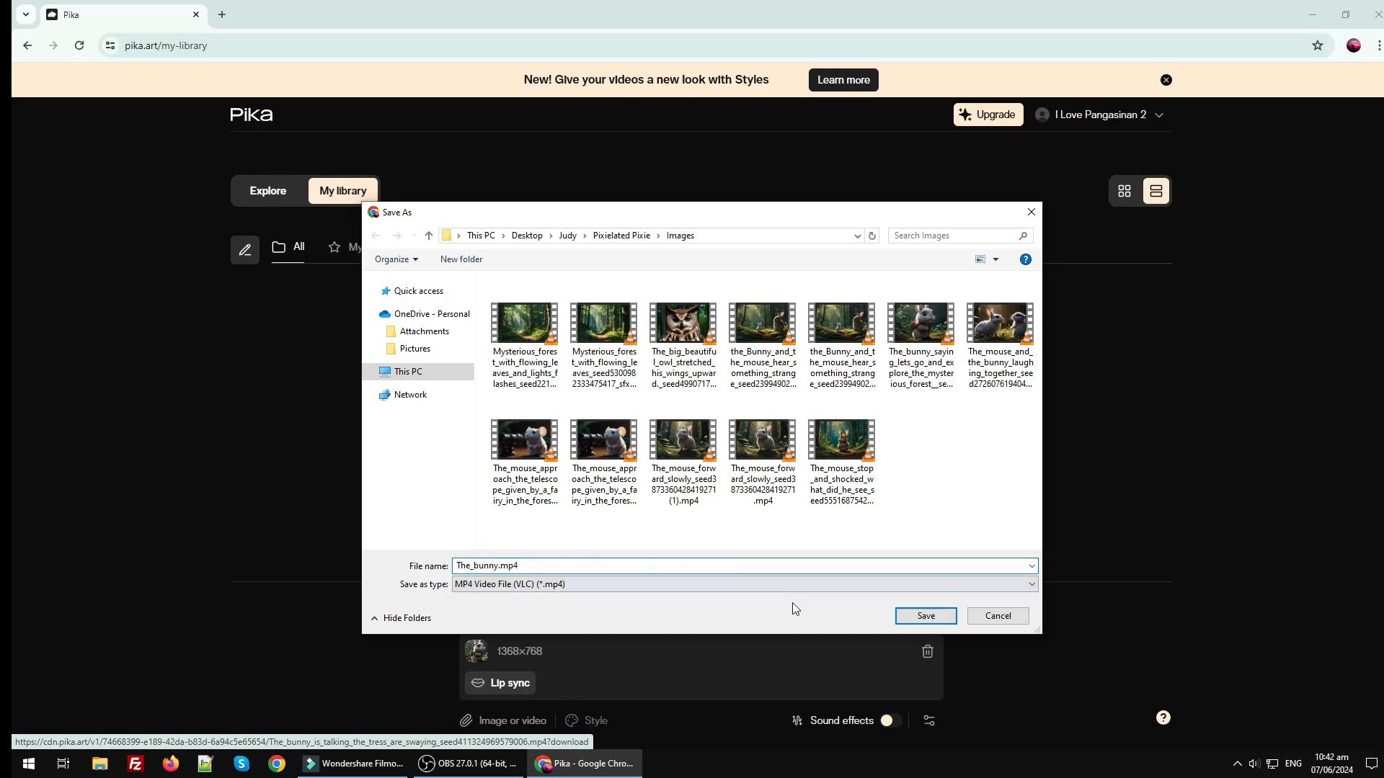
pyautogui.click(924, 615)
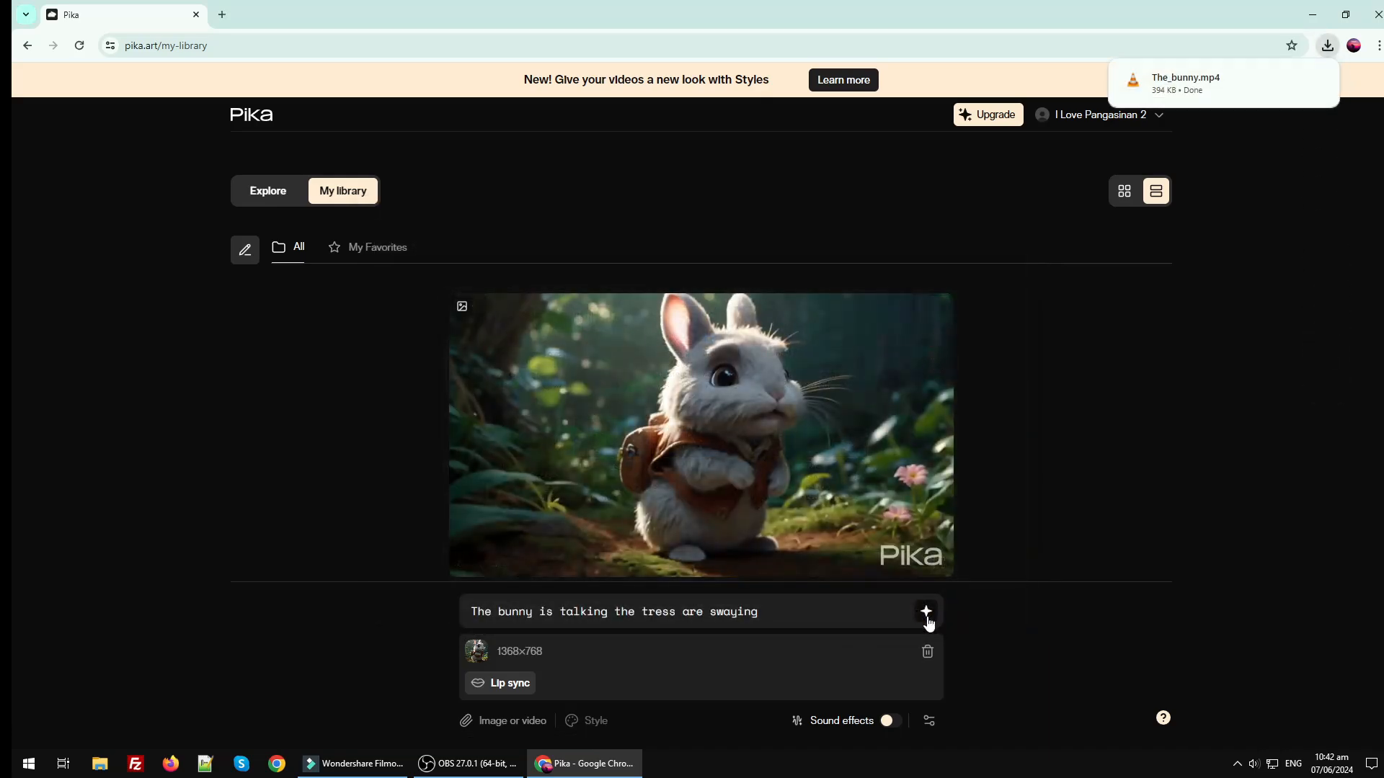
# Step: Play the downloaded The_bunny.mp4 clip in VLC
pyautogui.click(1185, 83)
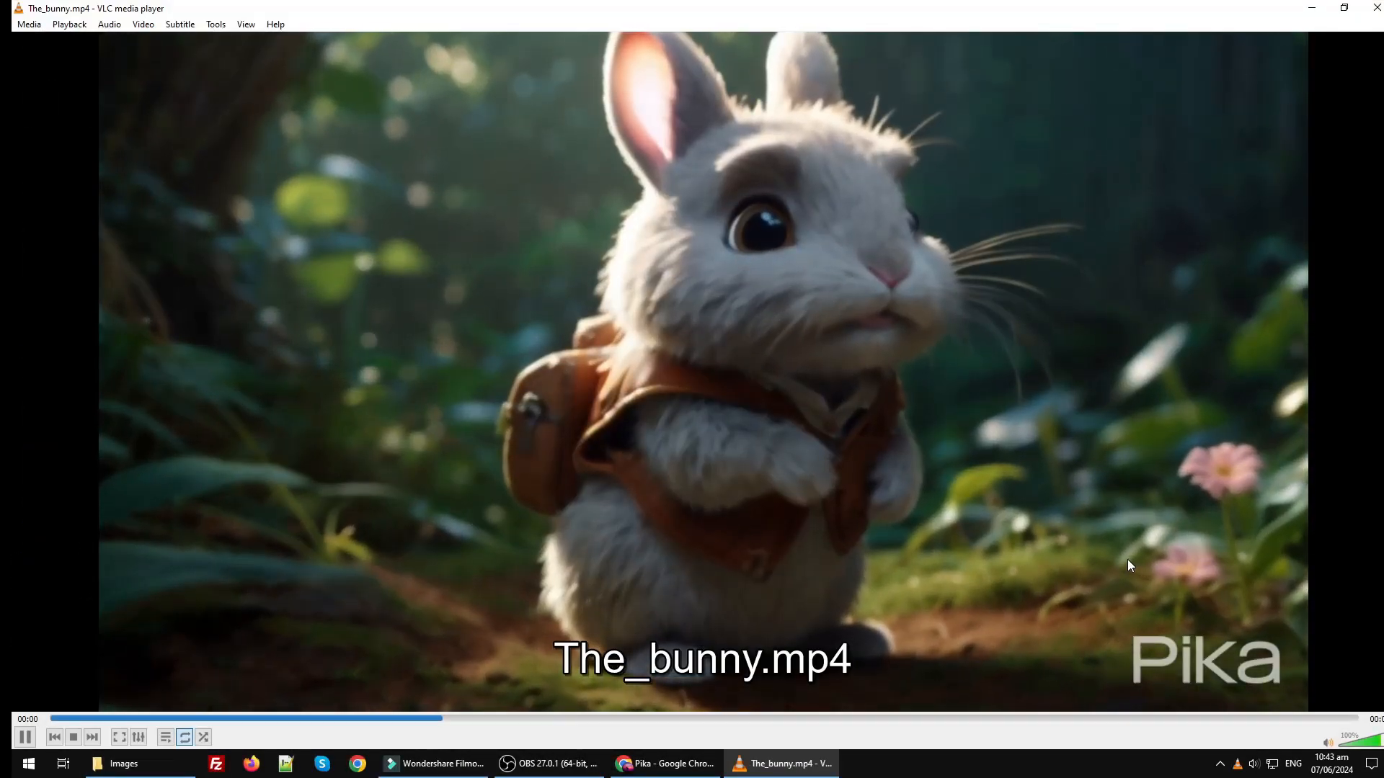
pyautogui.click(25, 737)
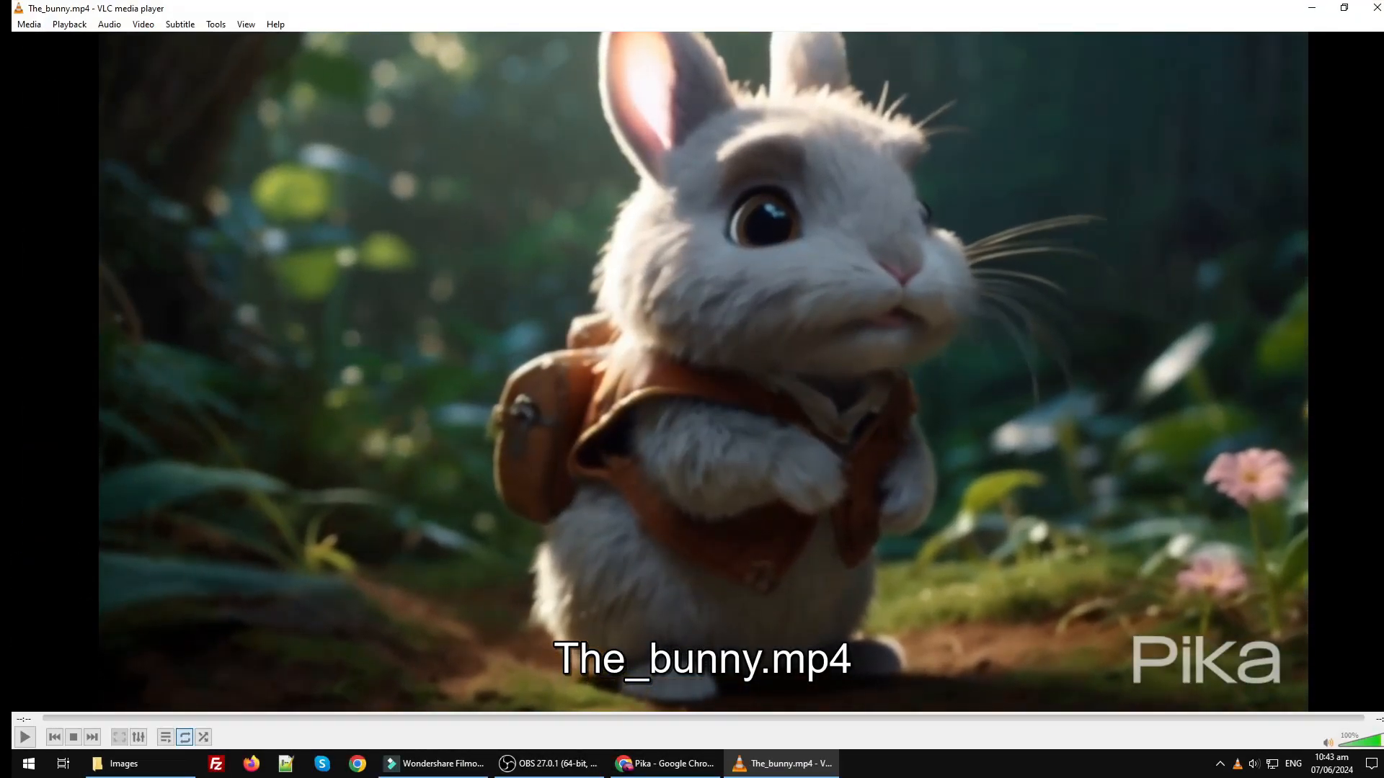
pyautogui.click(24, 737)
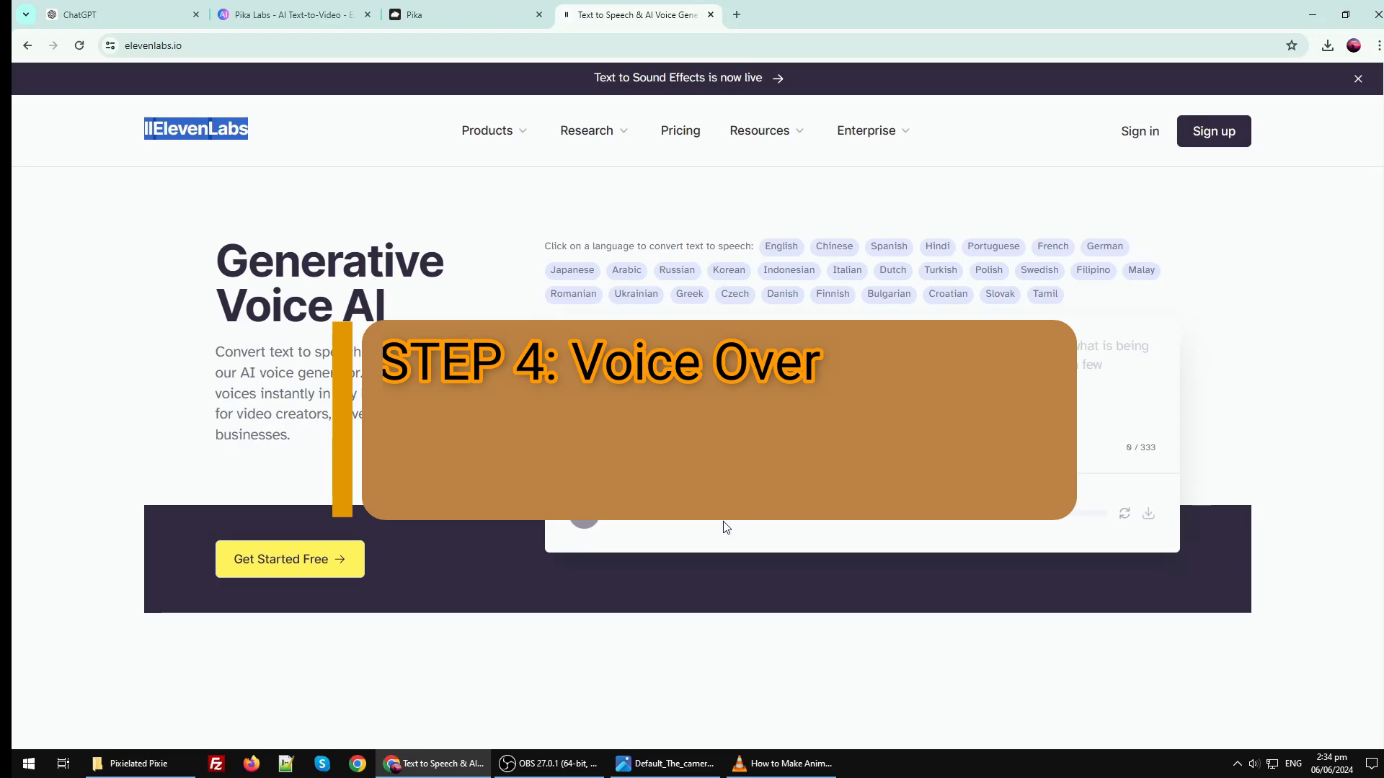
# Step: Copy the 'In the heart of the mystical forest' narrator line from ChatGPT and voice it in ElevenLabs
pyautogui.click(124, 14)
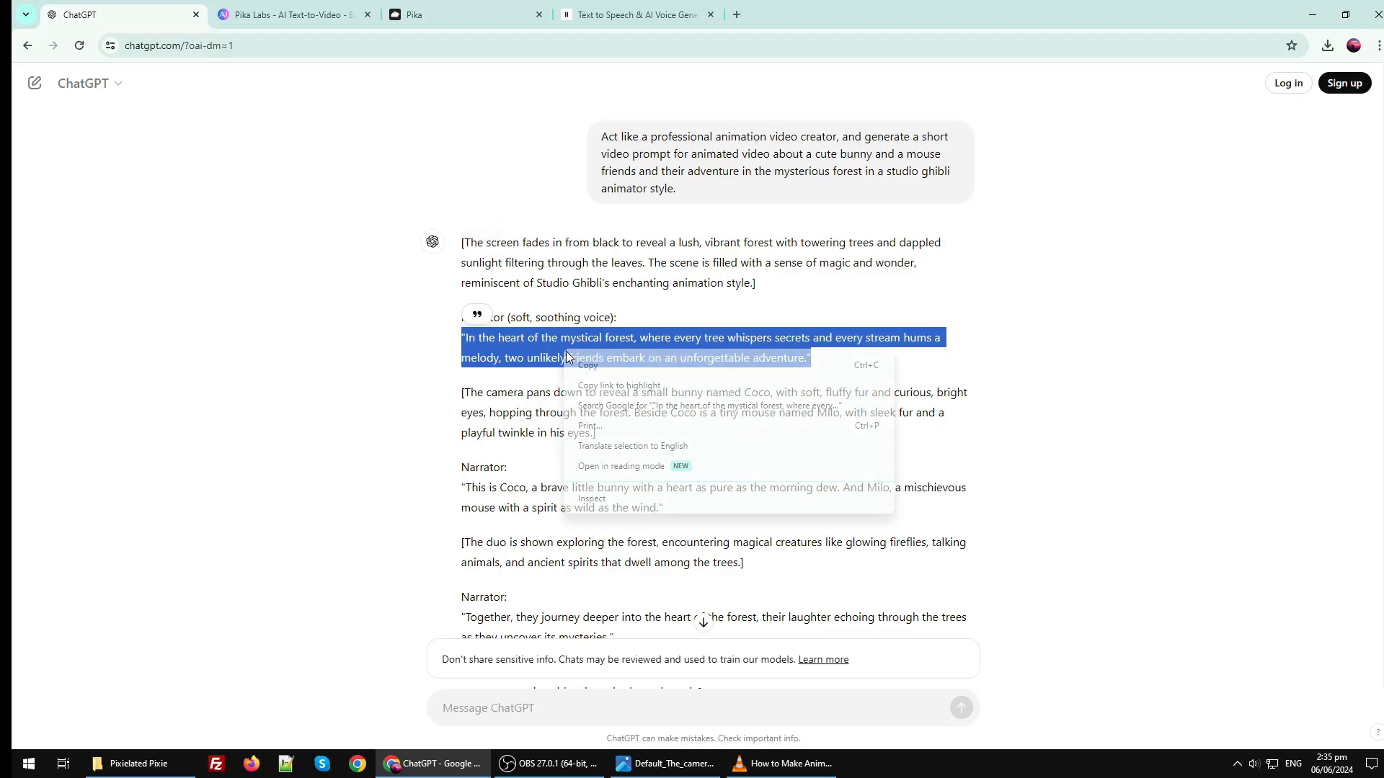
pyautogui.click(295, 15)
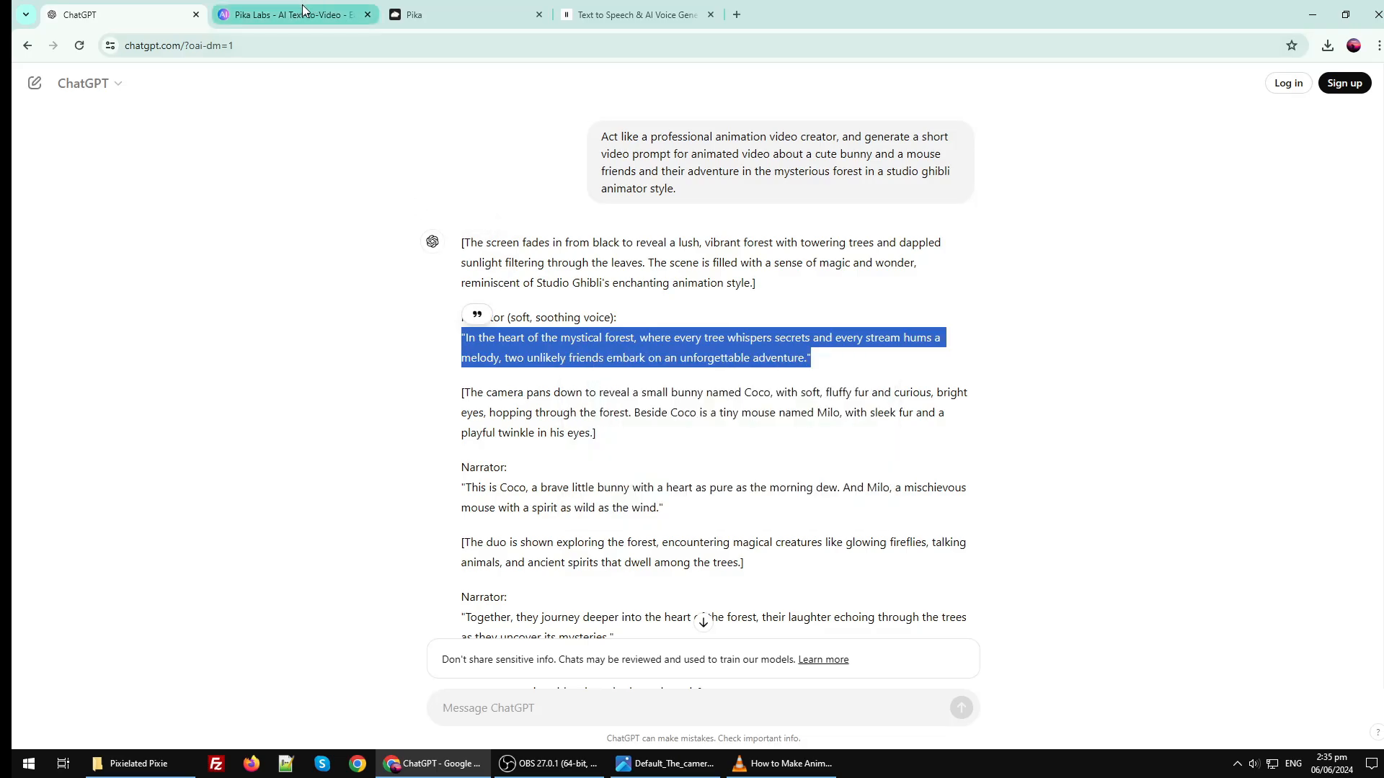
pyautogui.click(634, 14)
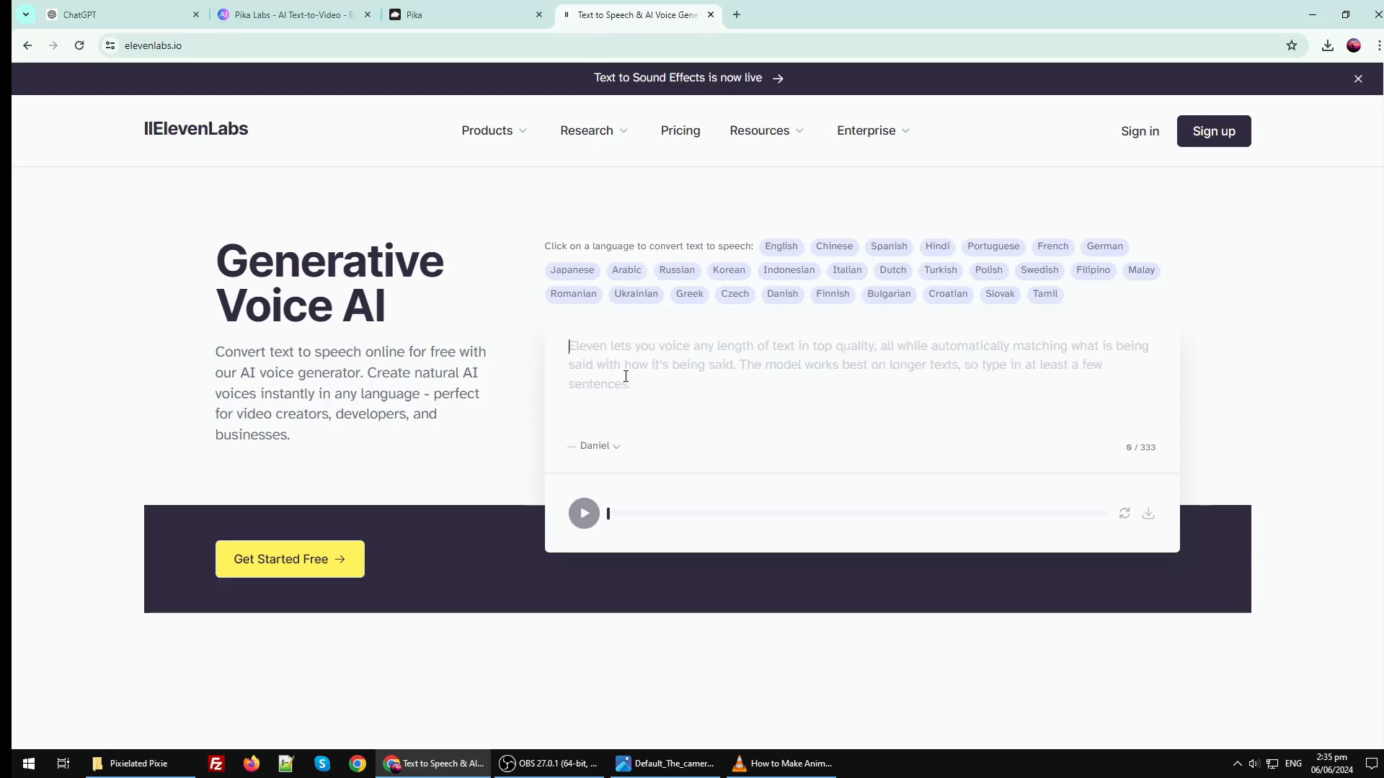
pyautogui.write('"In the heart of the mystical forest, where every tree whispers secrets and every stream hums a melody, two unlikely friends embark on an unforgettable adventure."')
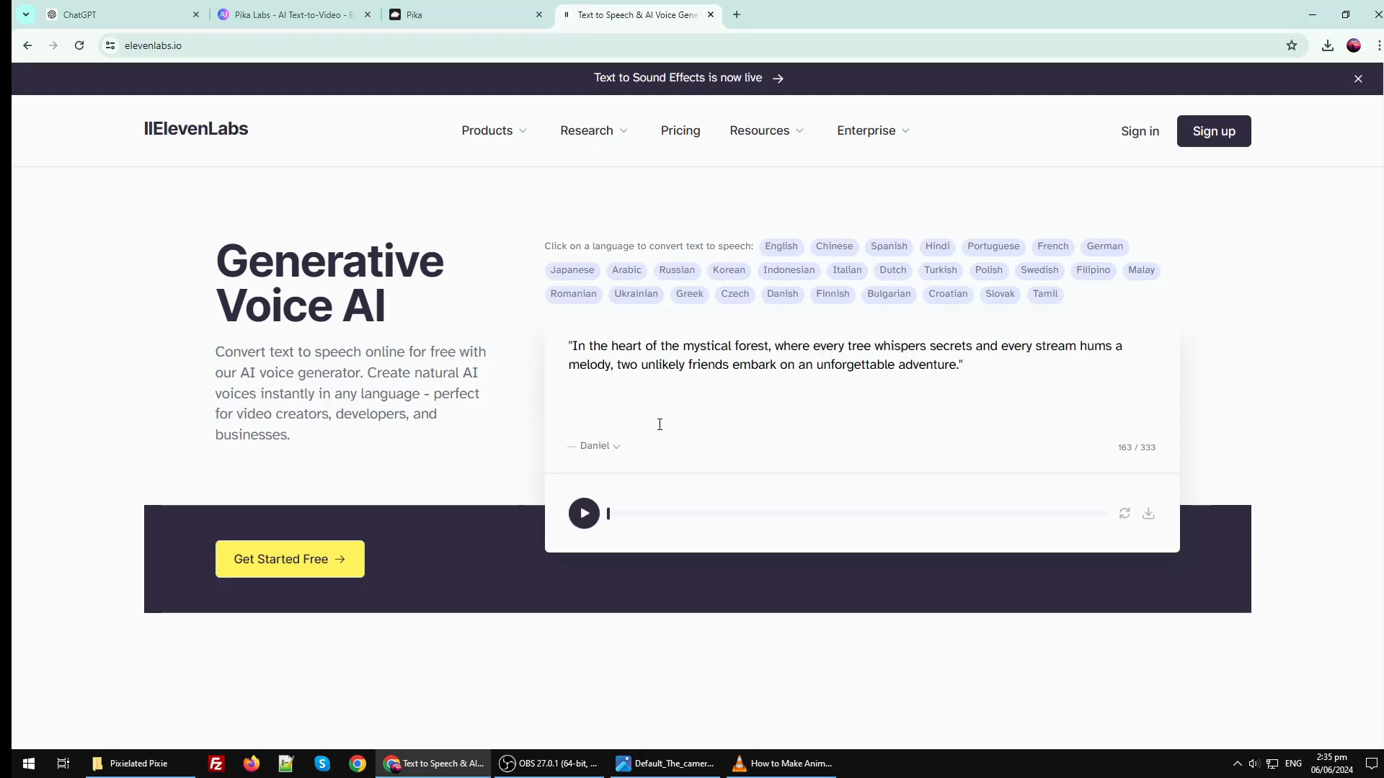
pyautogui.click(583, 513)
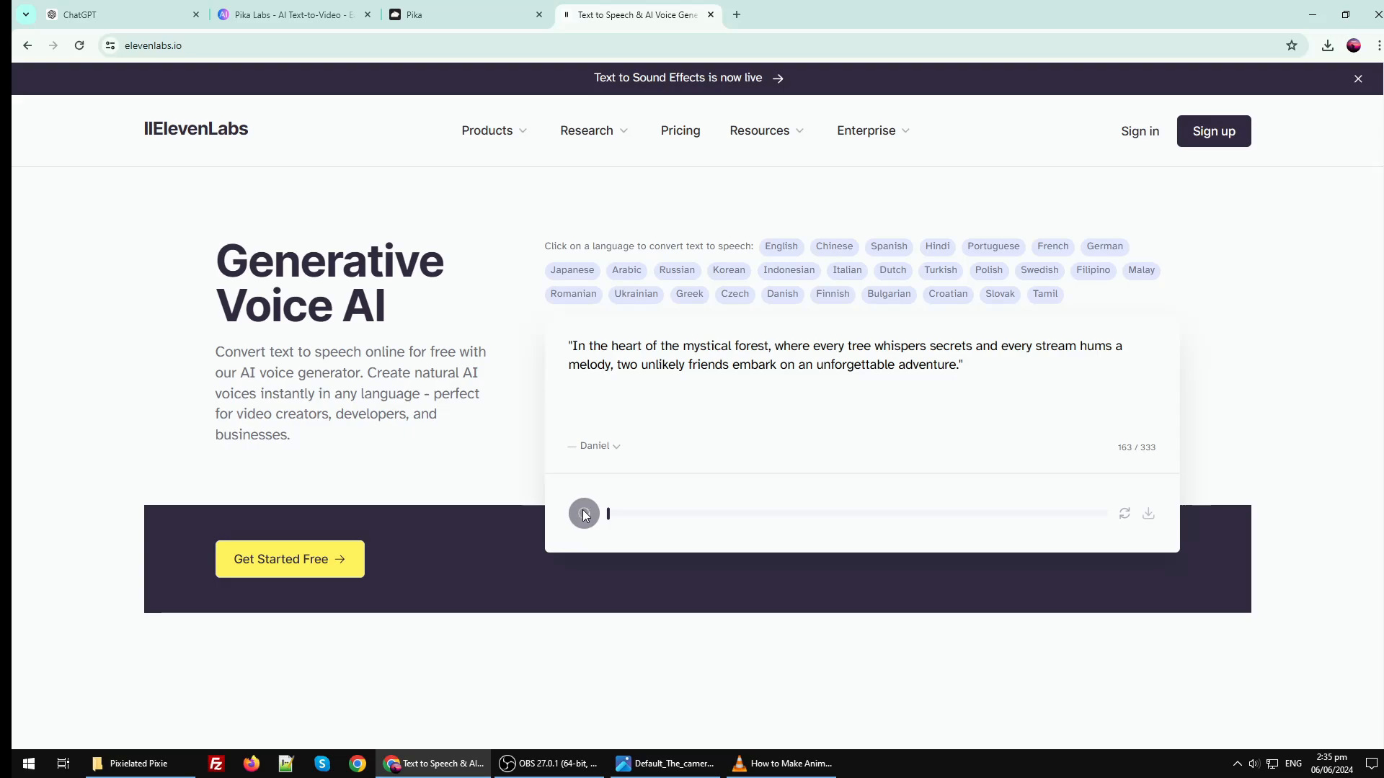
pyautogui.click(582, 513)
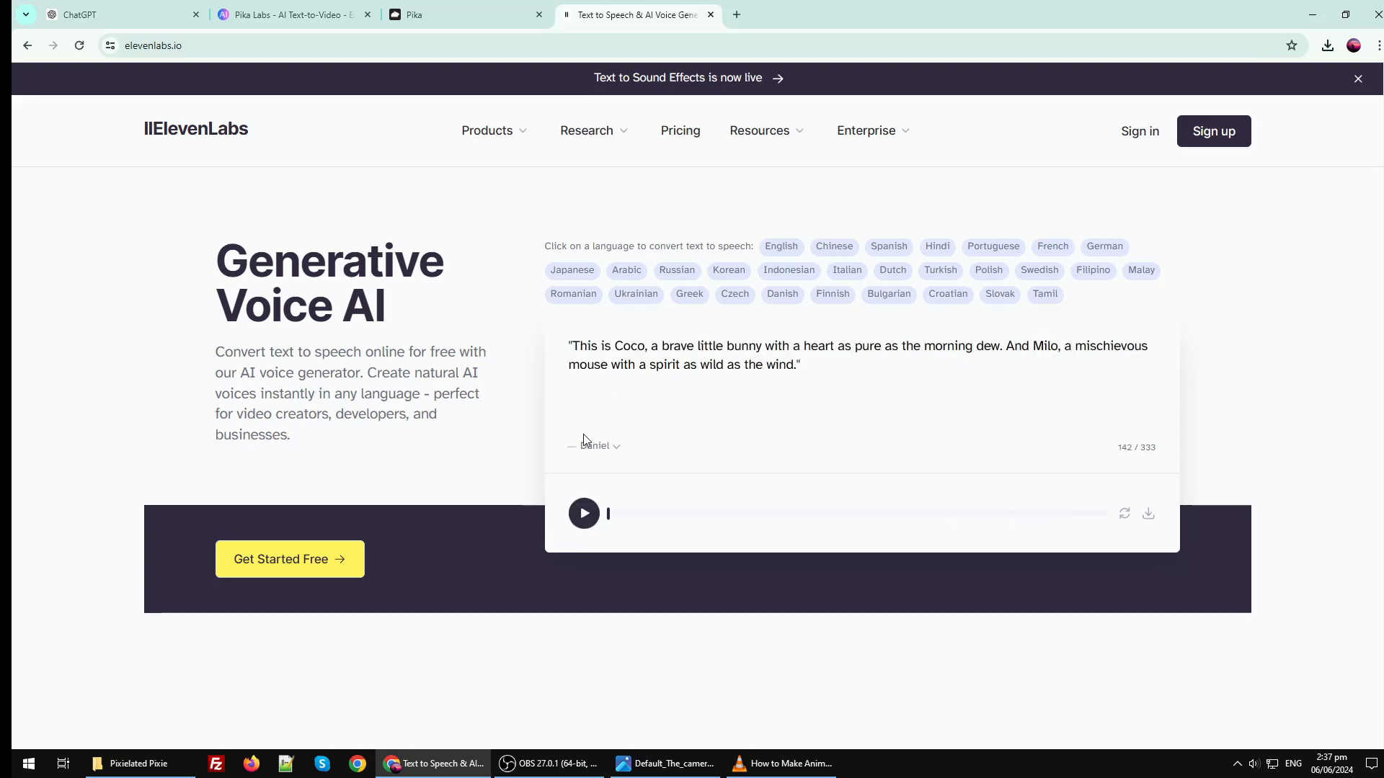
# Step: Voice the Coco and Milo line and the ancient-spirits welcome line with a different voice
pyautogui.click(584, 513)
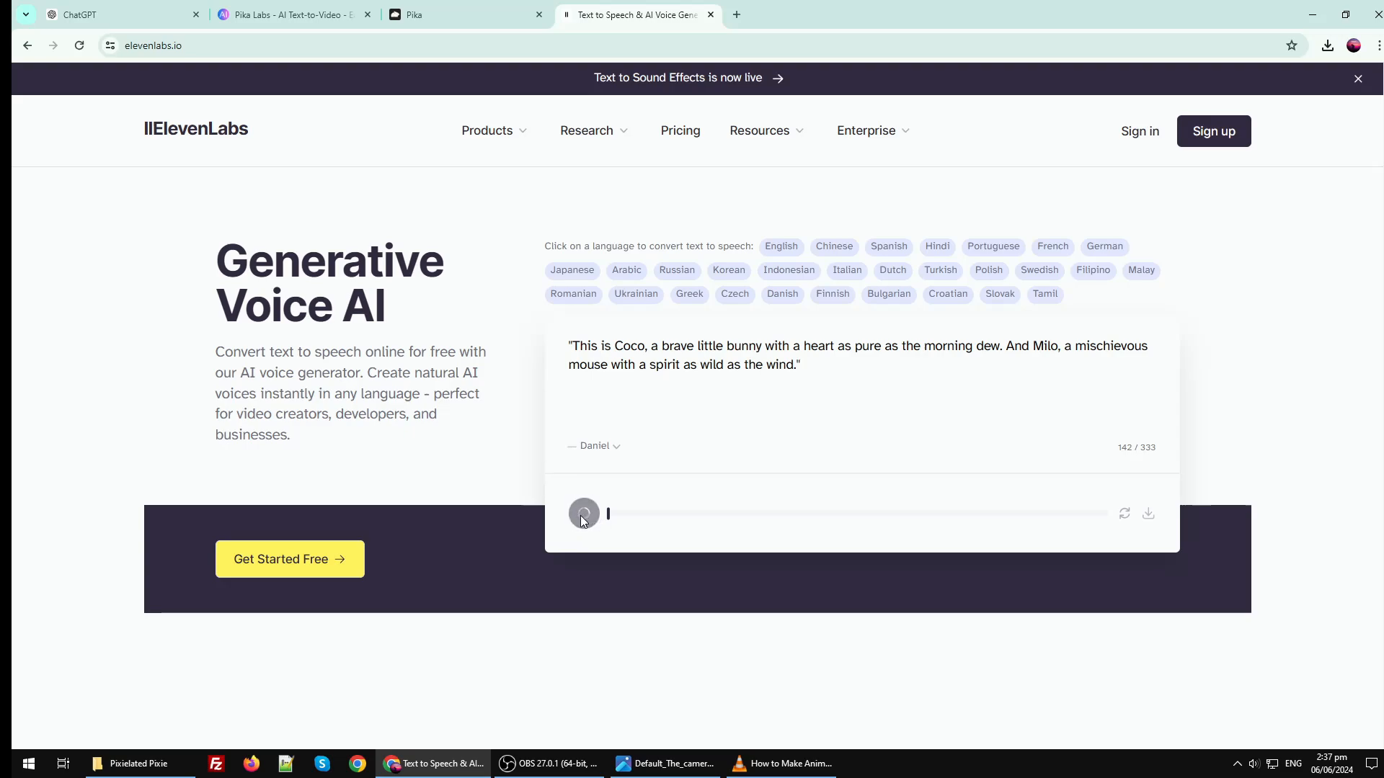
pyautogui.click(596, 445)
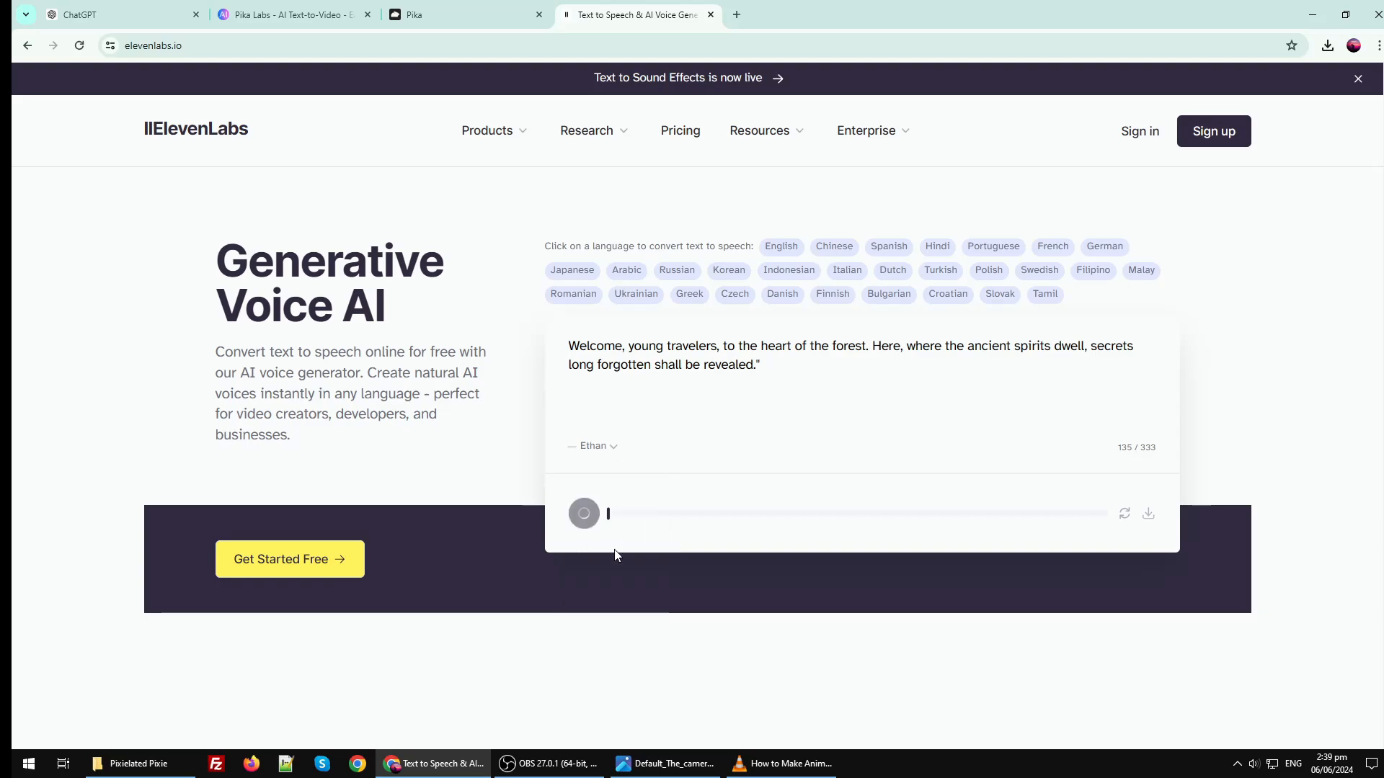
pyautogui.moveTo(604, 539)
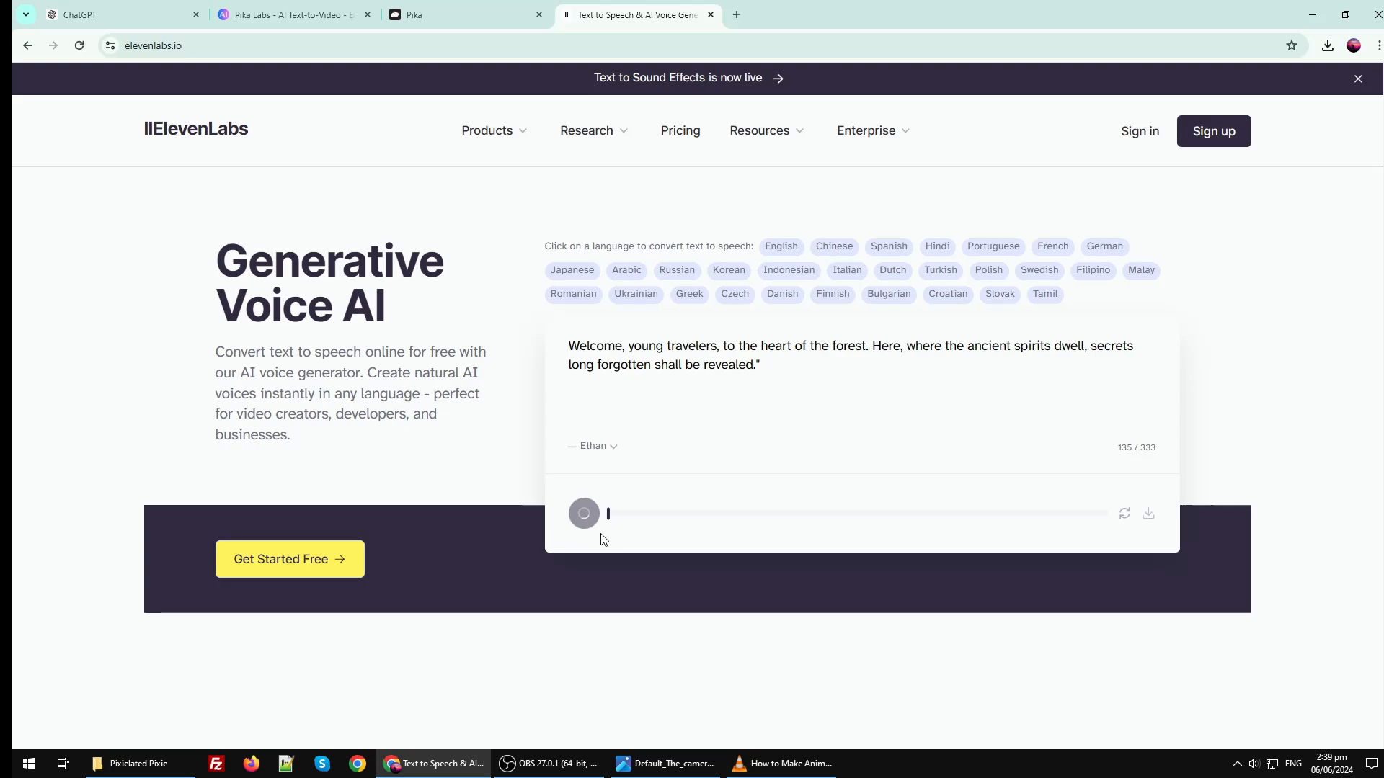
pyautogui.click(583, 513)
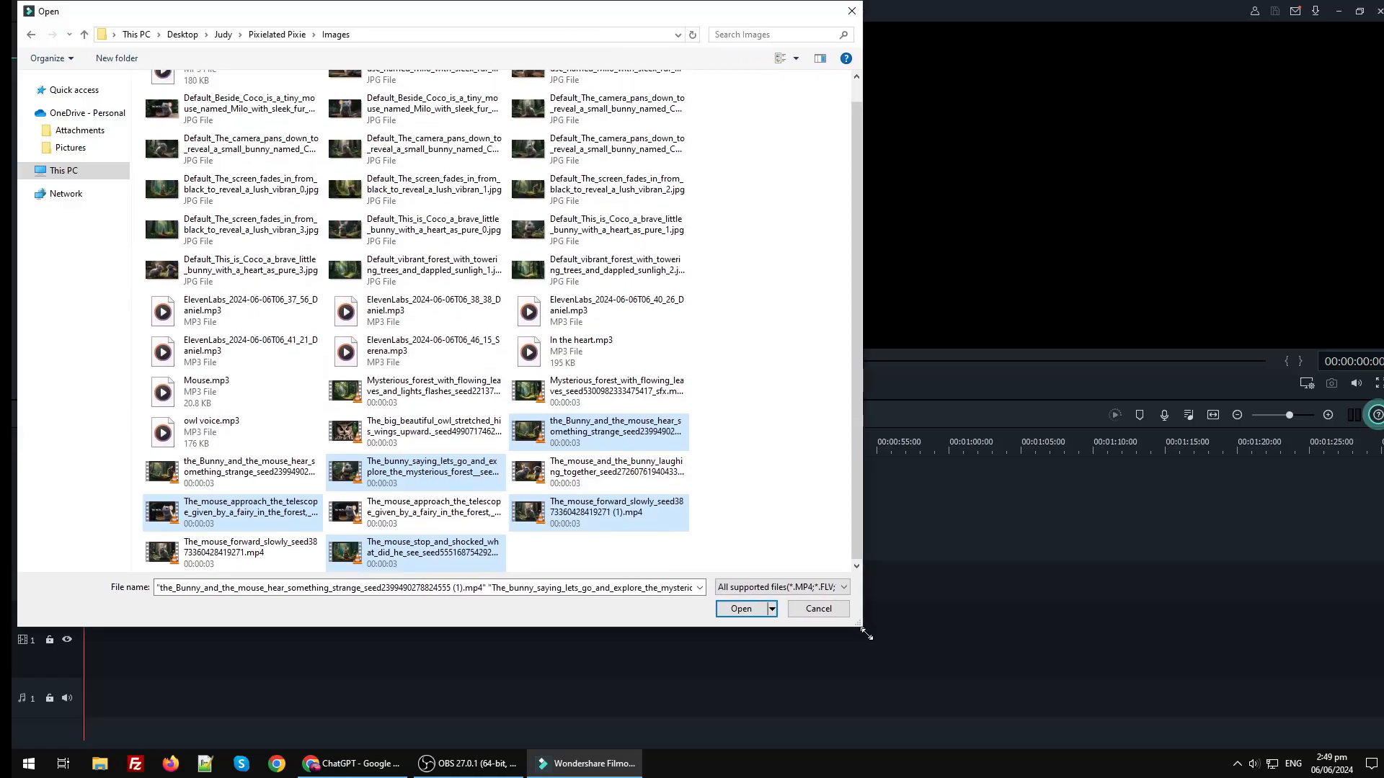
# Step: Import the clips and voice files, place the forest opening clip at the timeline start, keeping 1920x1080 25fps
pyautogui.click(740, 609)
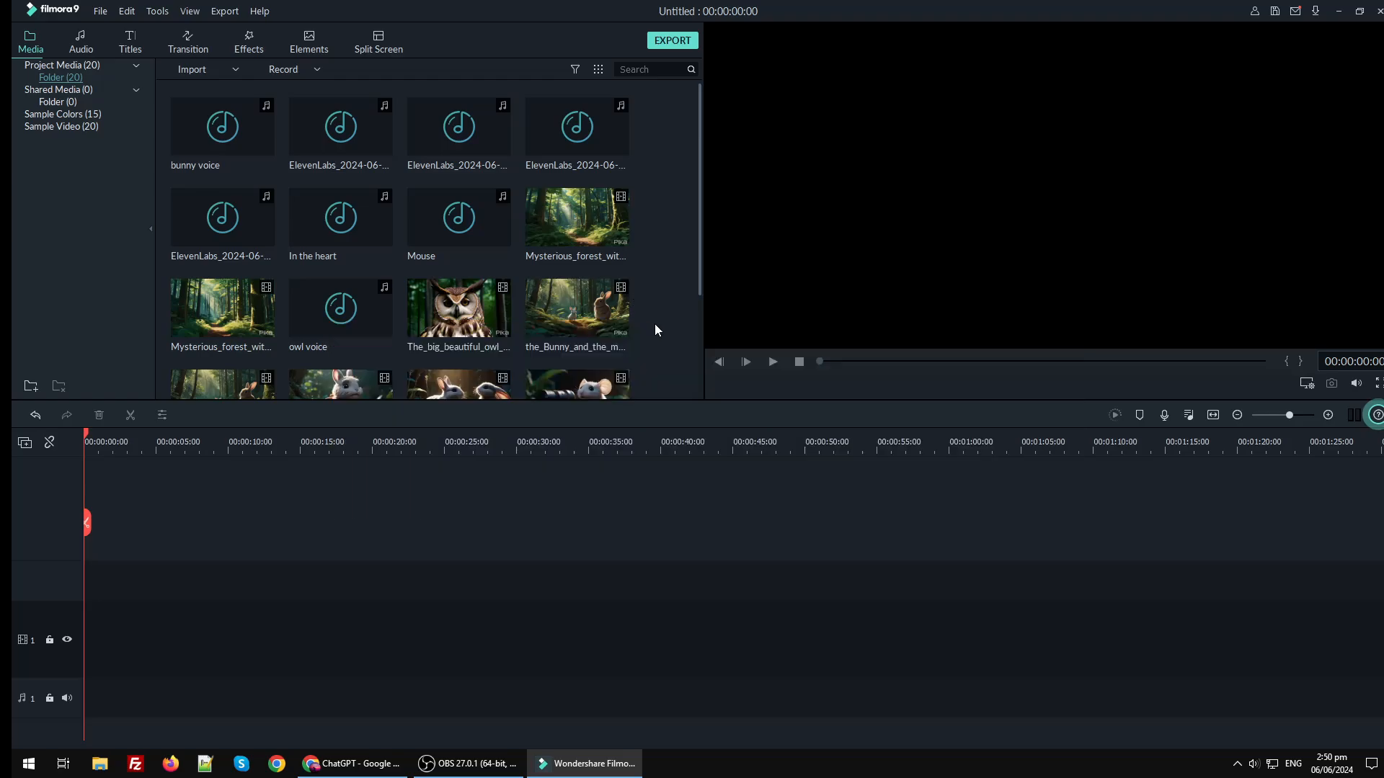
pyautogui.scroll(-3)
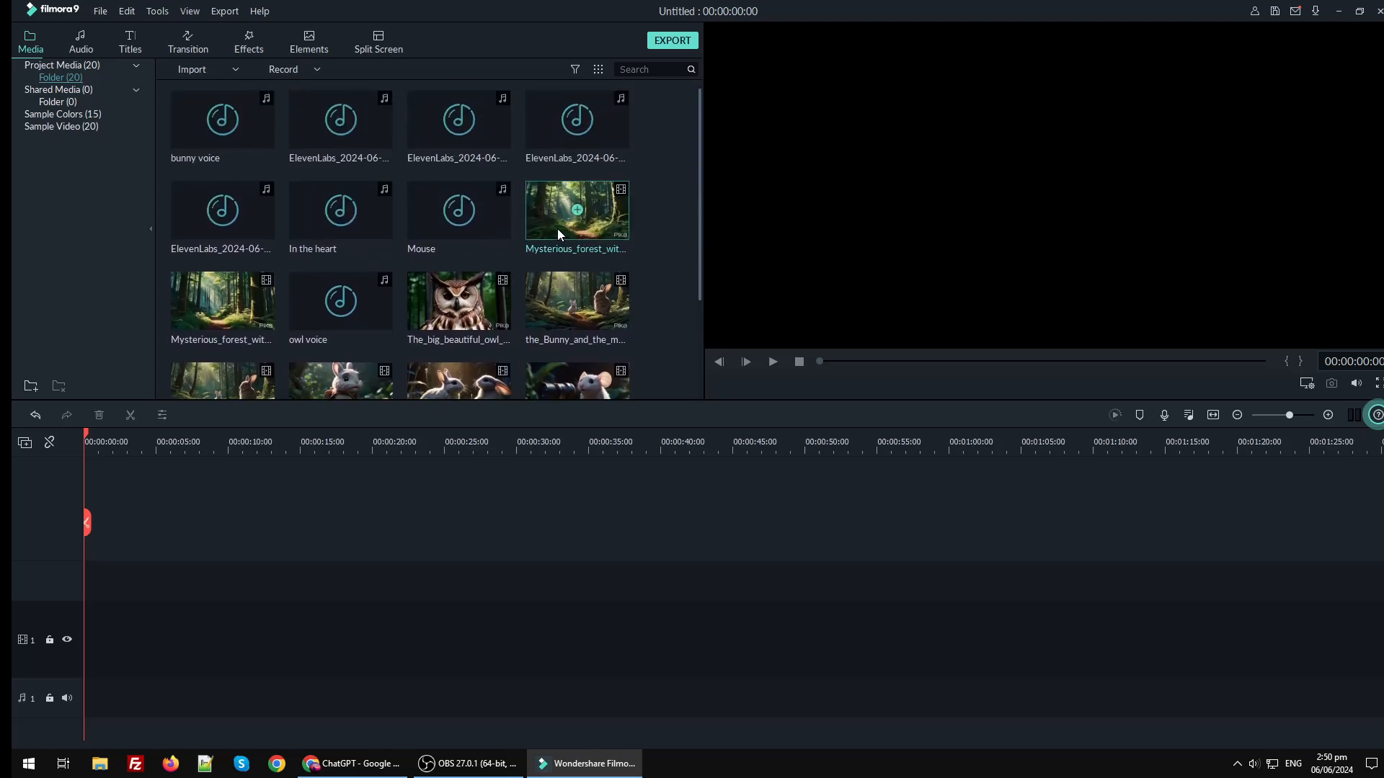
pyautogui.moveTo(577, 209); pyautogui.dragTo(105, 636)
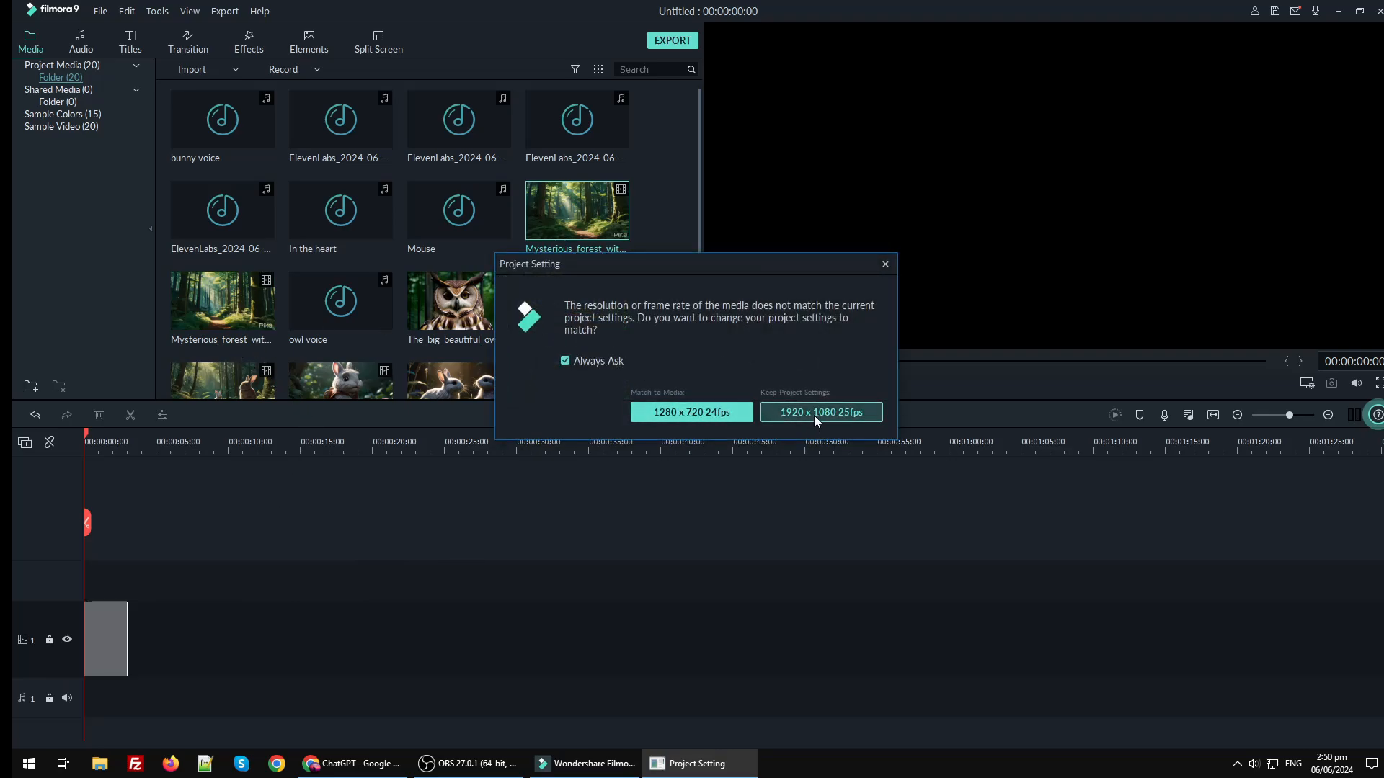
pyautogui.click(820, 412)
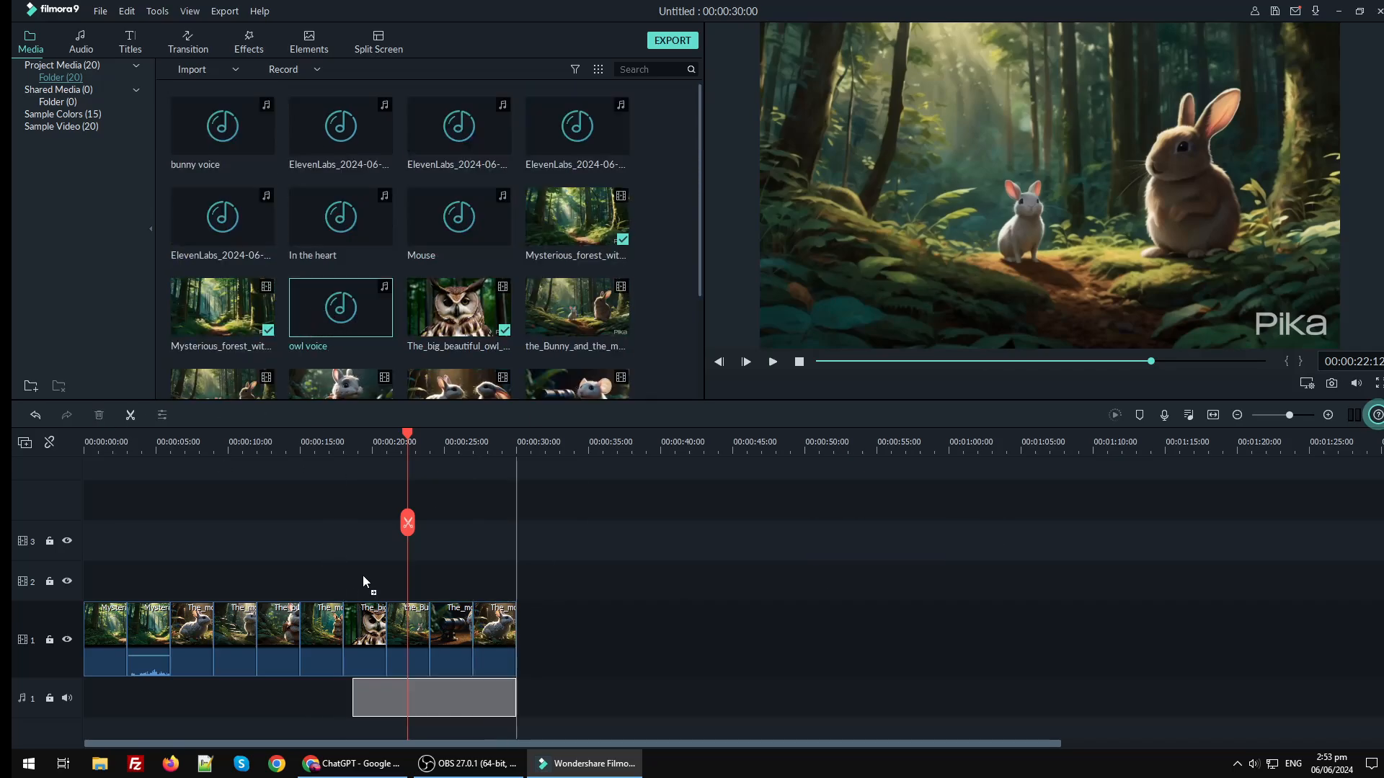
# Step: Lay the owl voice recording and the In the heart music under their scenes, previewing the timing
pyautogui.moveTo(340, 307); pyautogui.dragTo(667, 698)
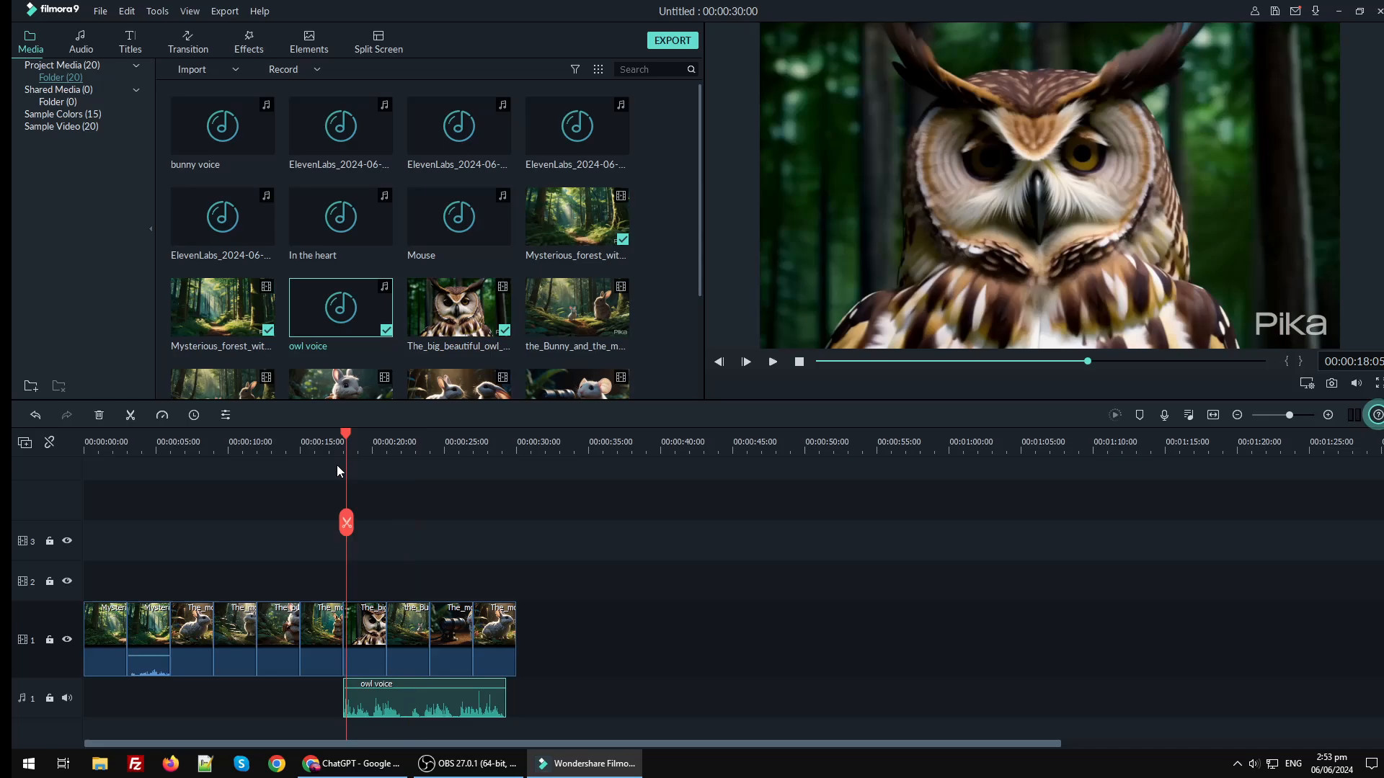
pyautogui.click(745, 362)
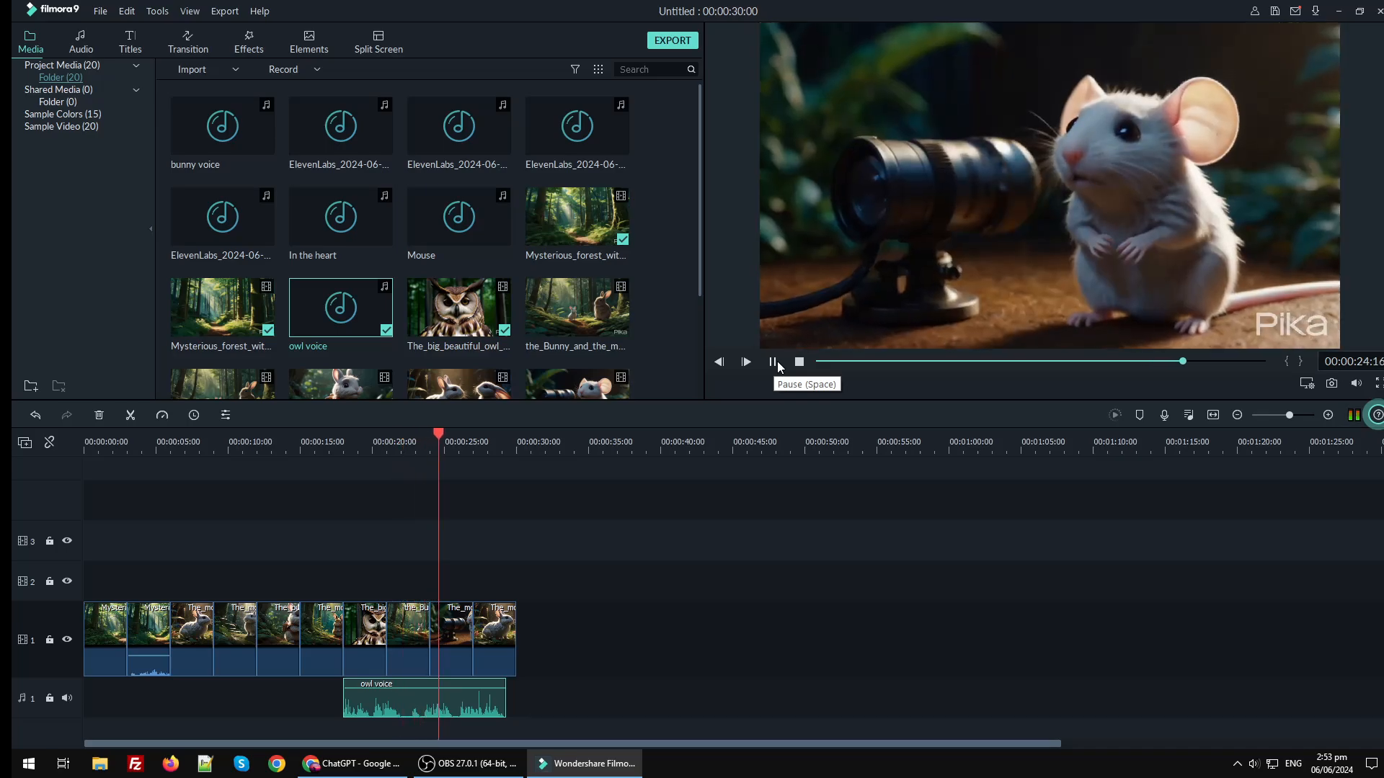
pyautogui.click(772, 362)
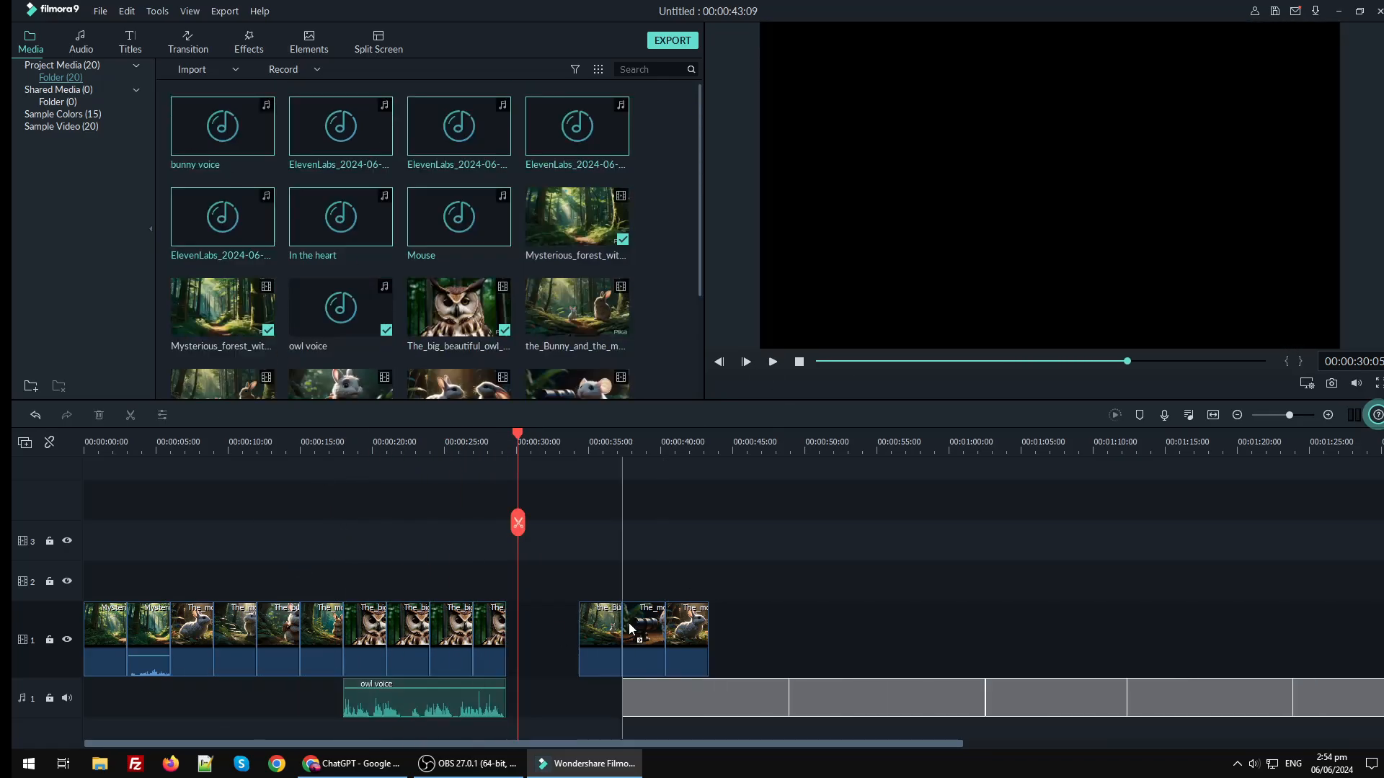
pyautogui.click(745, 361)
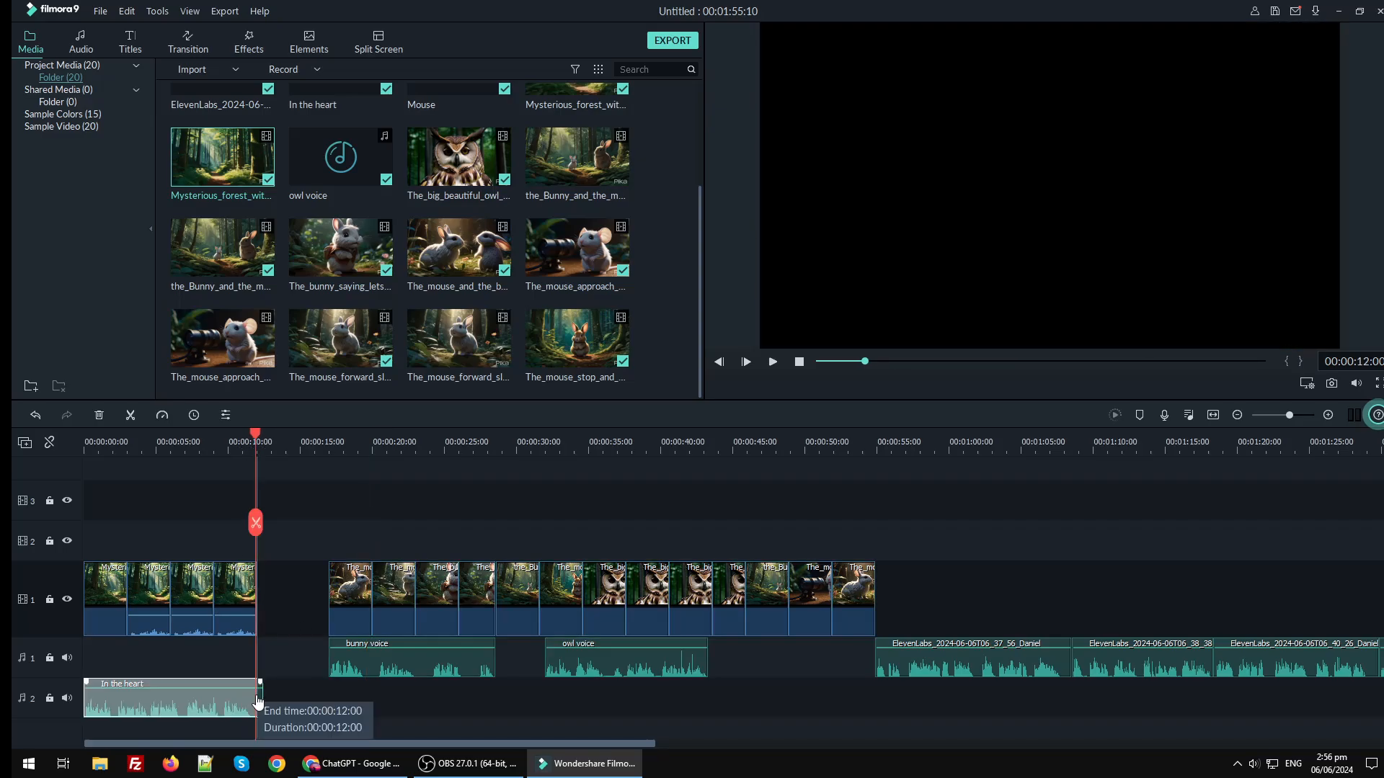
pyautogui.click(746, 360)
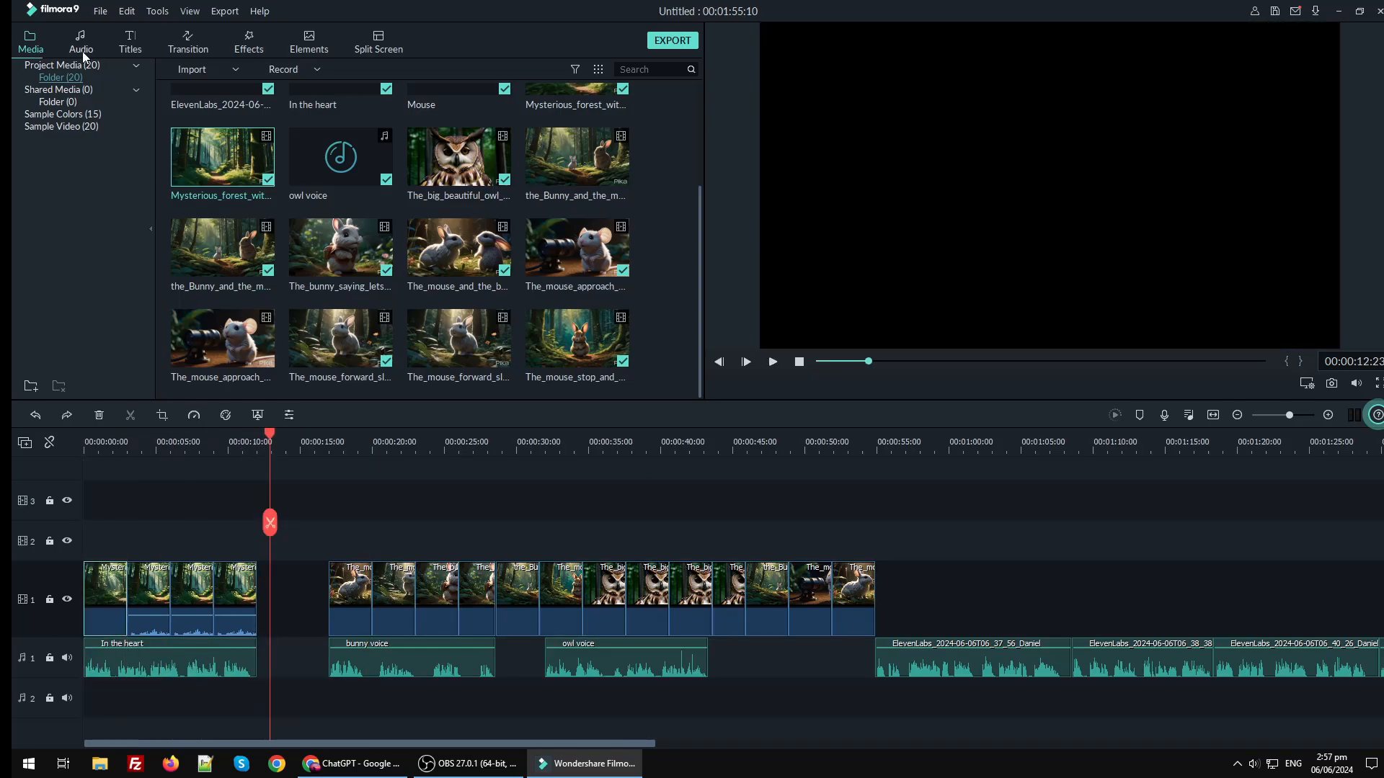
# Step: Switch to the built-in audio/transition library
pyautogui.click(188, 42)
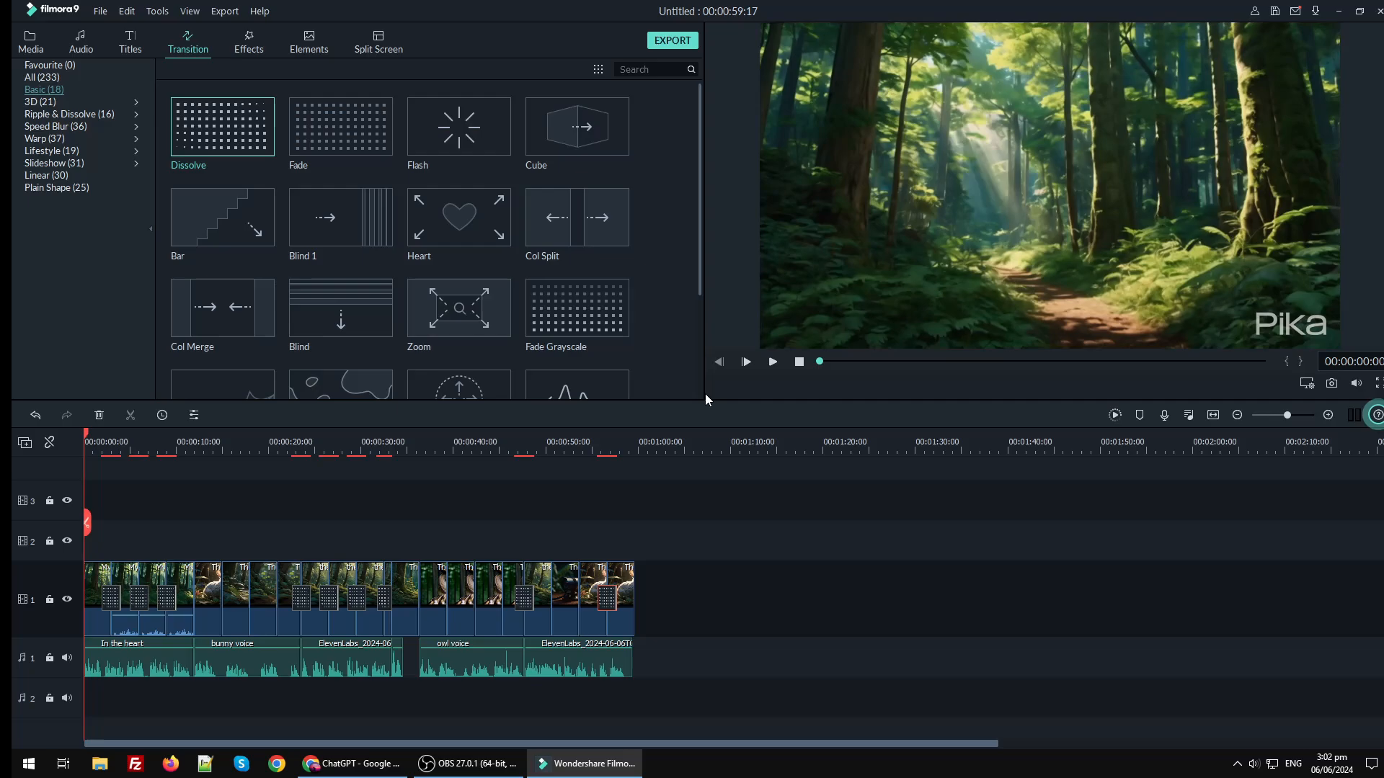
pyautogui.click(769, 360)
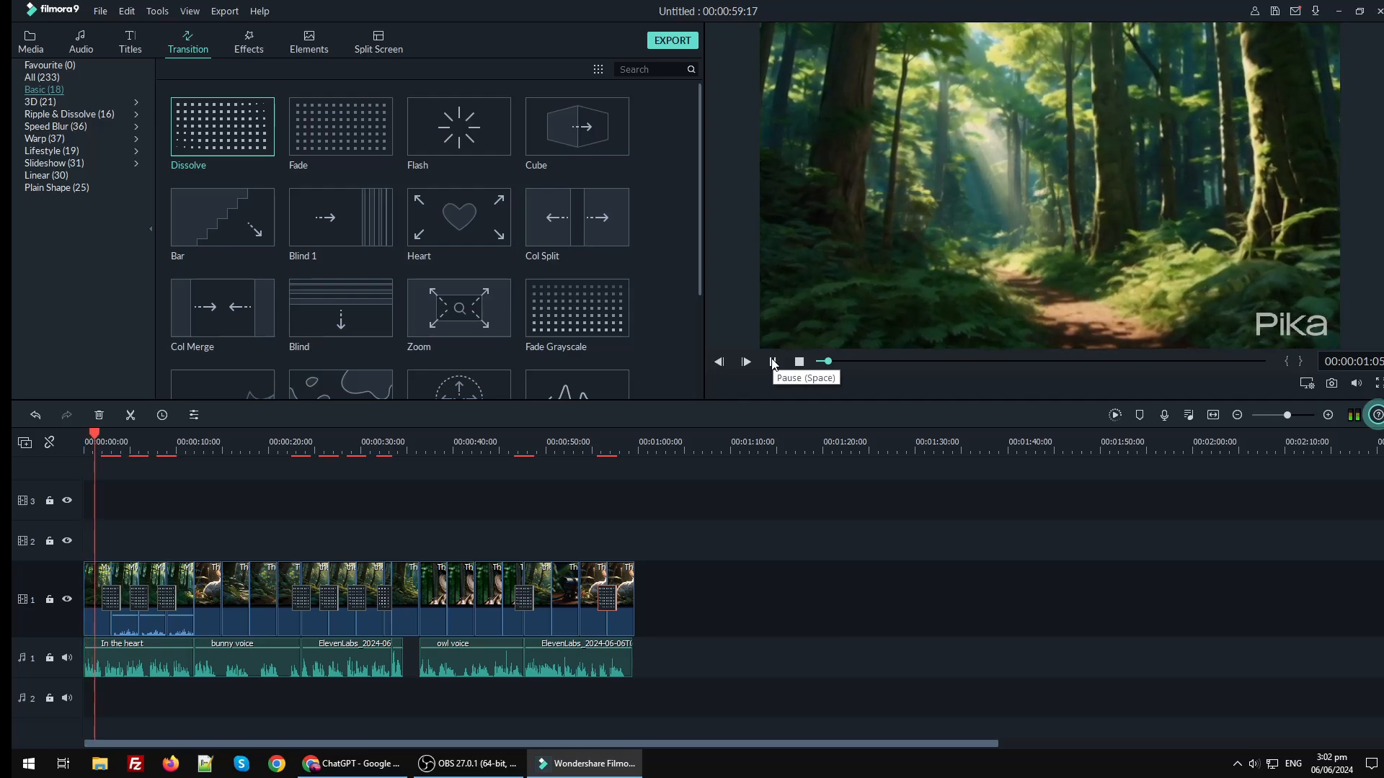
pyautogui.click(746, 362)
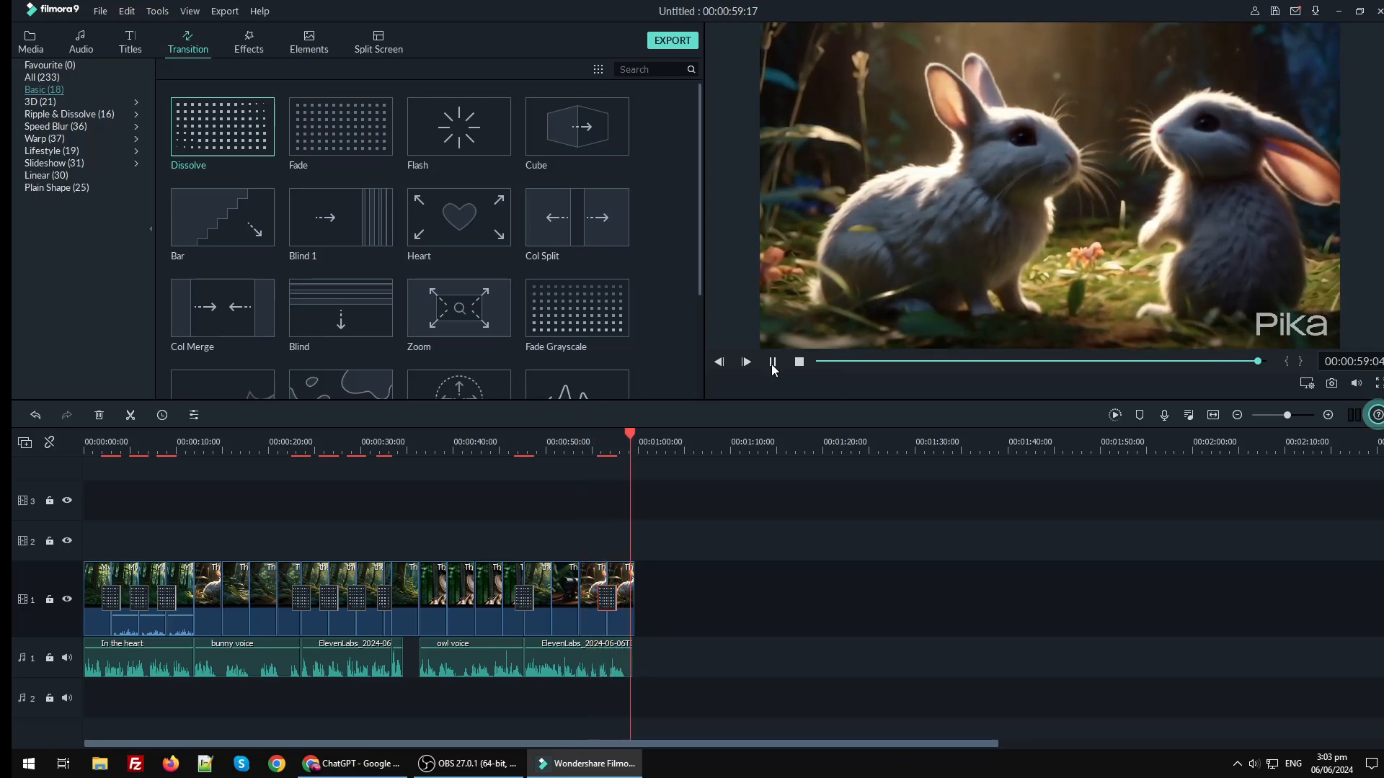
# Step: Place the subscribe-for-updates image above the clips as a bottom-right corner badge
pyautogui.click(29, 42)
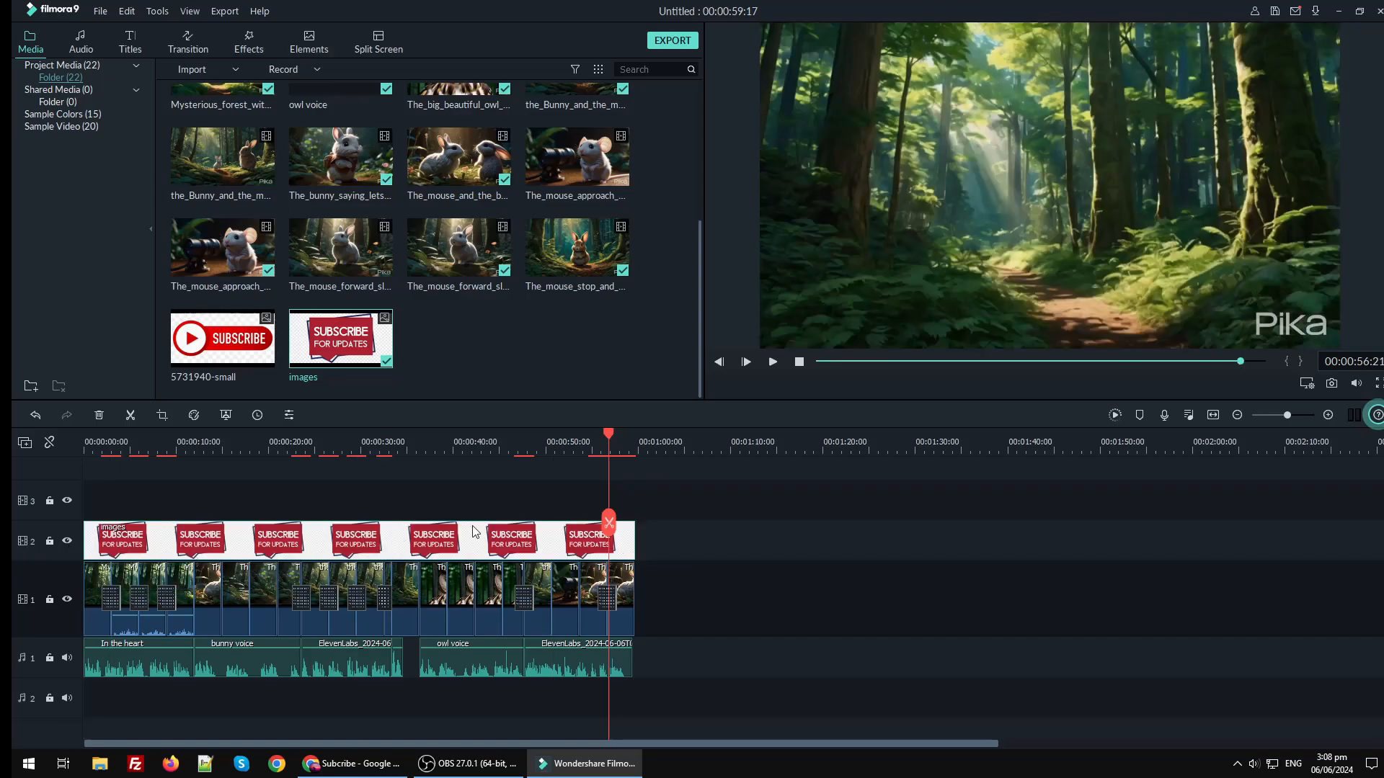
pyautogui.click(510, 538)
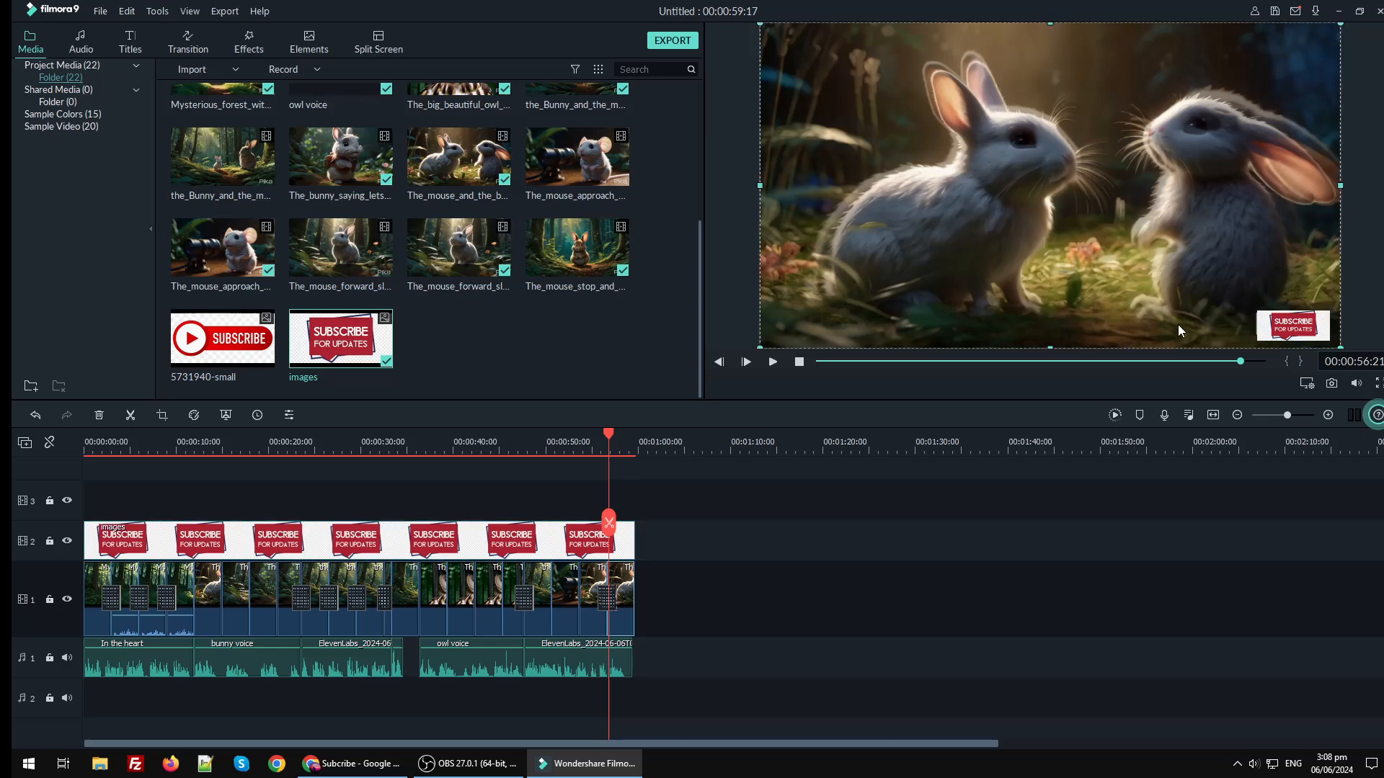
pyautogui.moveTo(1039, 326)
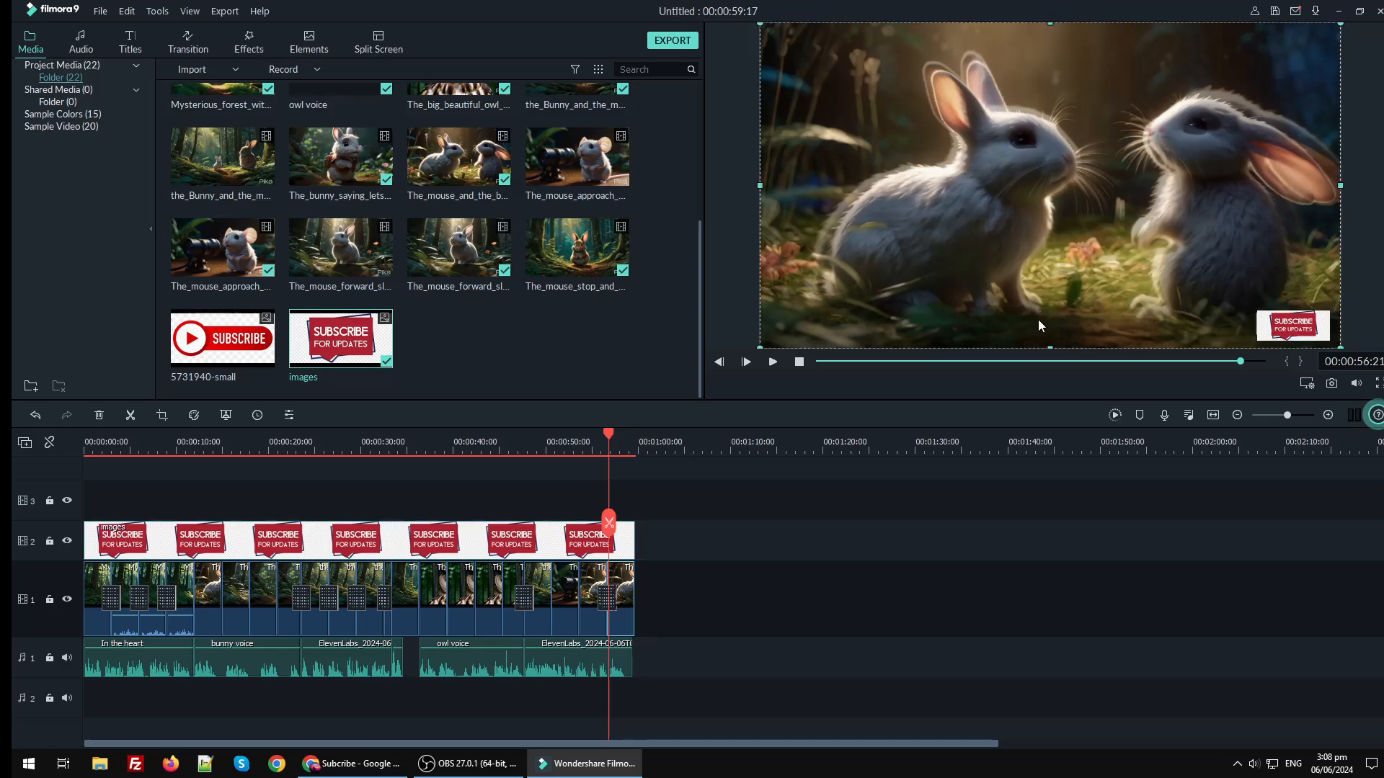
pyautogui.moveTo(894, 421)
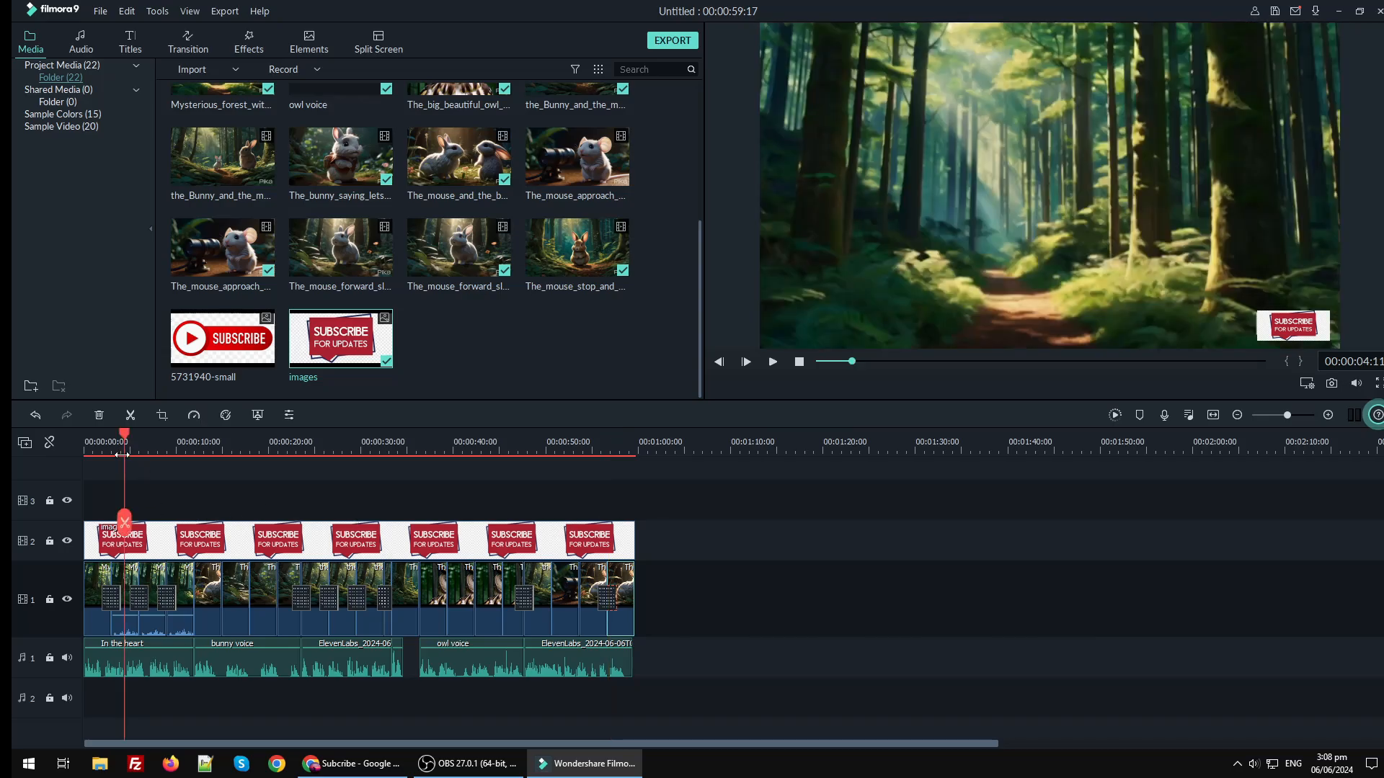
pyautogui.click(85, 441)
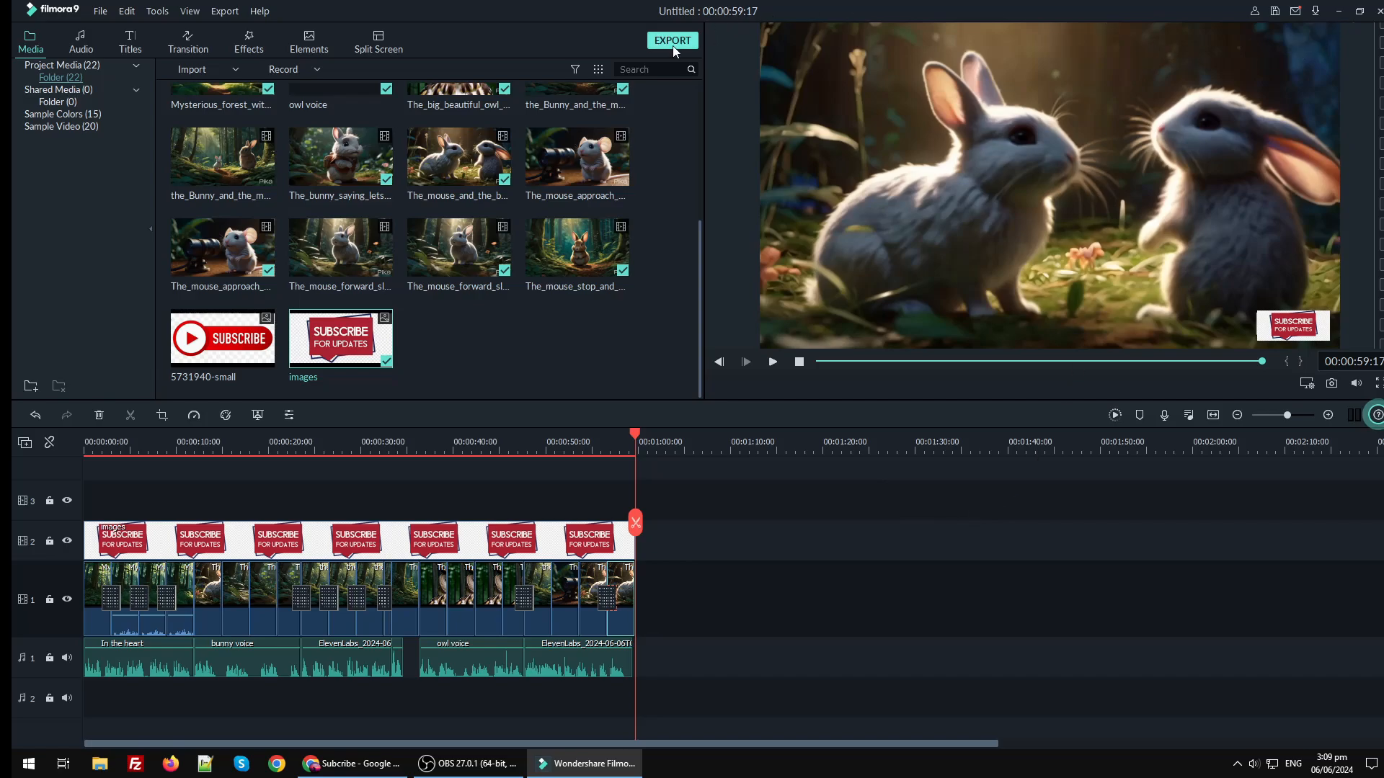
# Step: Export the movie to the desktop as The Bunny and the Mouse in MOV format
pyautogui.click(673, 40)
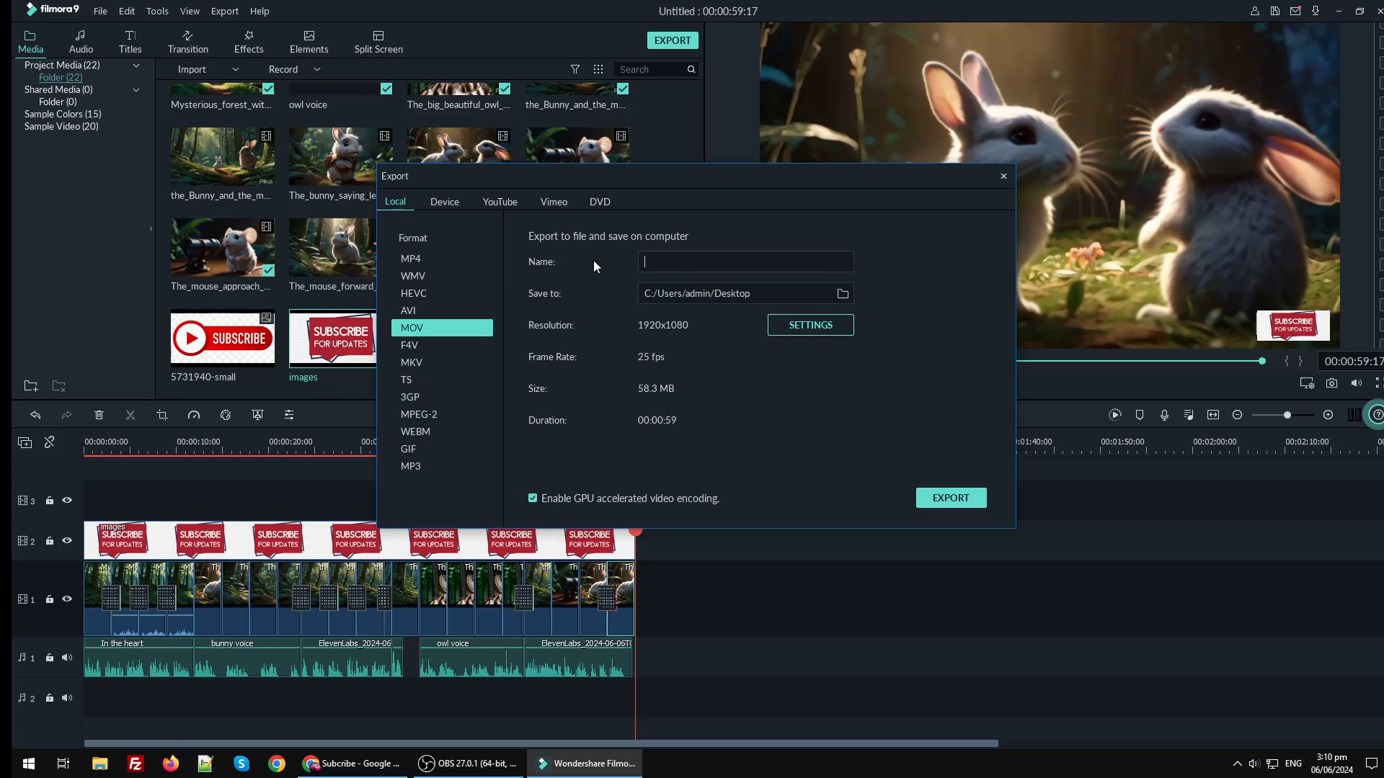
pyautogui.write('Bunny and t')
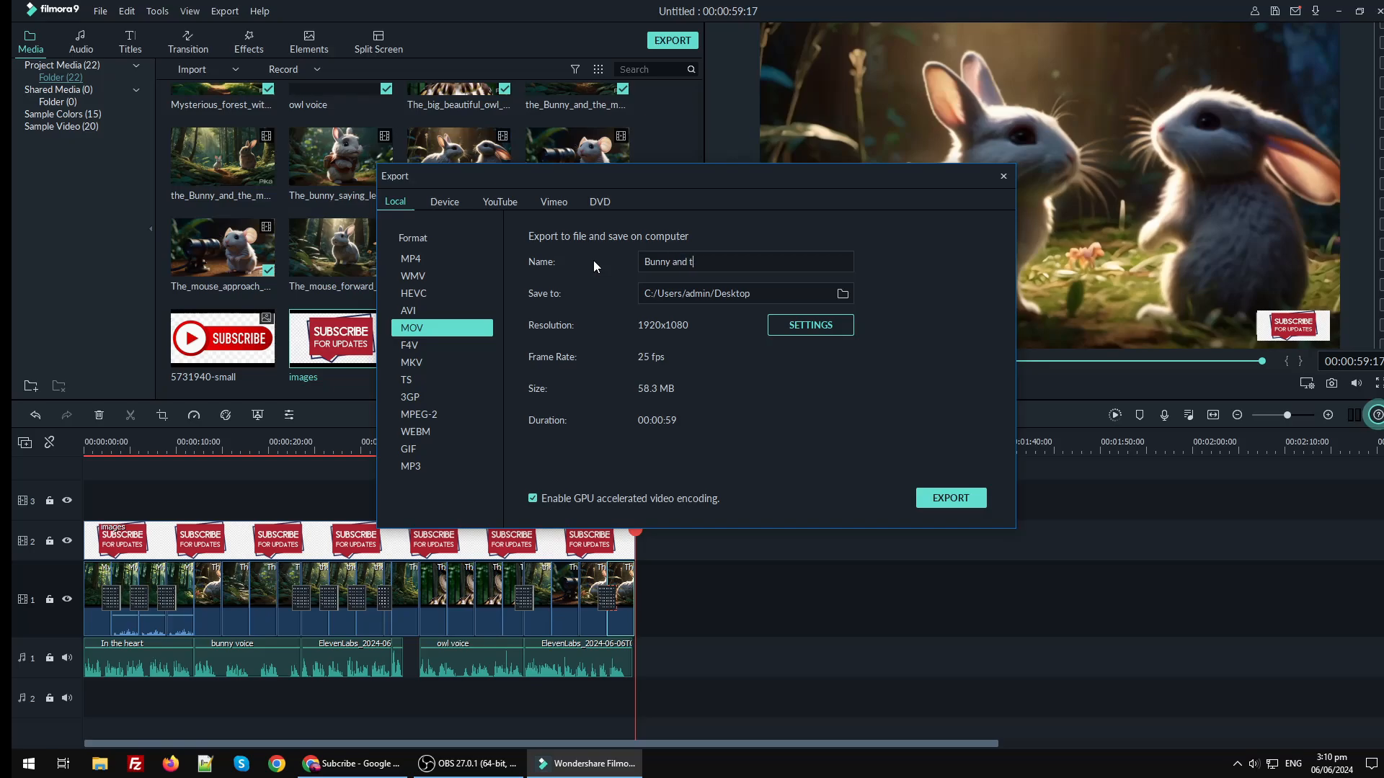
pyautogui.write('h')
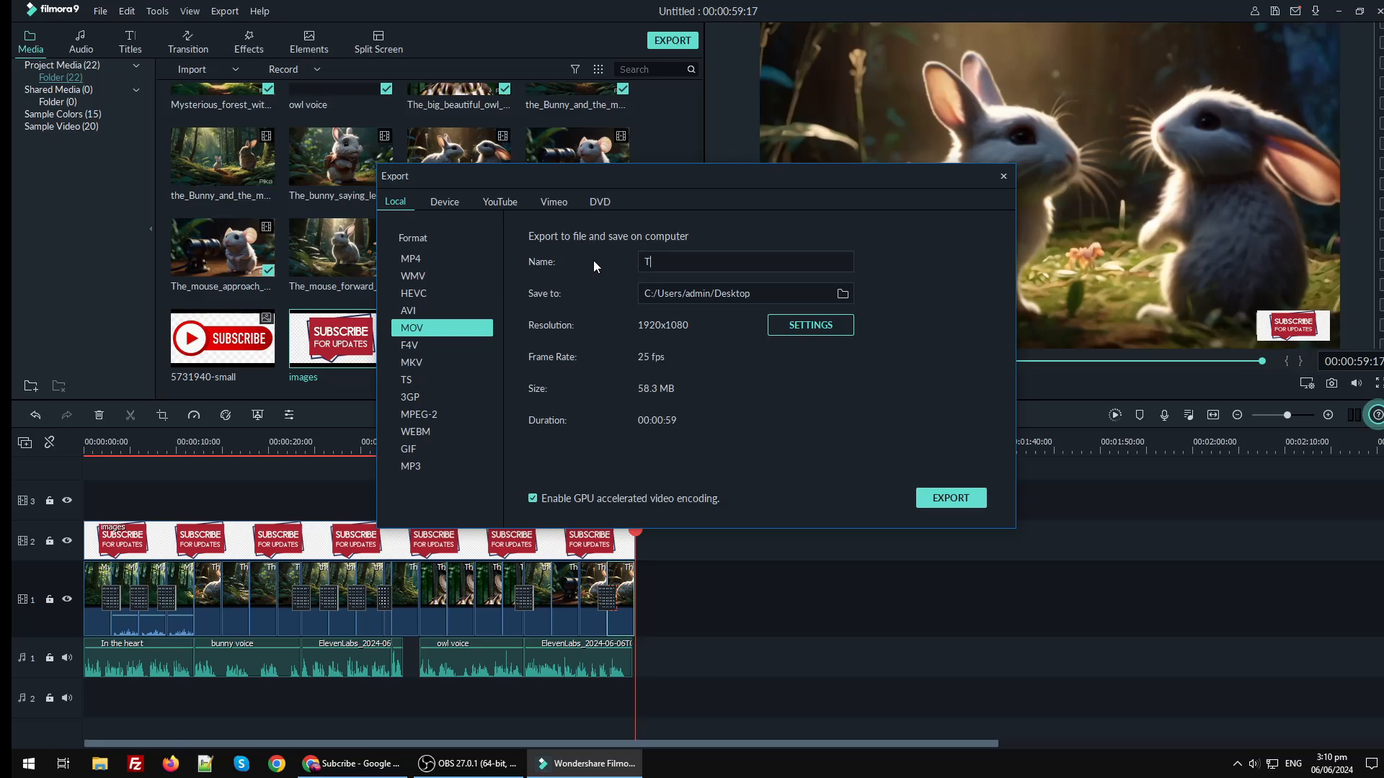
pyautogui.write('he Bunny and the')
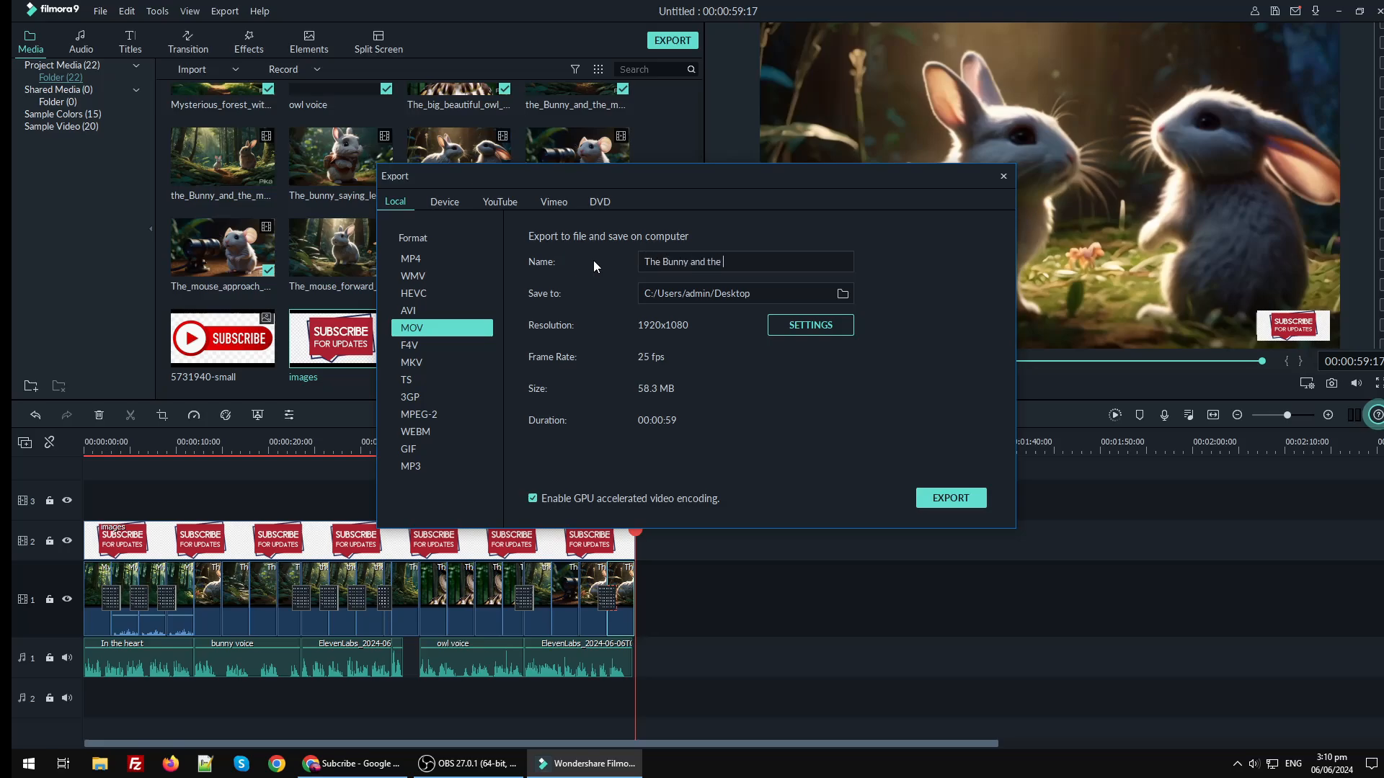
pyautogui.write('Mouse')
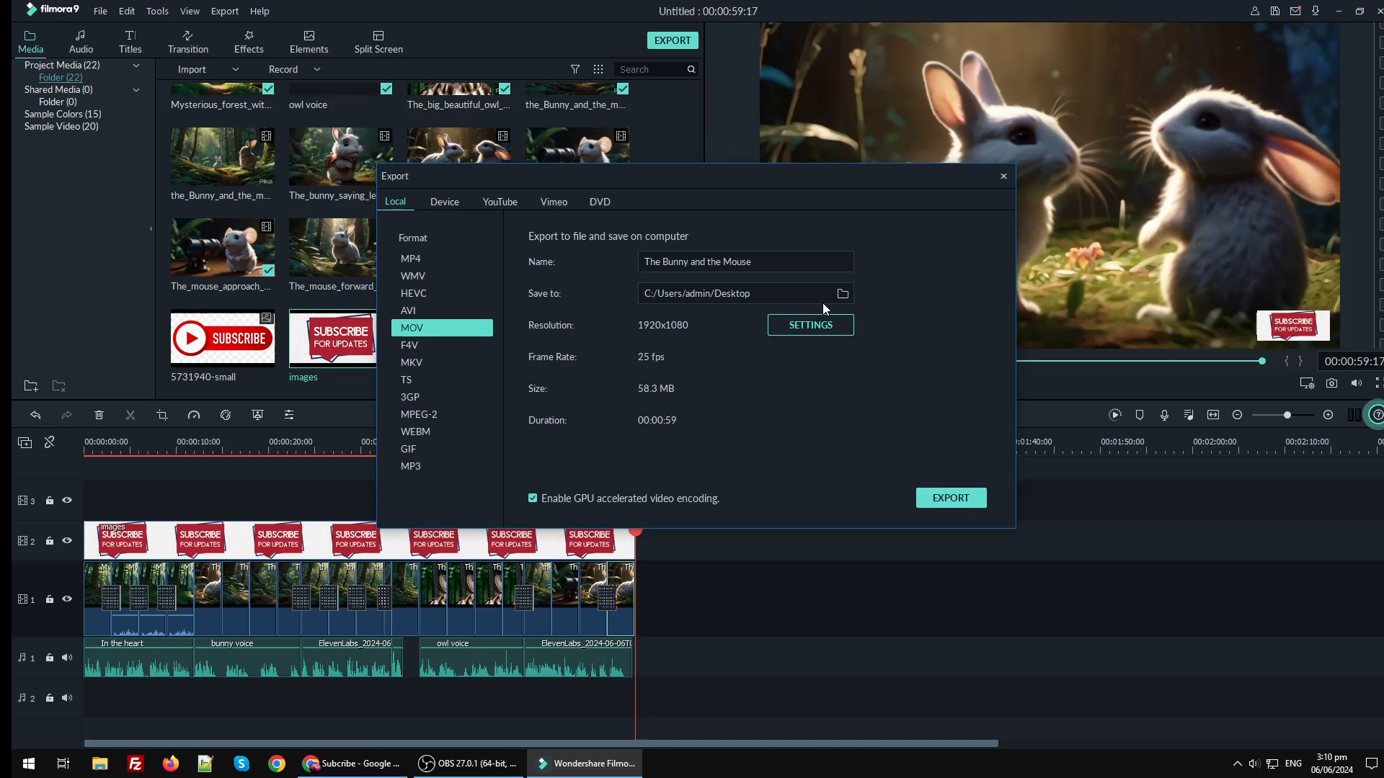
pyautogui.click(950, 497)
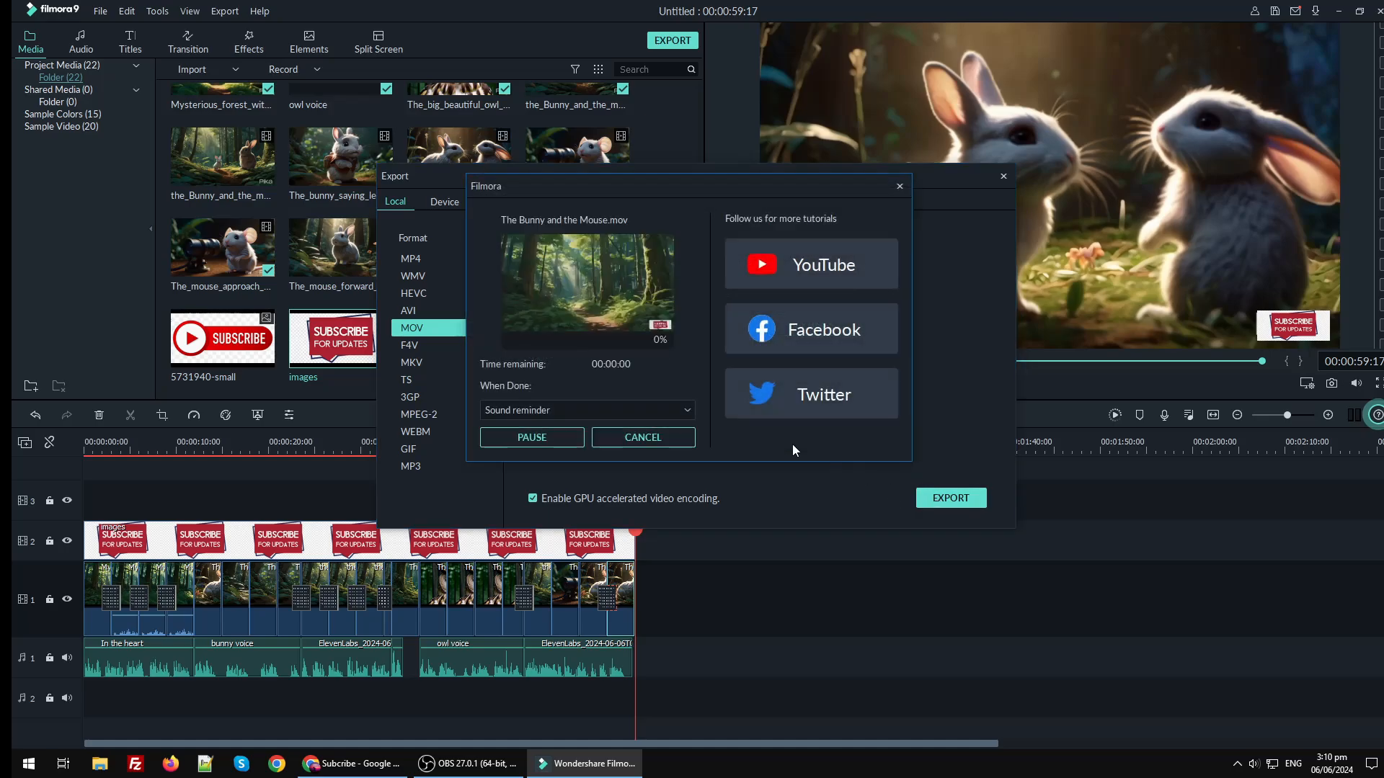